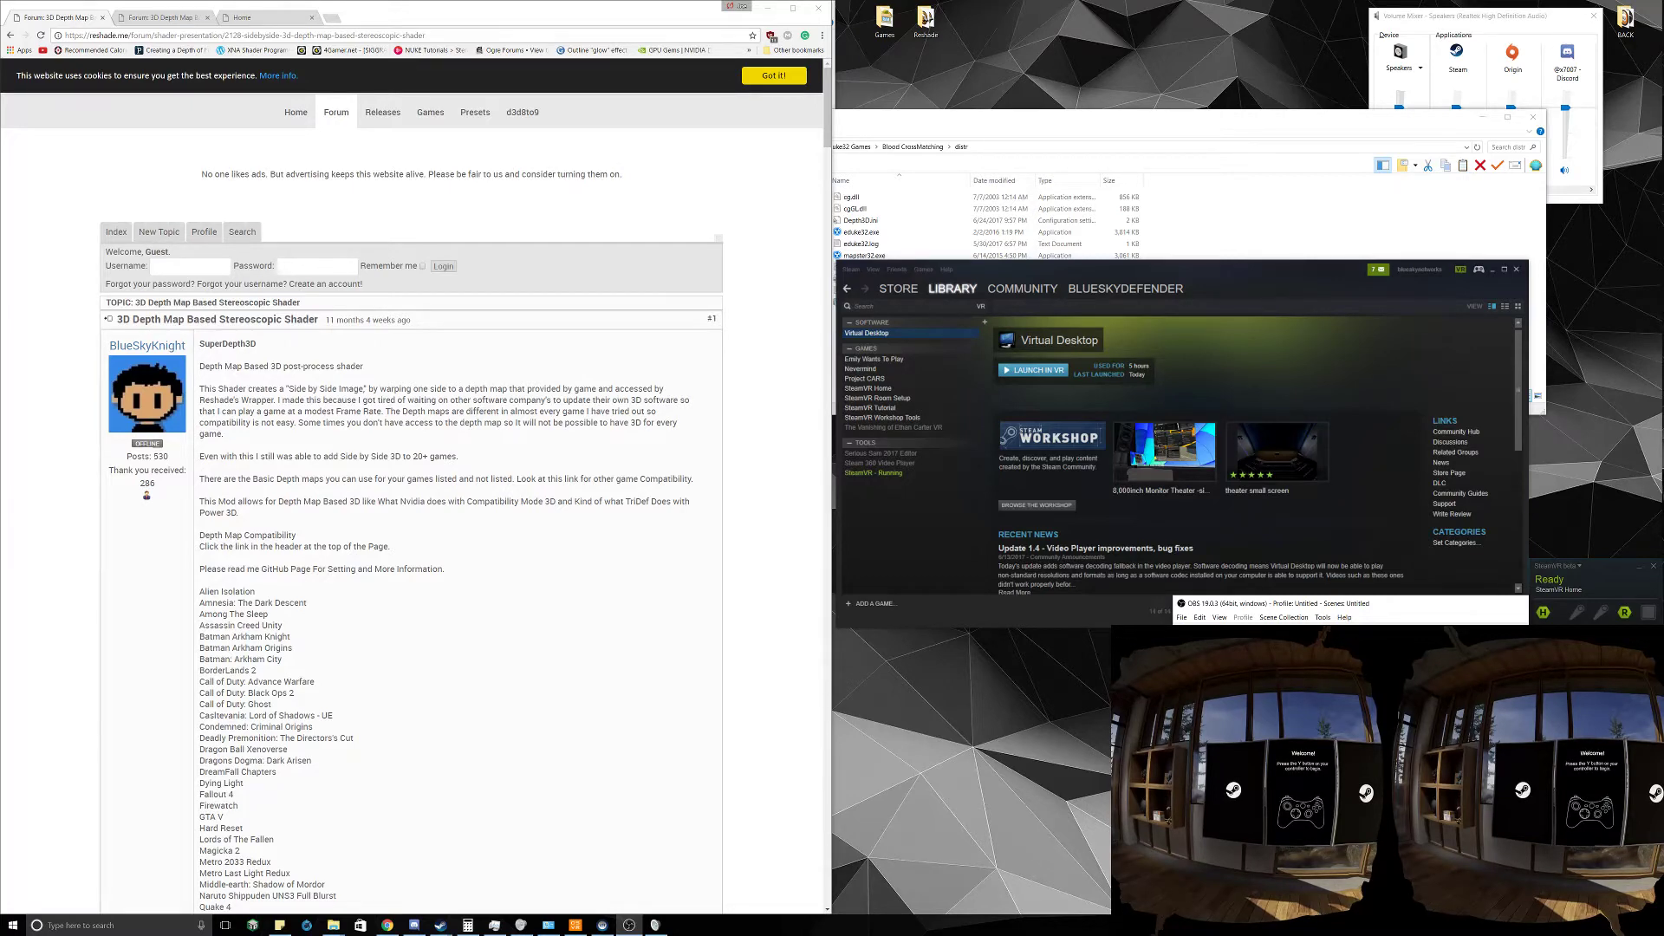
# Download the BlueSkyDefender Depth3D-master repository from GitHub as a ZIP archive
pyautogui.scroll(-3)
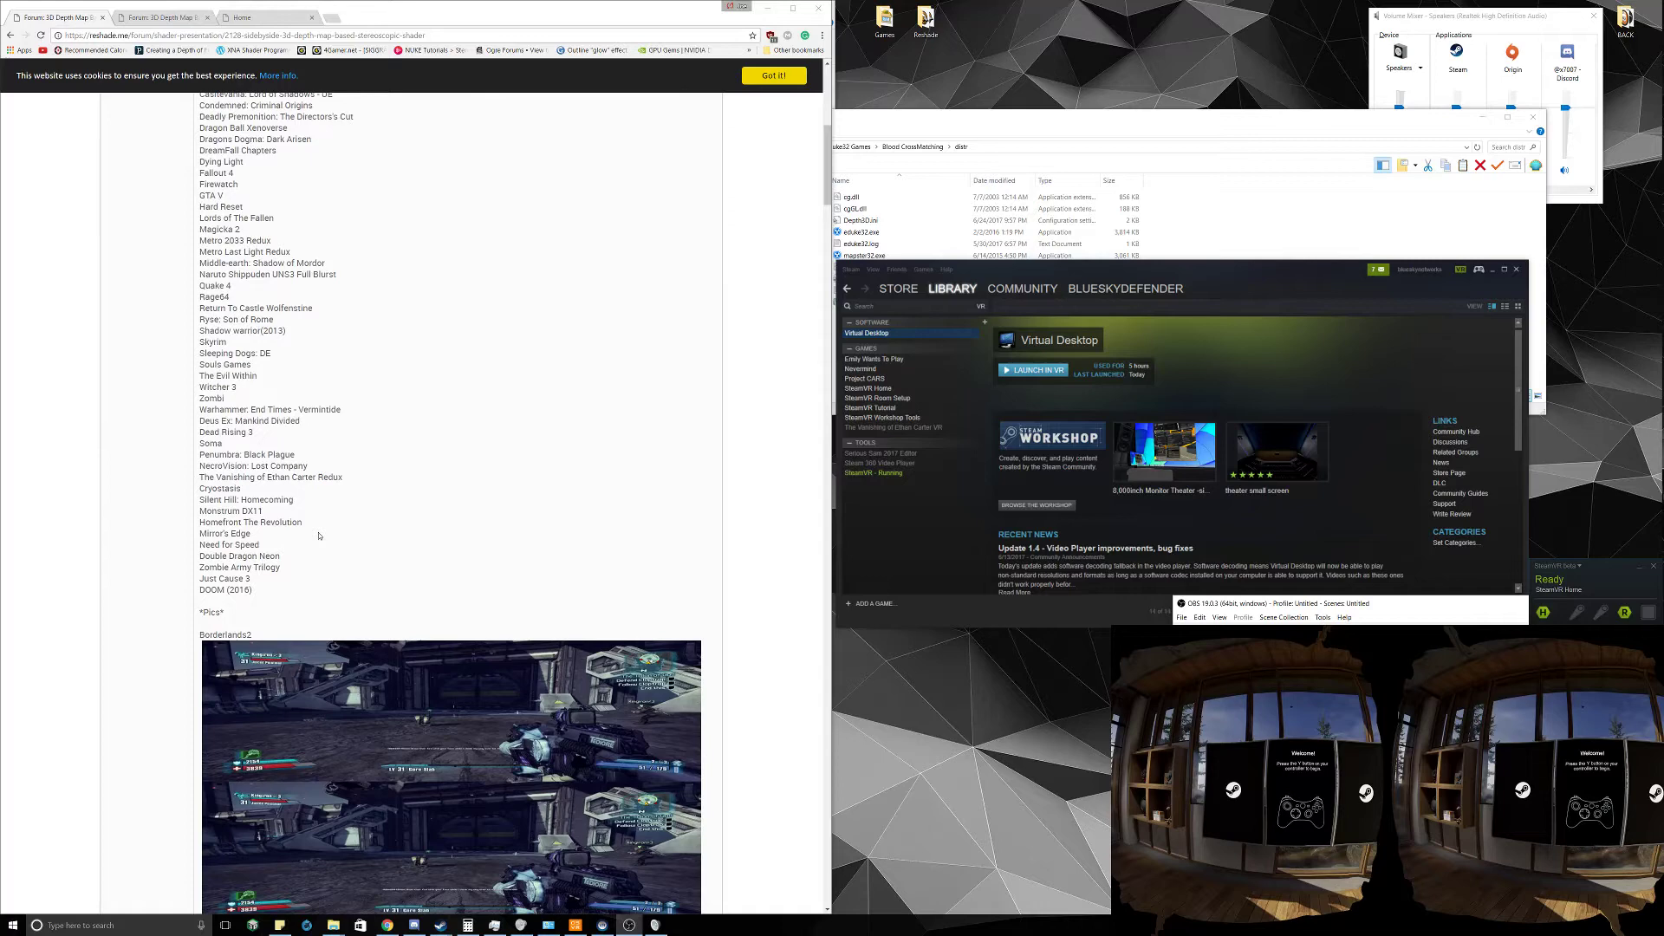
pyautogui.scroll(-3)
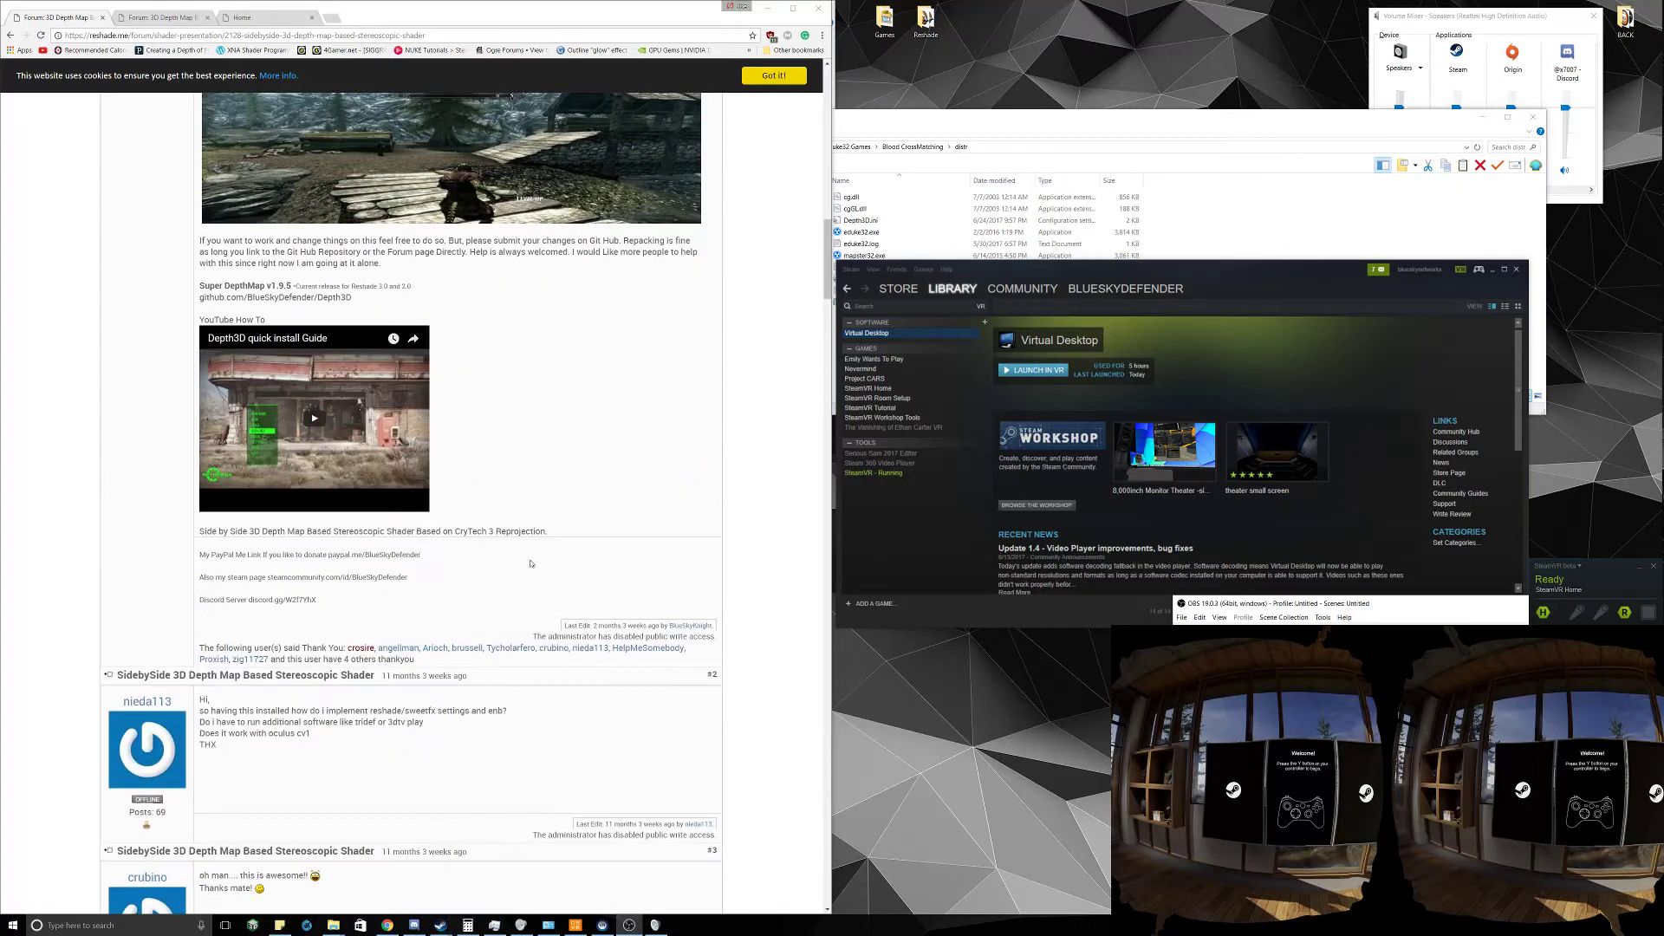
pyautogui.moveTo(406, 610)
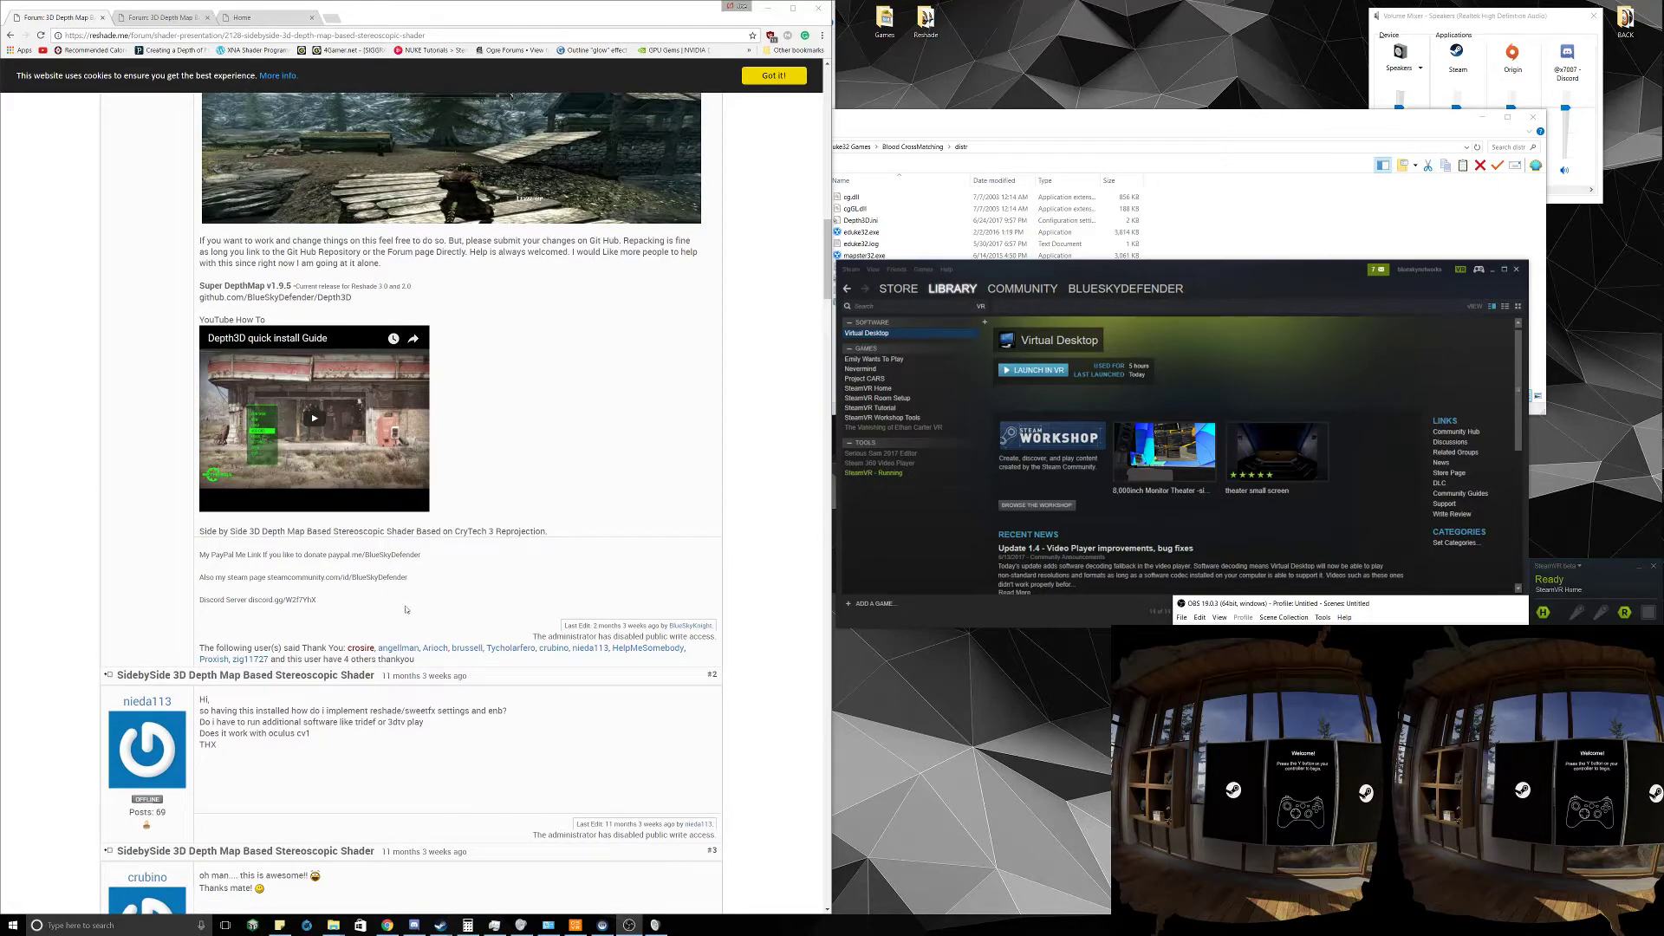
pyautogui.moveTo(476, 609)
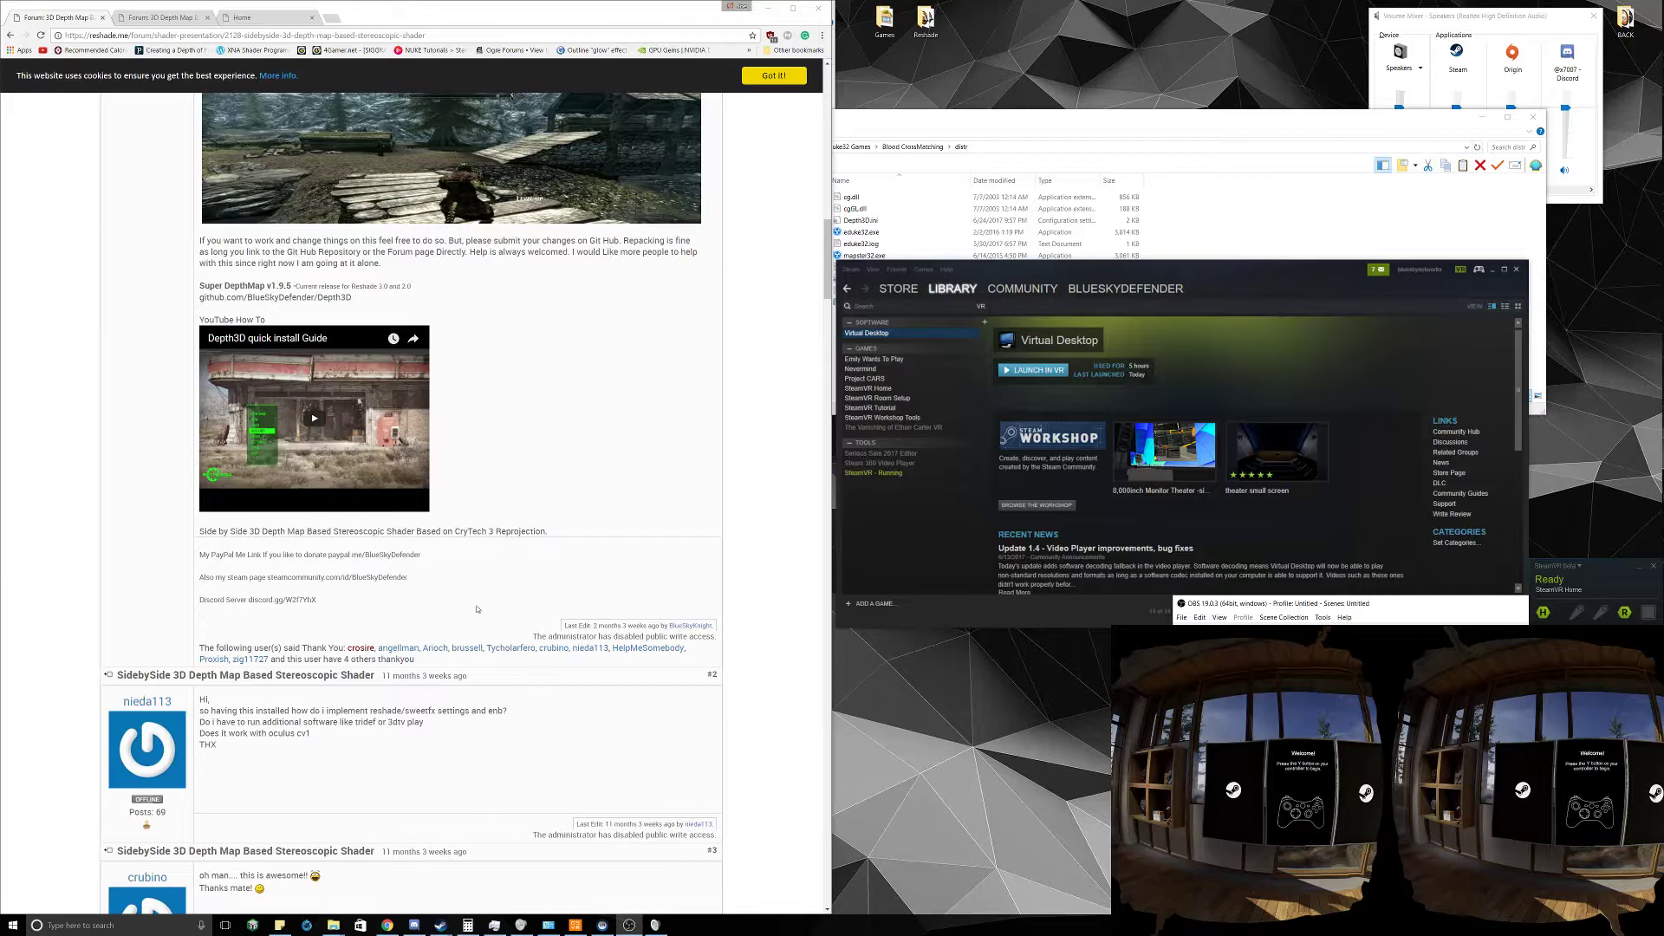
pyautogui.scroll(3)
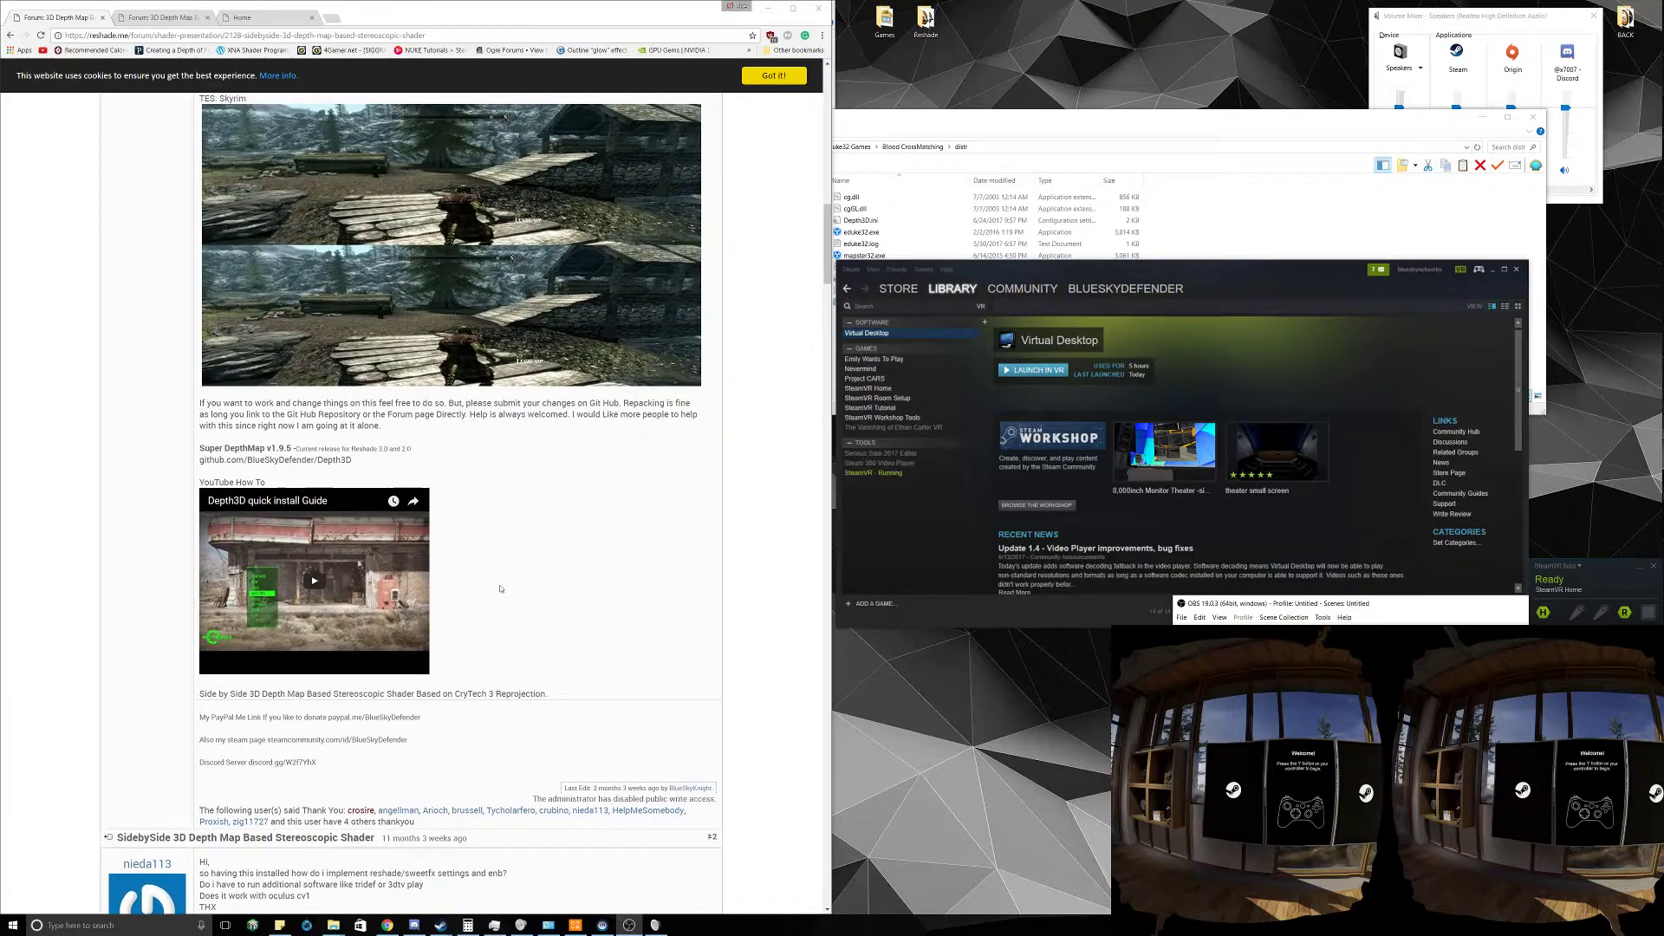
pyautogui.scroll(3)
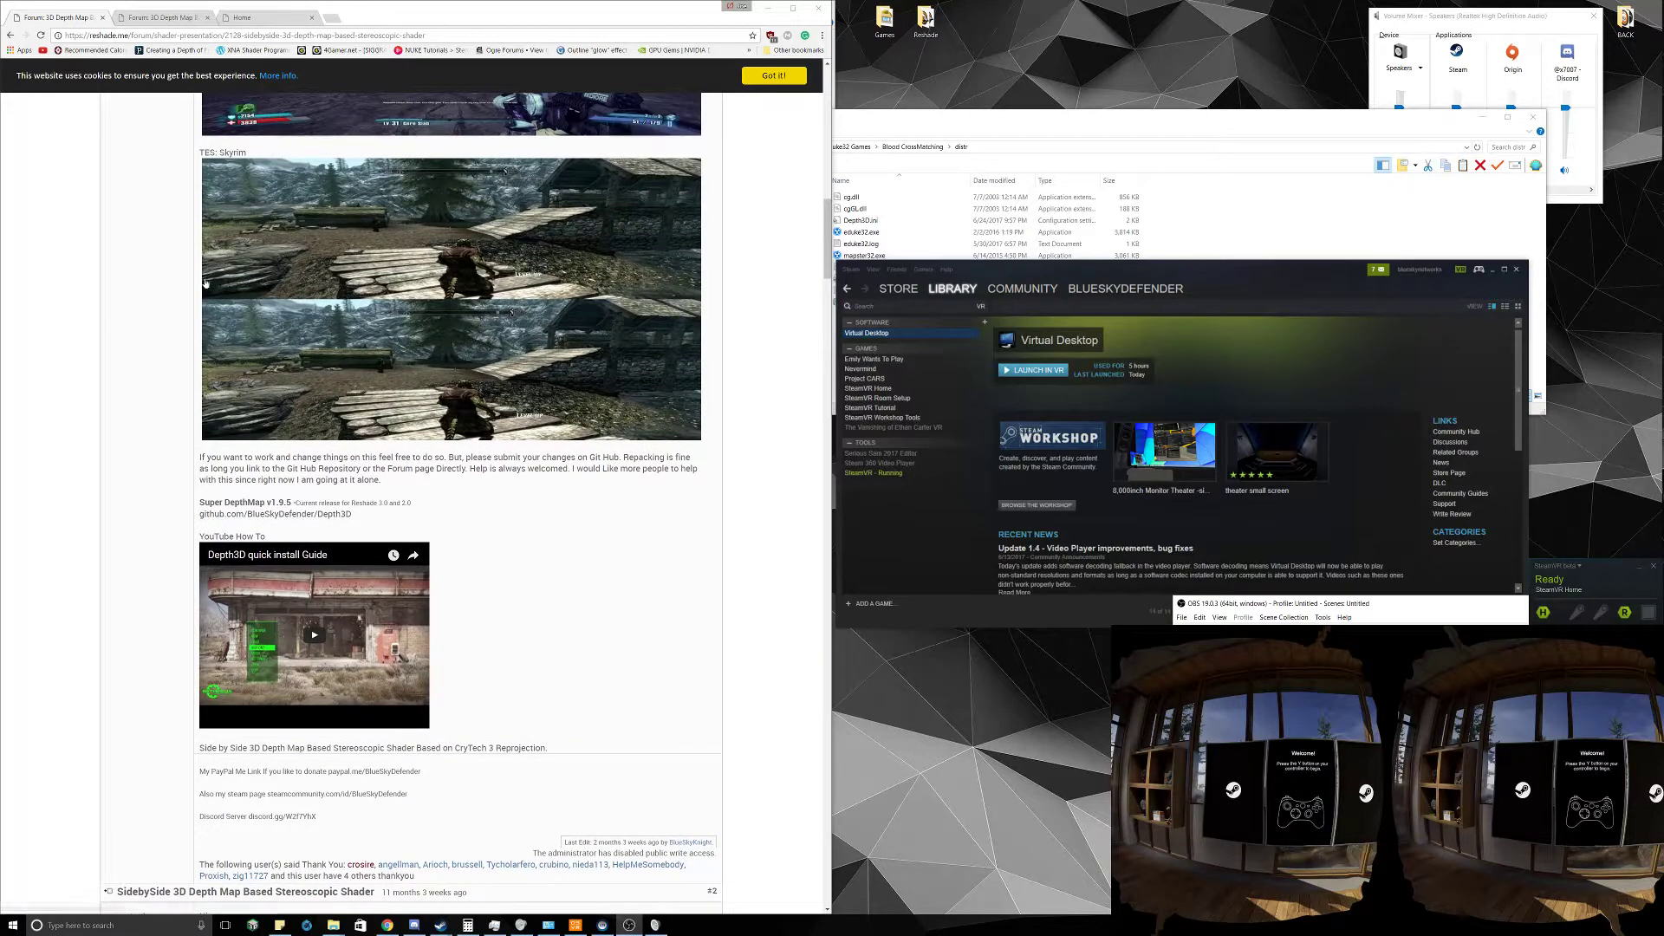
pyautogui.moveTo(358, 497)
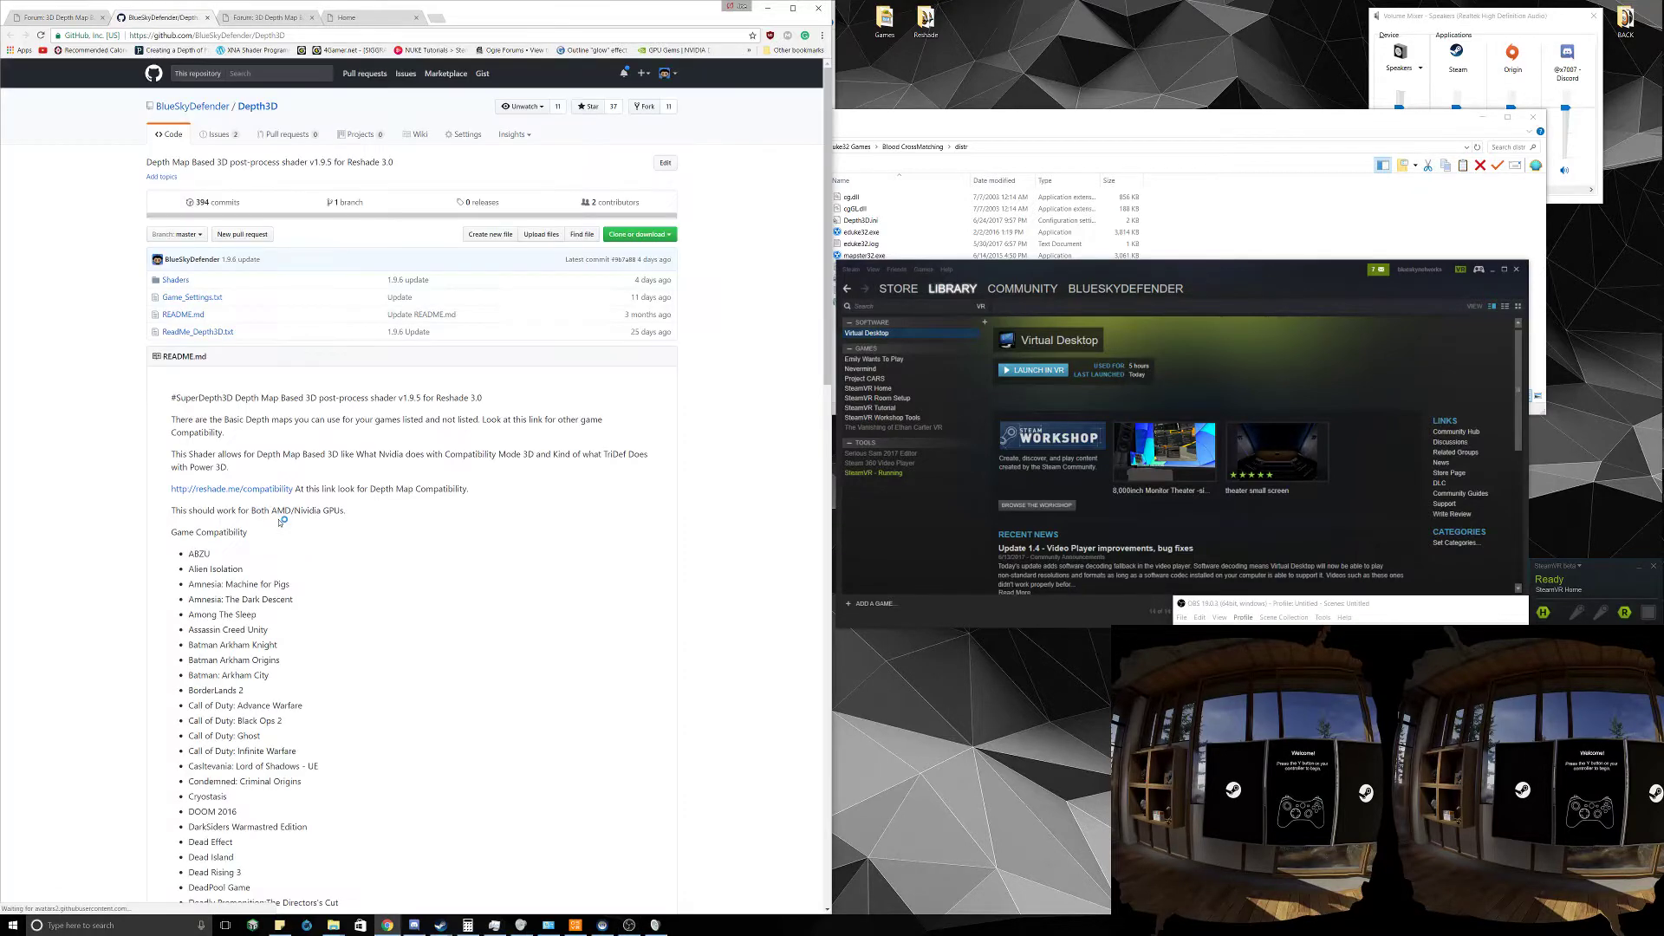
pyautogui.click(637, 233)
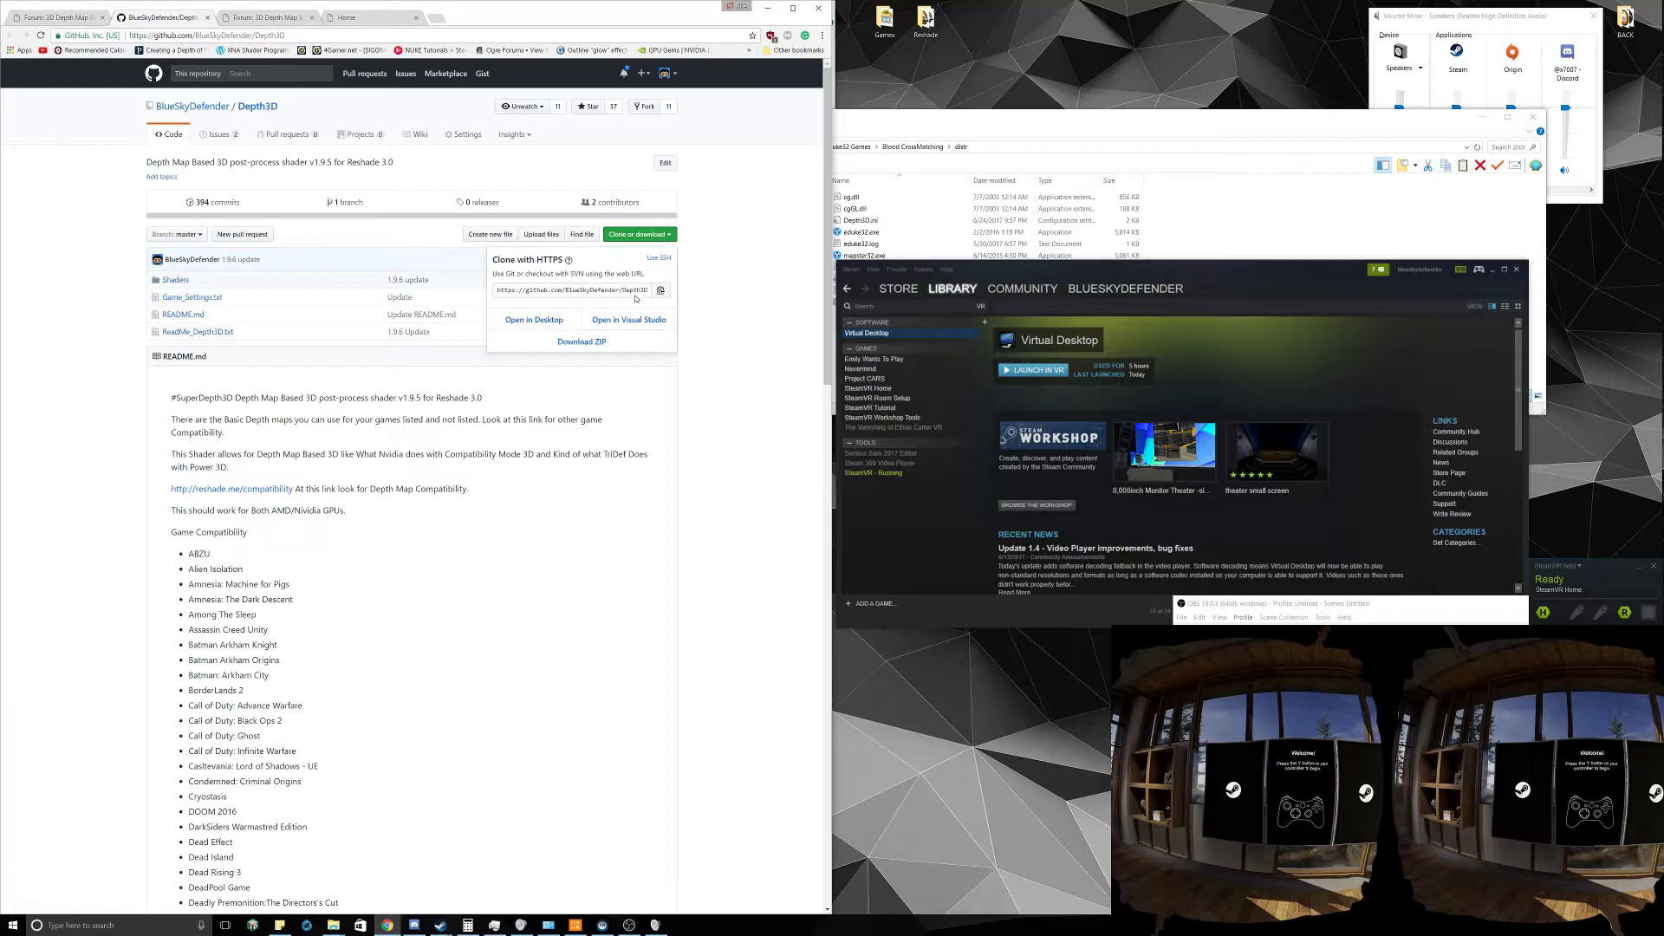
pyautogui.click(581, 340)
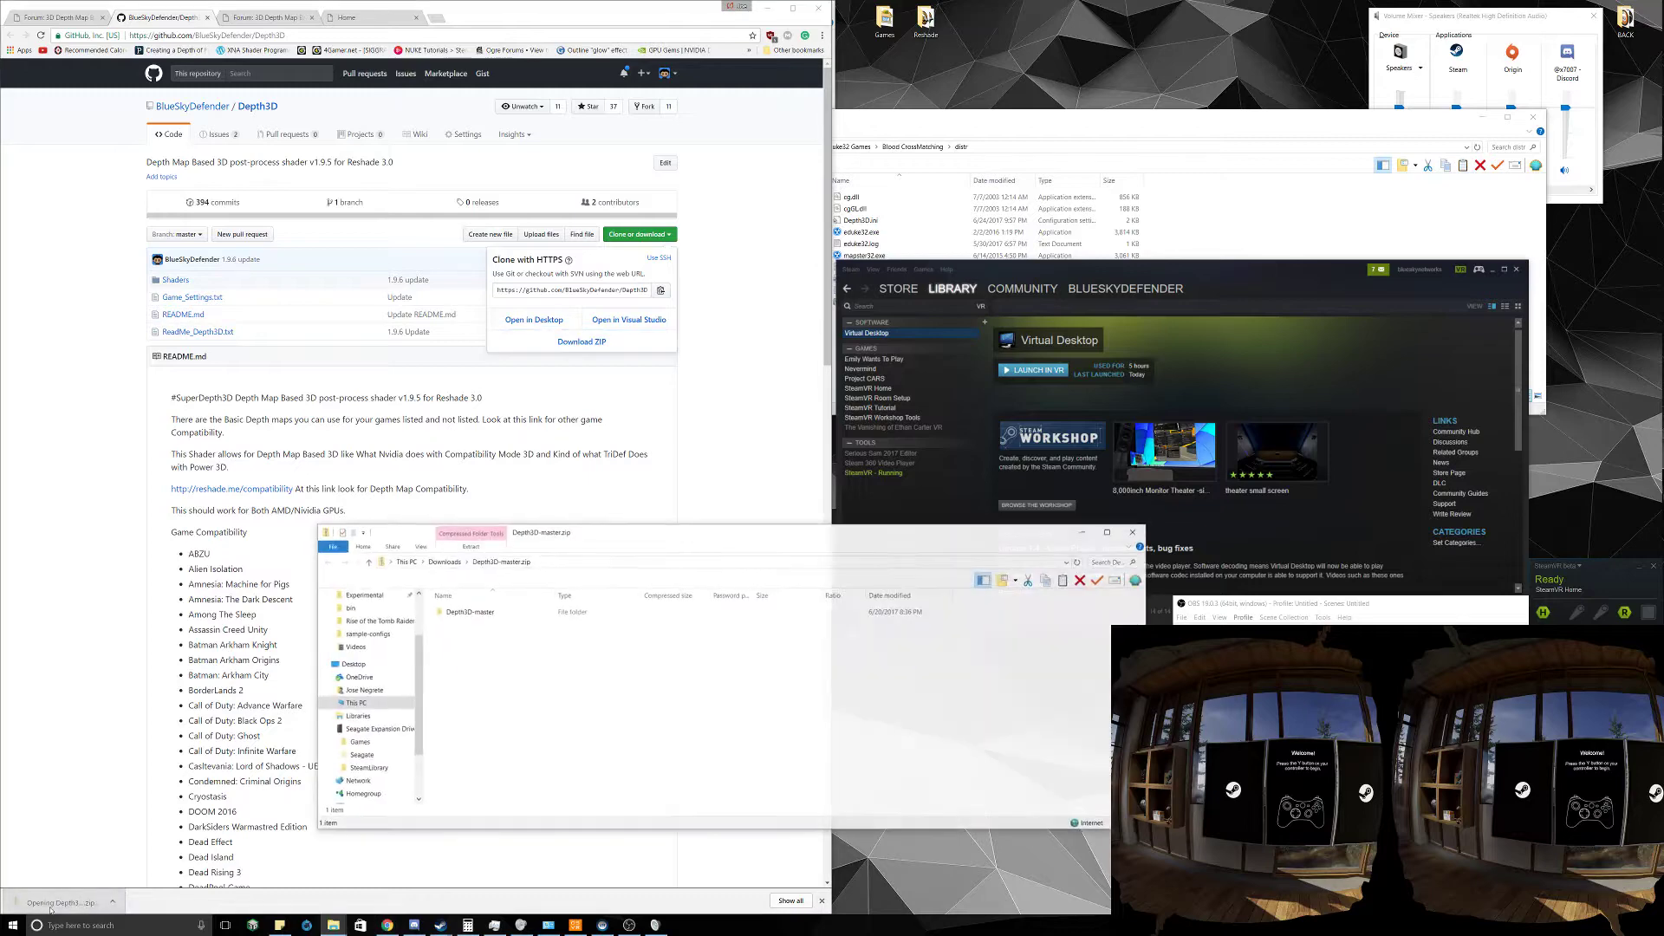
# Check the .fx files in Depth3D-master's Shaders folder, then return to Depth3D-master
pyautogui.doubleClick(470, 611)
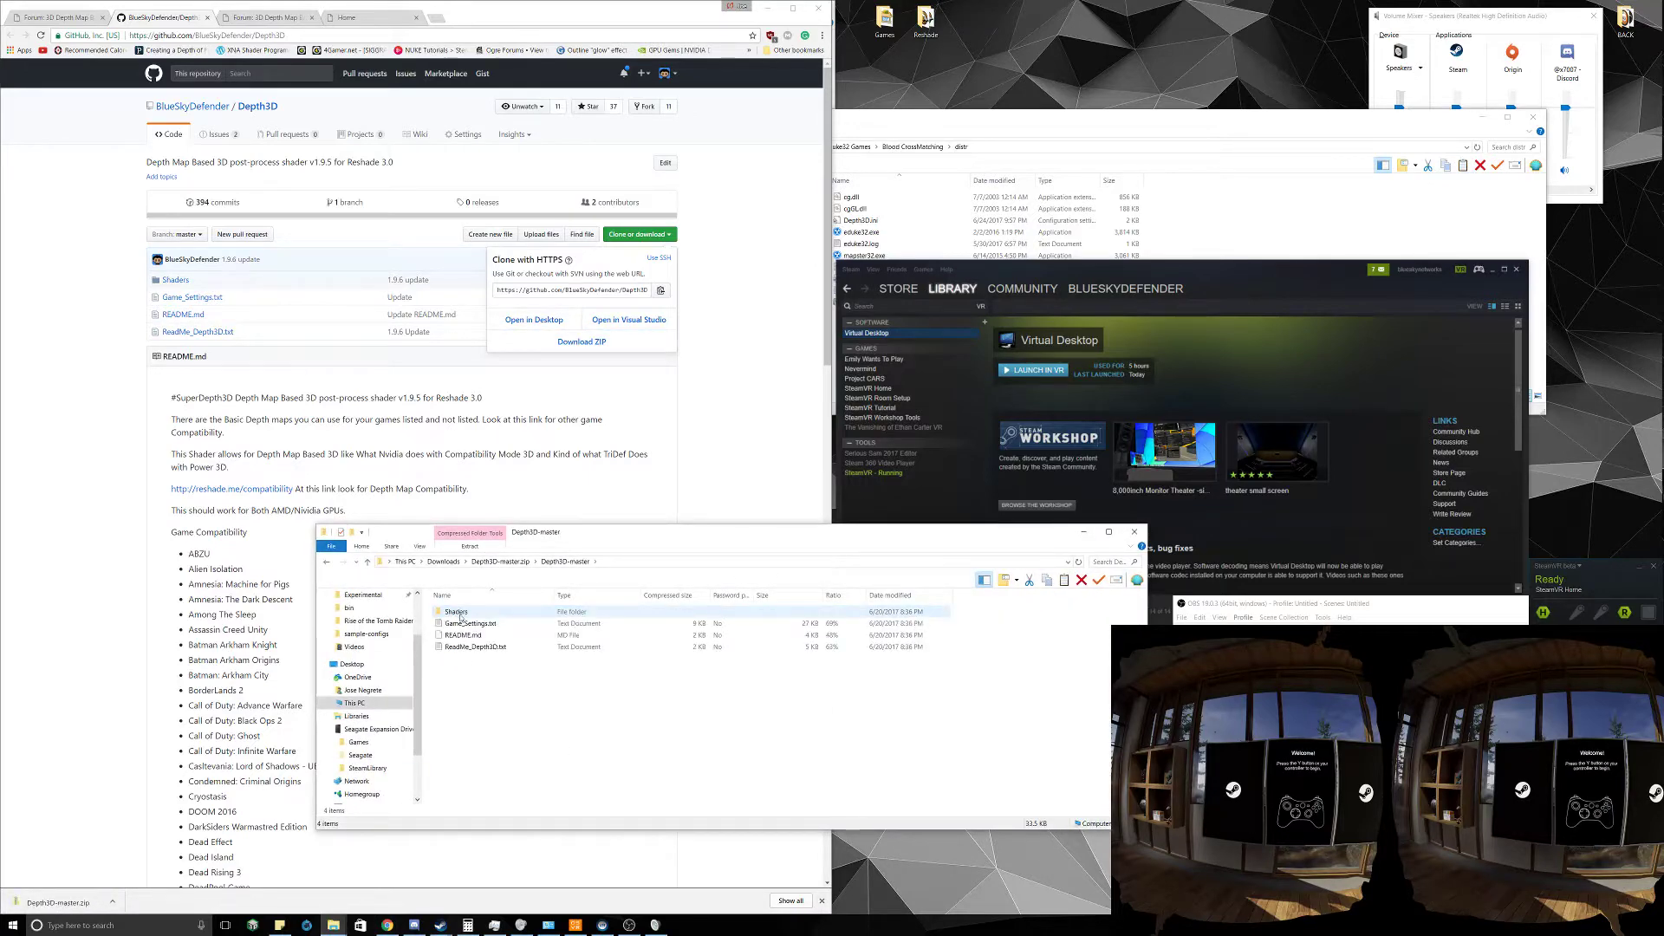
pyautogui.click(487, 680)
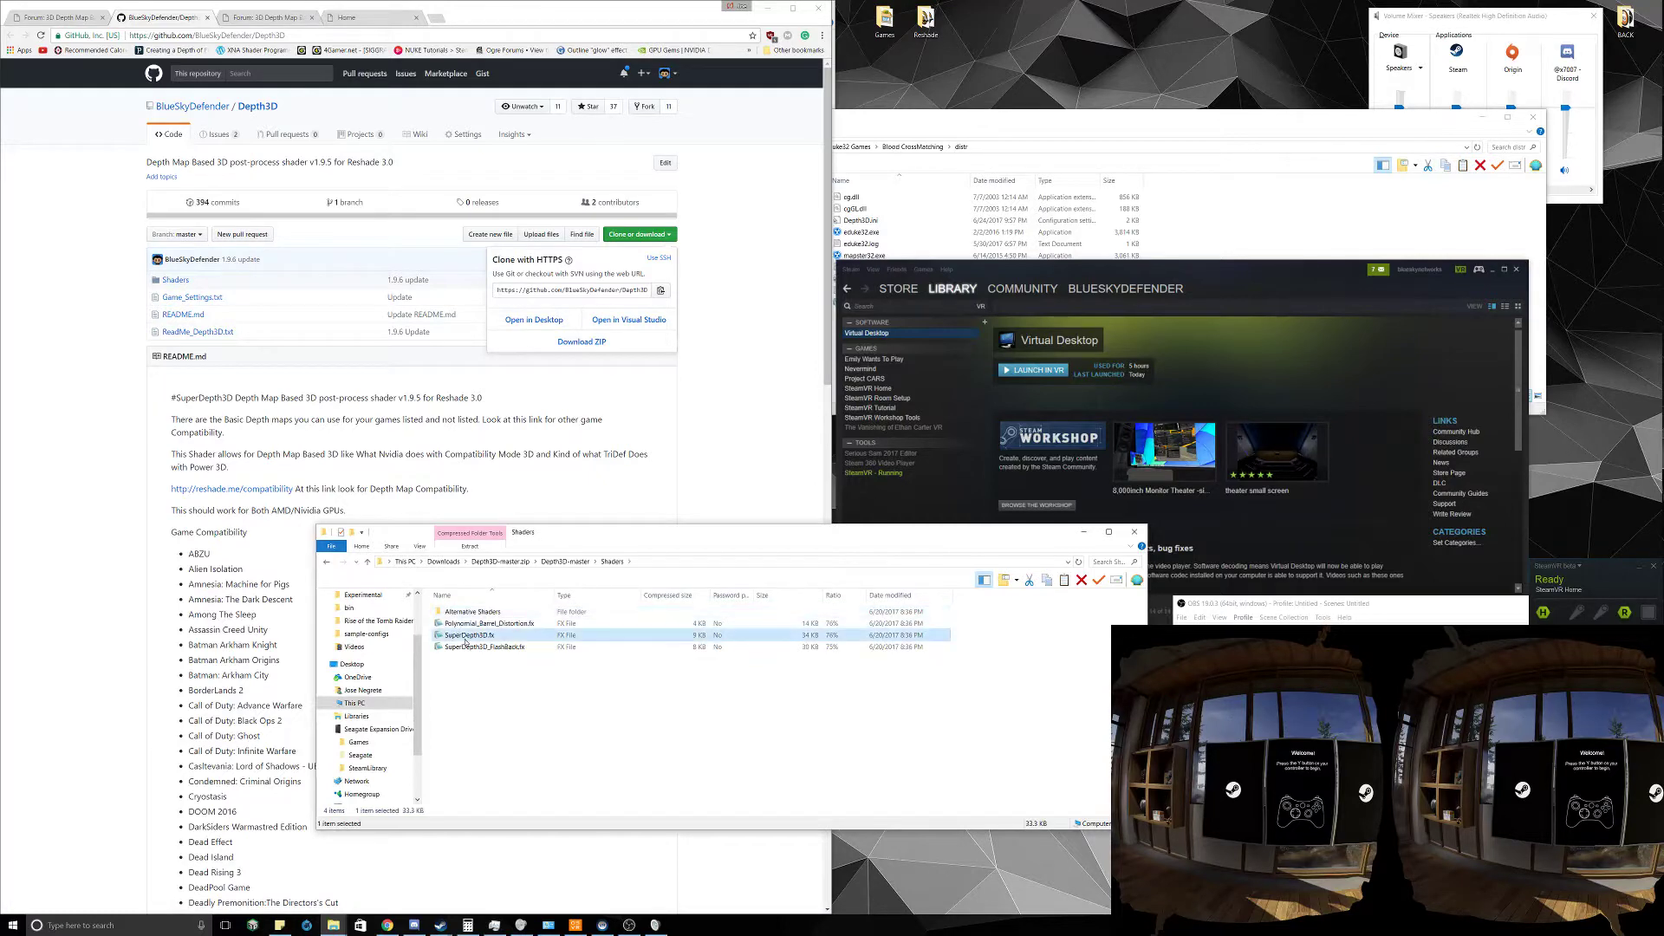
pyautogui.click(489, 647)
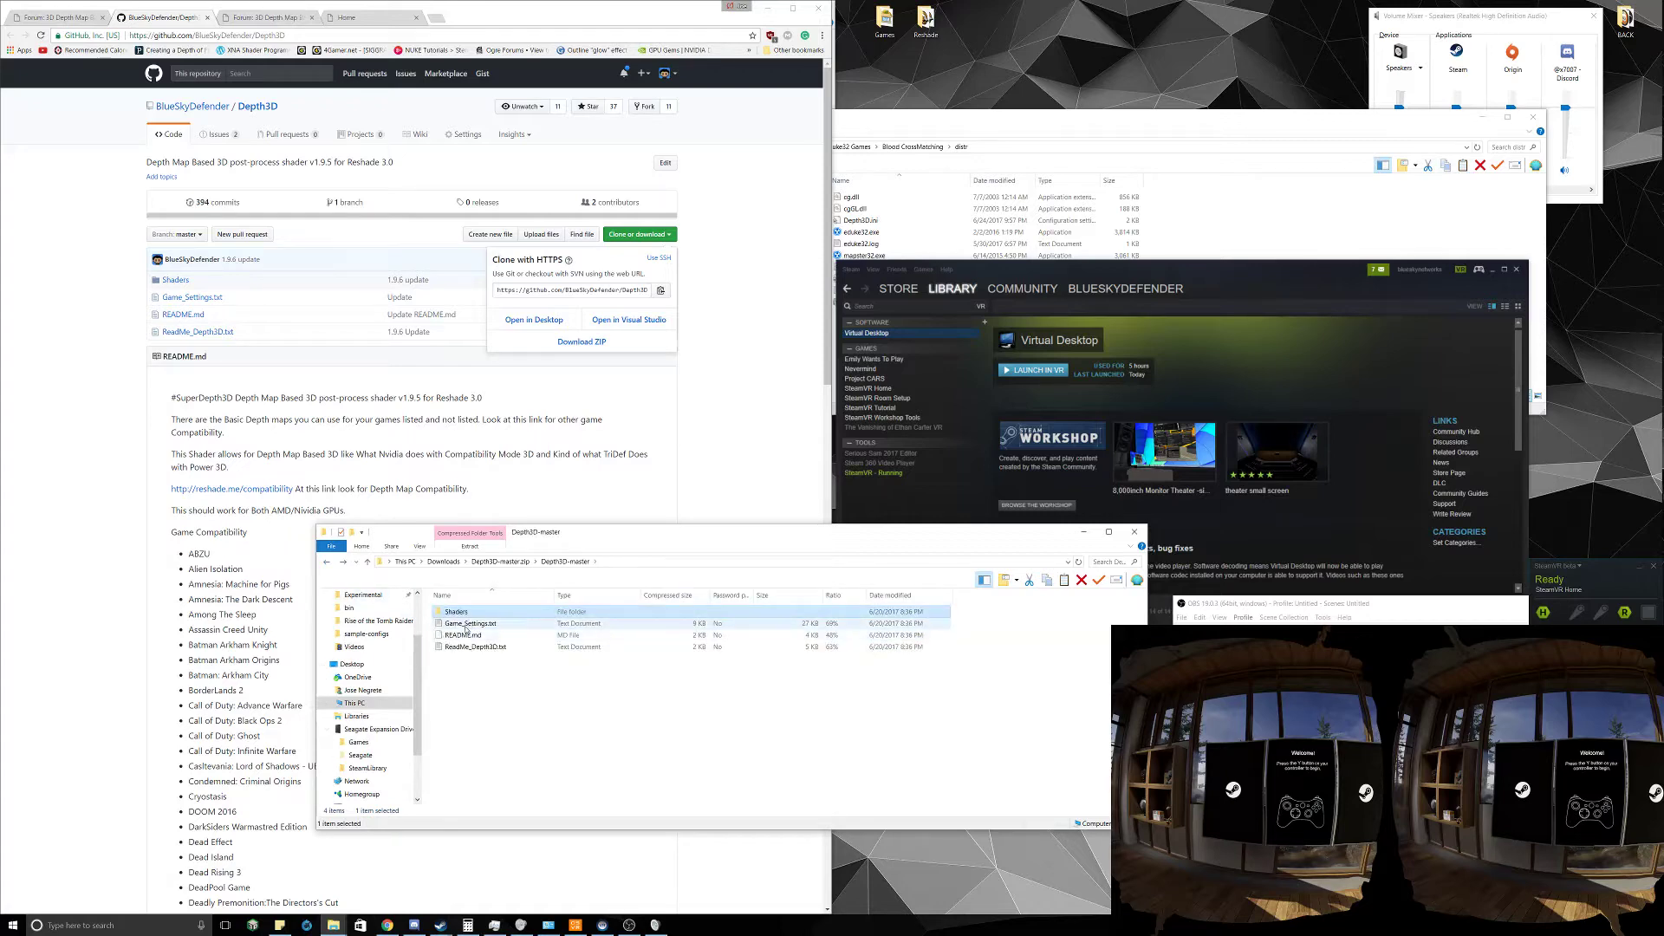
pyautogui.doubleClick(472, 623)
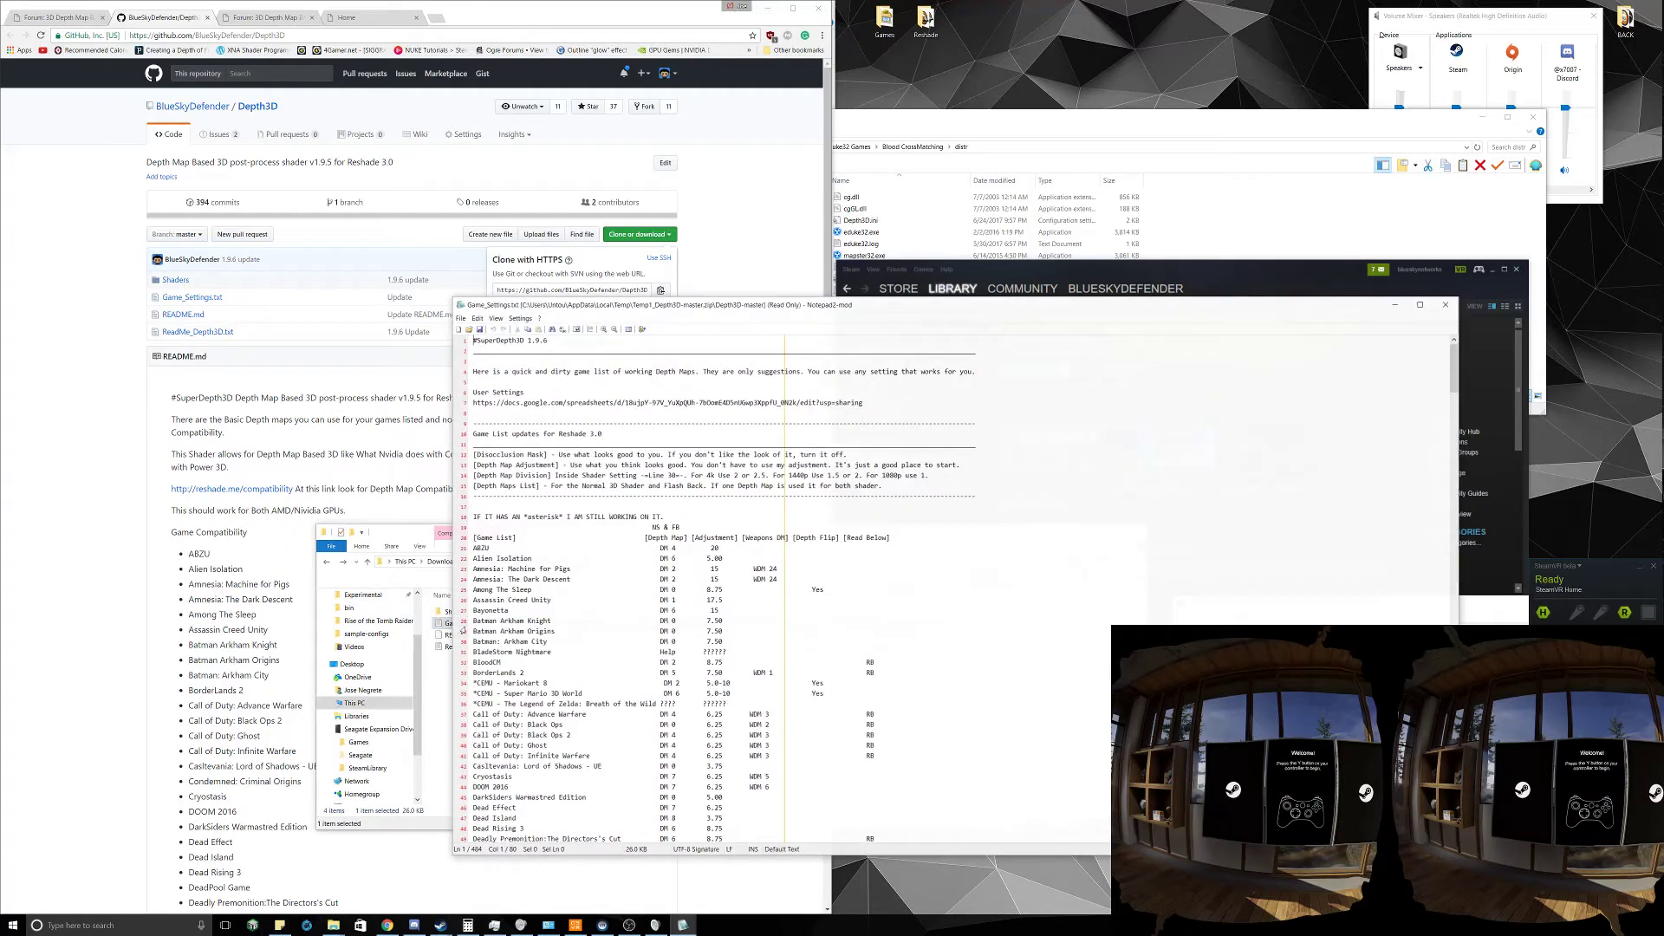
pyautogui.scroll(-3)
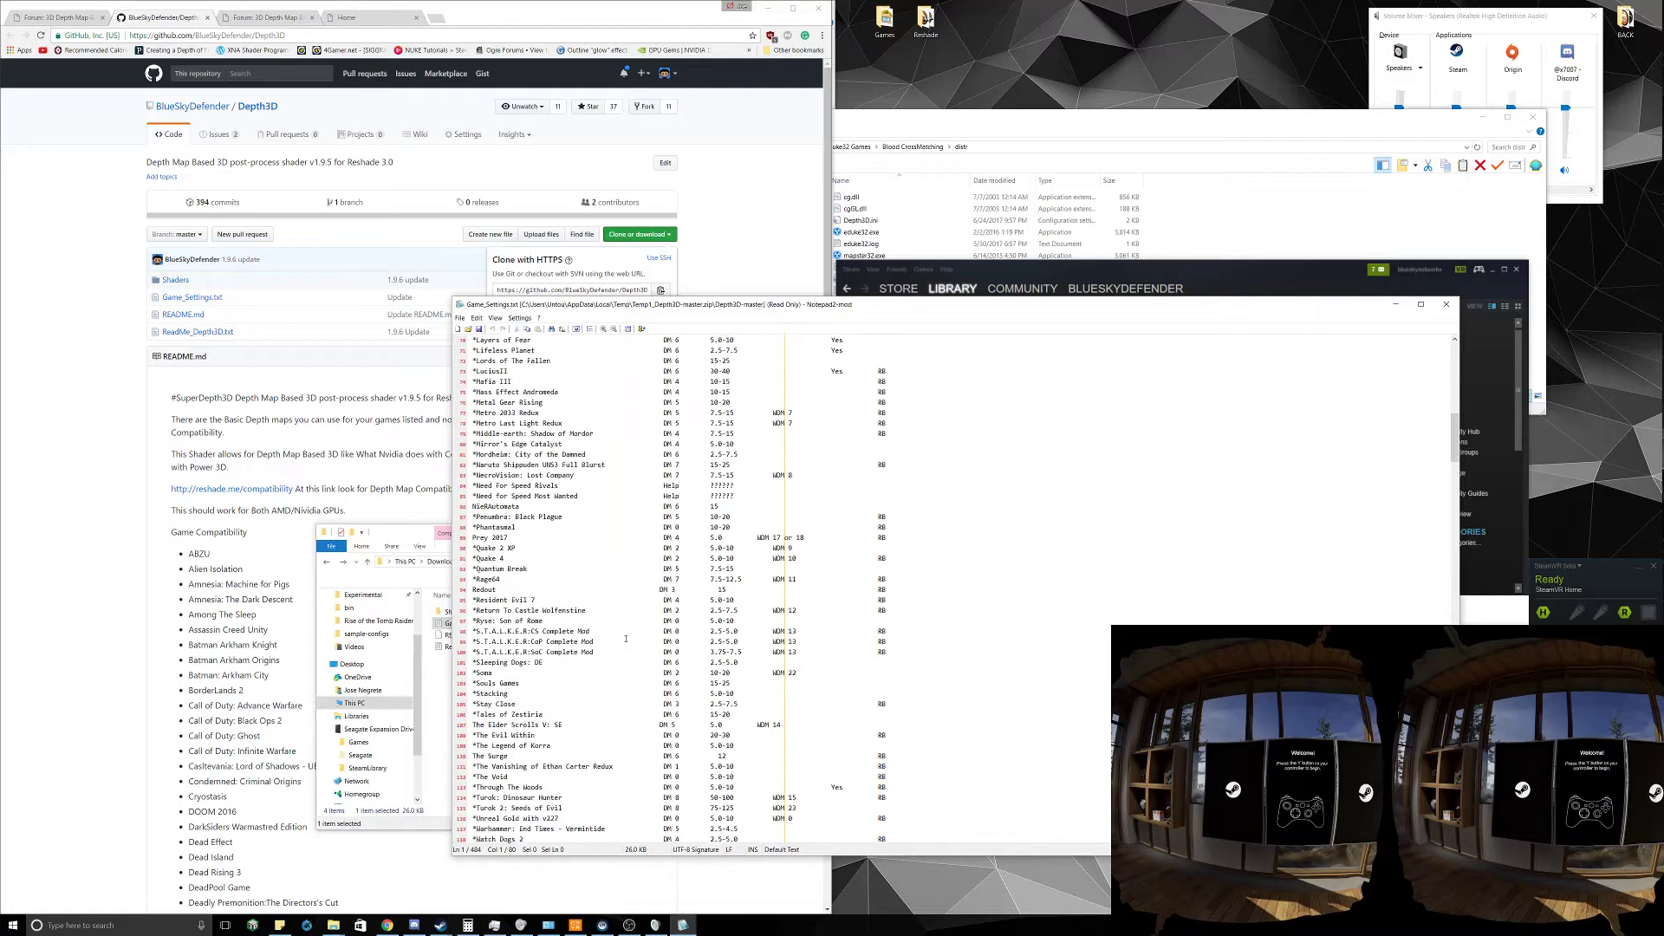
pyautogui.scroll(3)
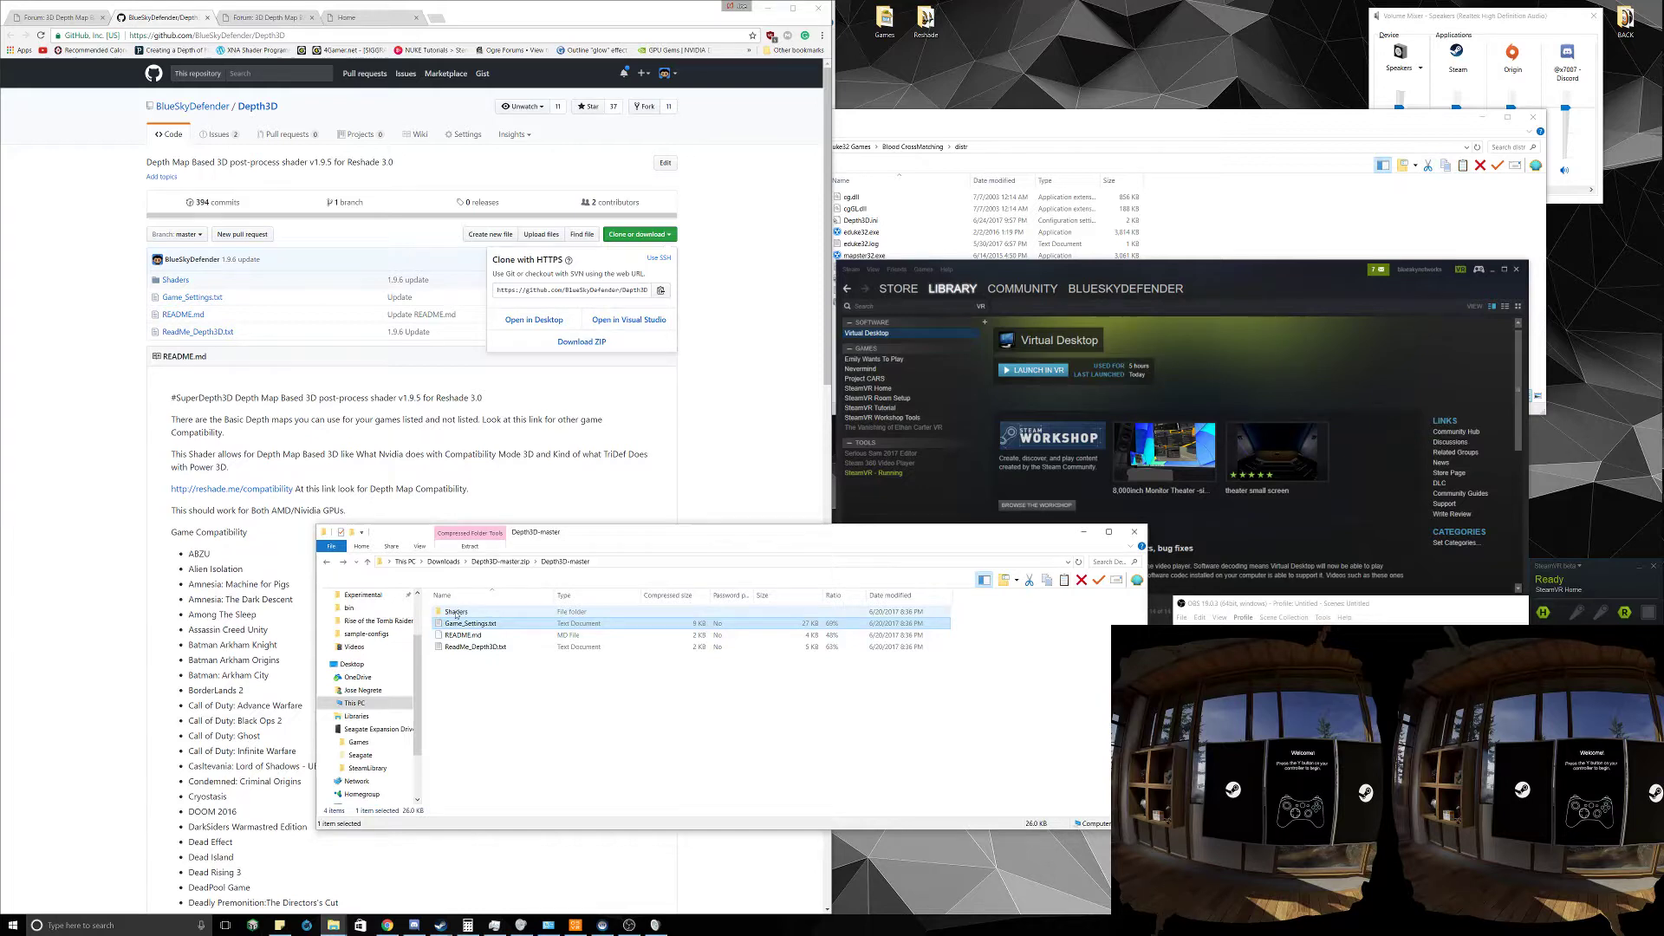
# Copy the SuperDepth3D.fx shader from the archive's Shaders folder
pyautogui.doubleClick(456, 610)
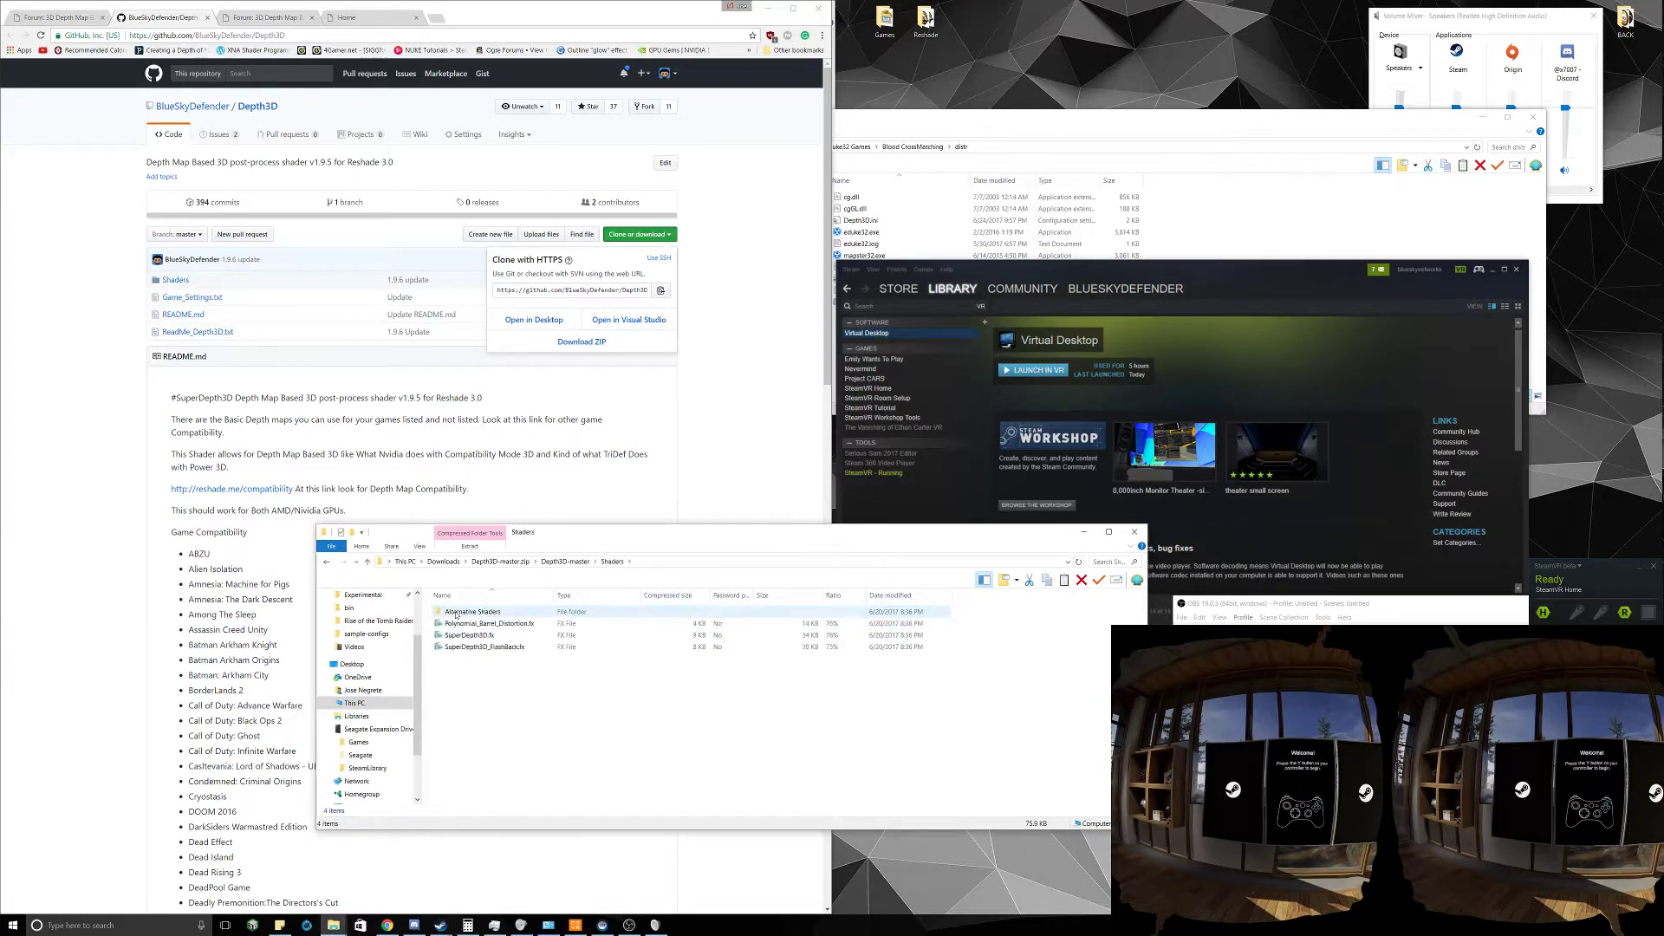
pyautogui.click(467, 634)
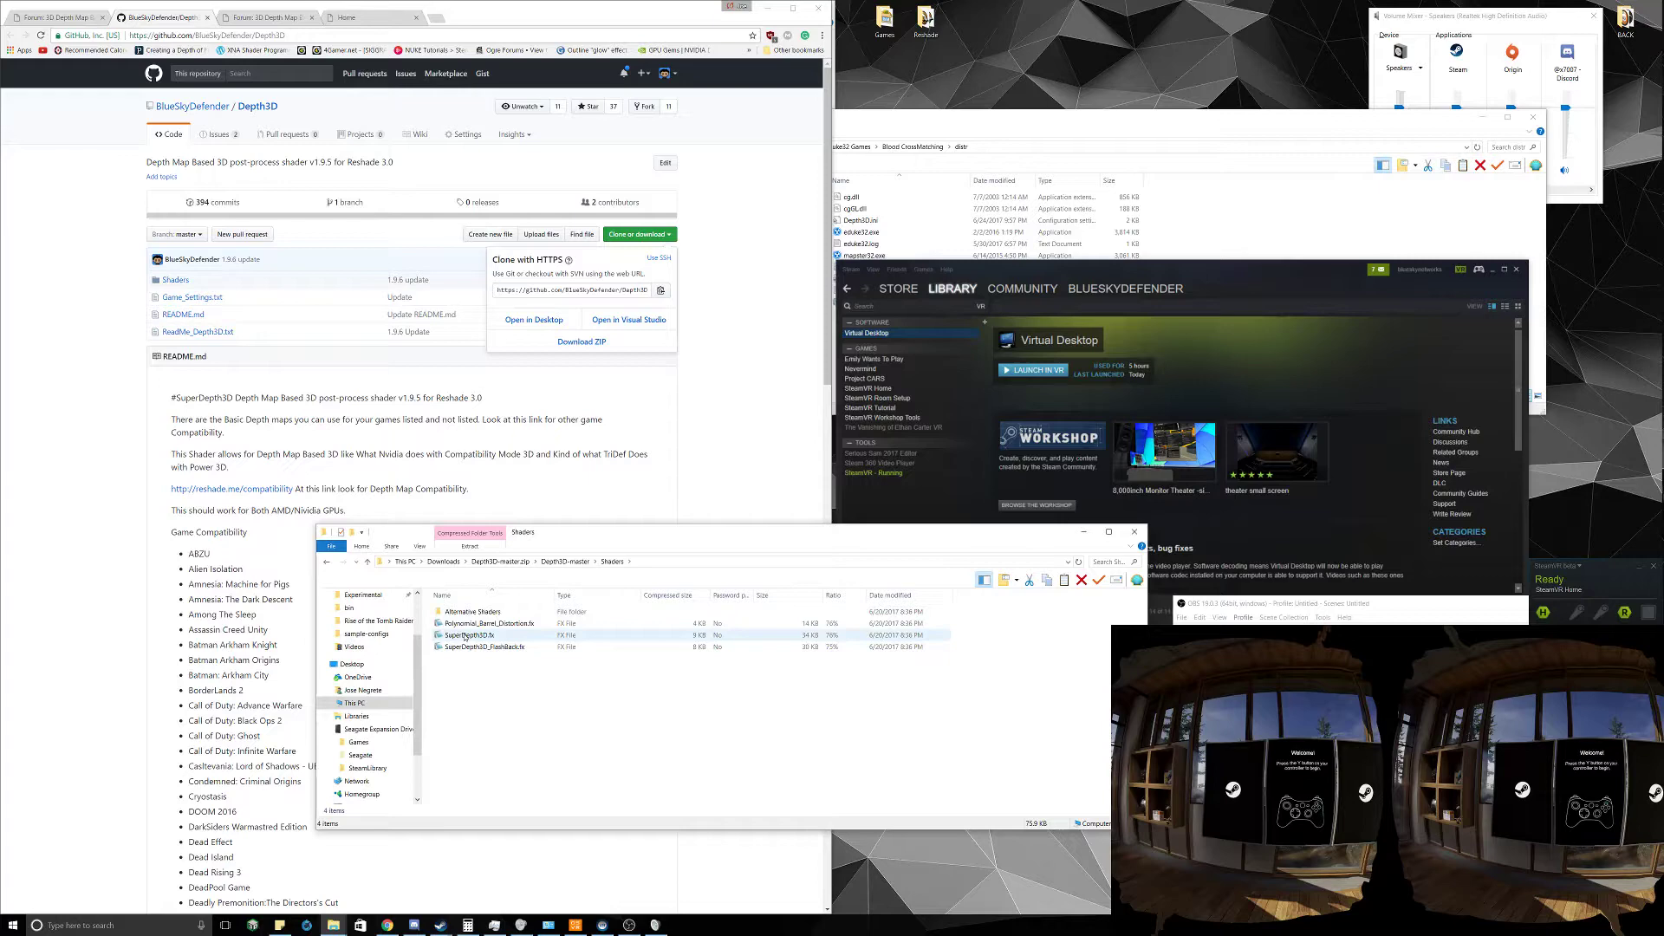
pyautogui.rightClick(468, 635)
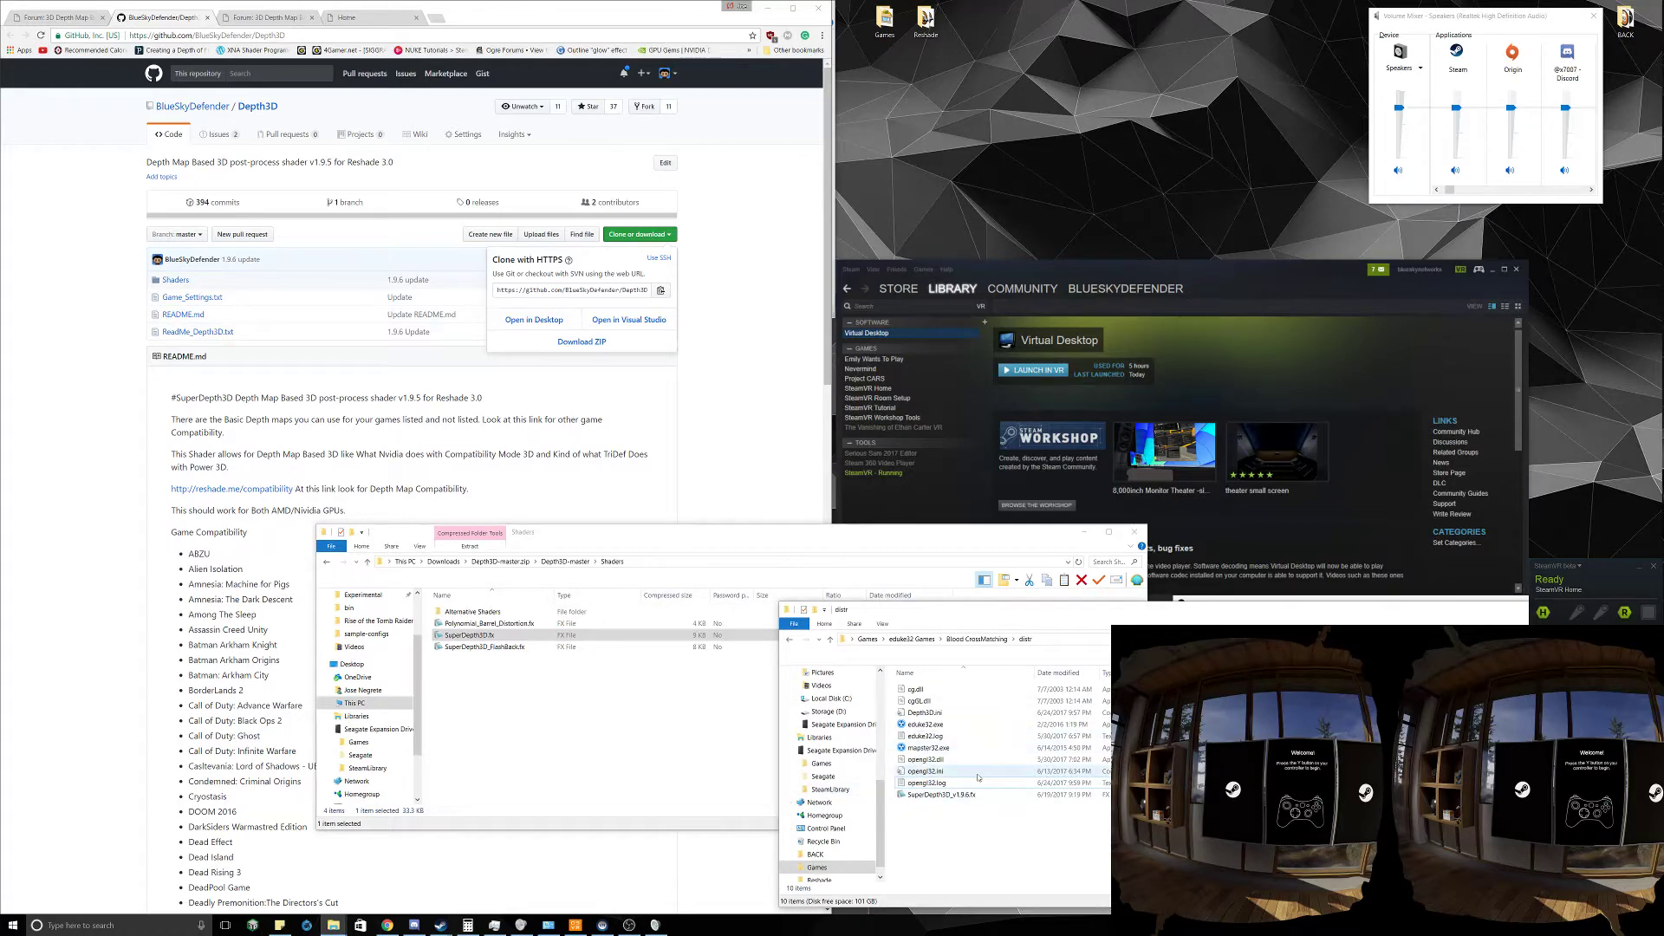
# Delete Depth3D.ini, opengl32.dll, logs and SuperDepth3D_v1.9.6.fx from Blood's dist folder, pasting in SuperDepth3D.fx
pyautogui.click(928, 758)
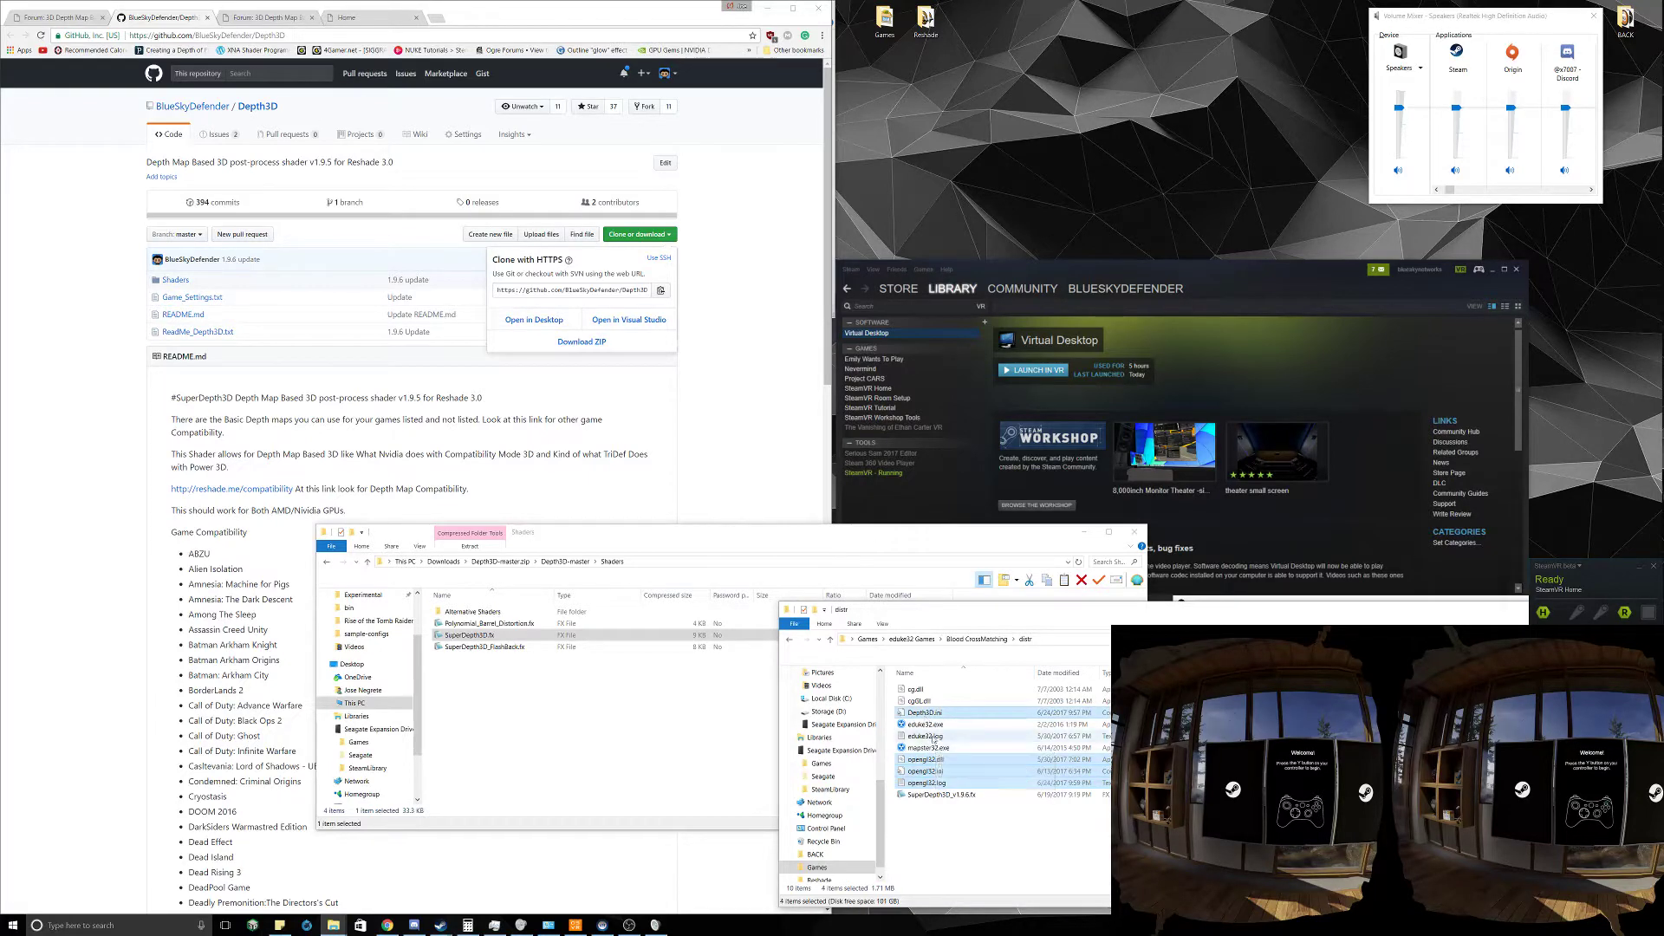
pyautogui.rightClick(923, 760)
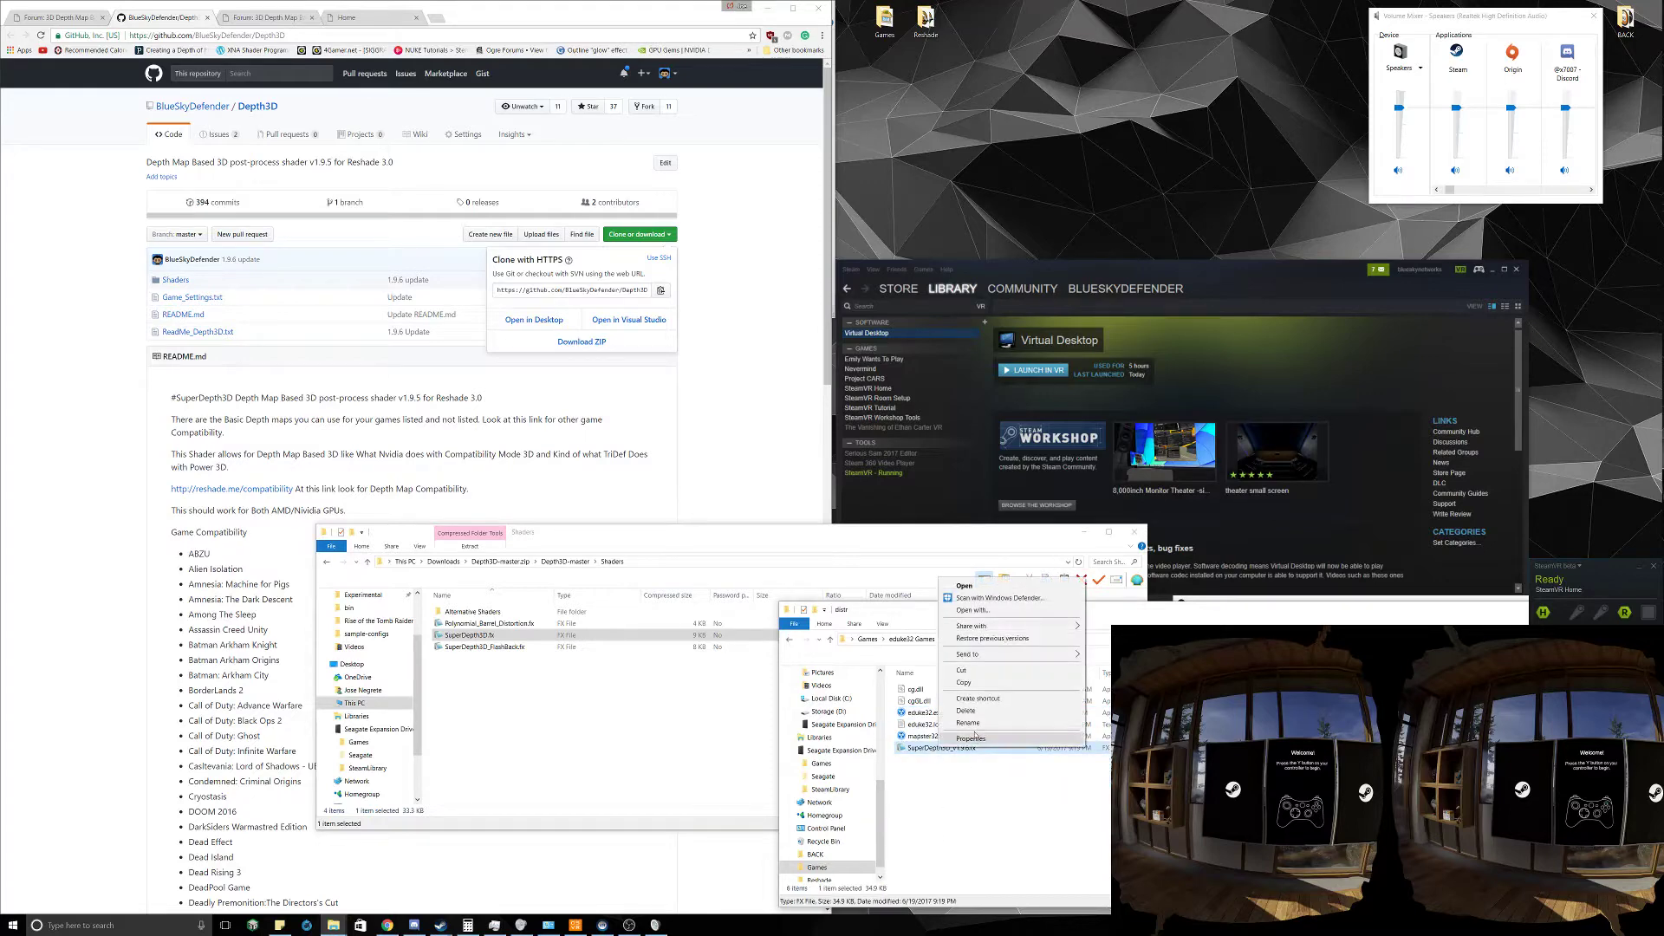
pyautogui.rightClick(993, 830)
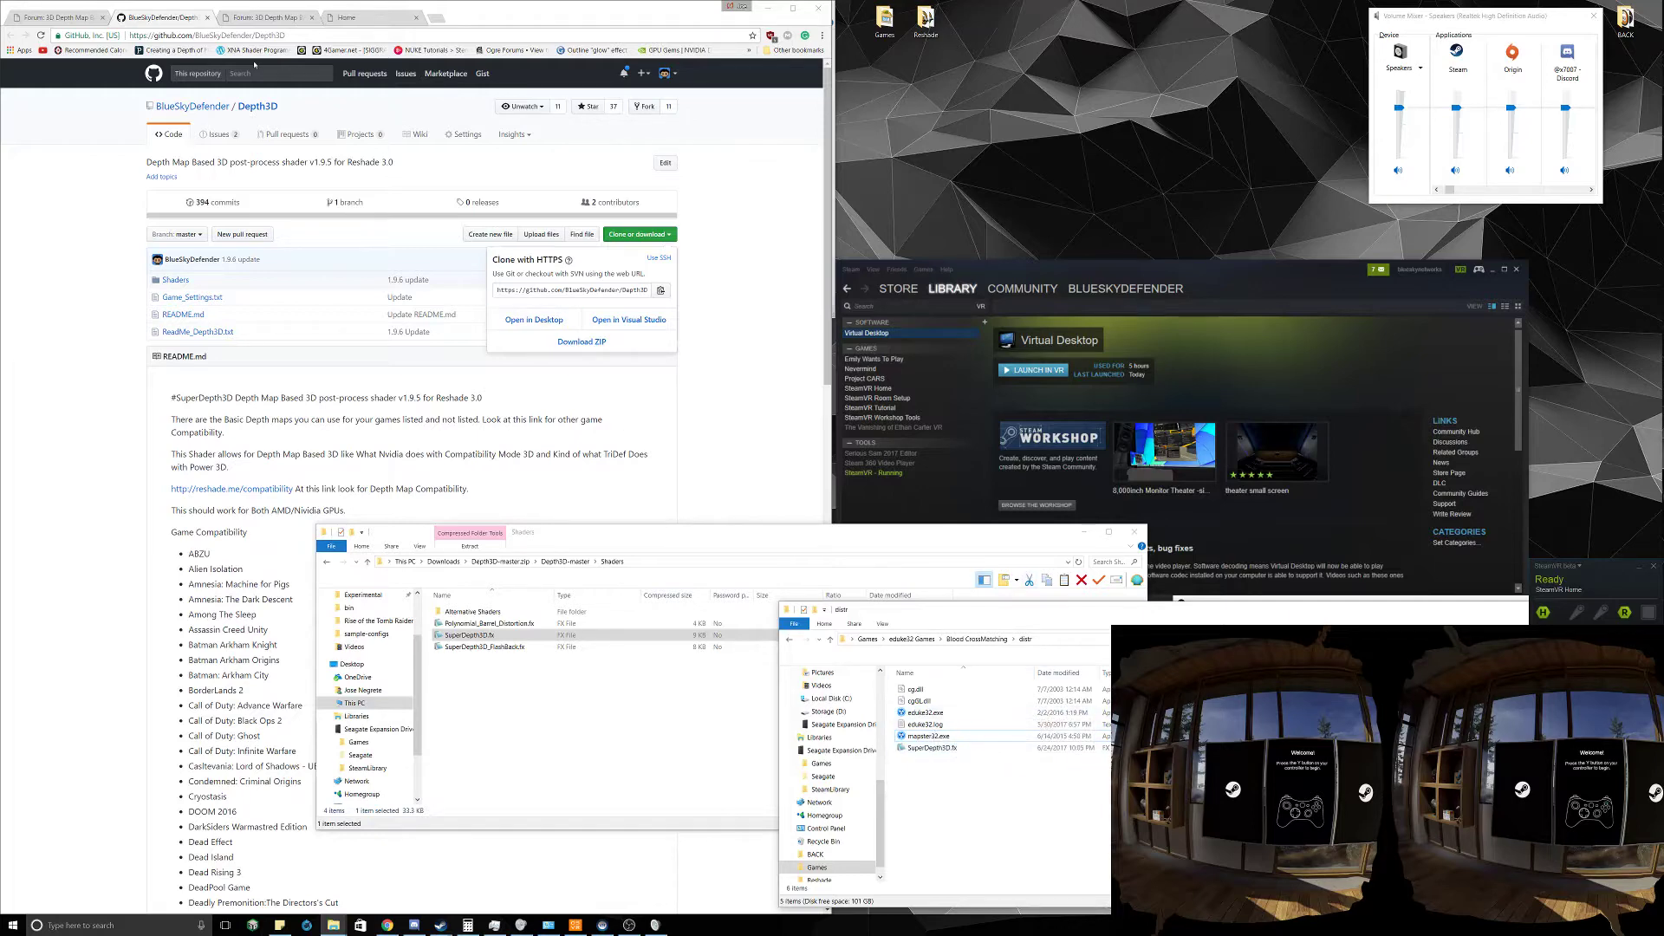
pyautogui.click(58, 17)
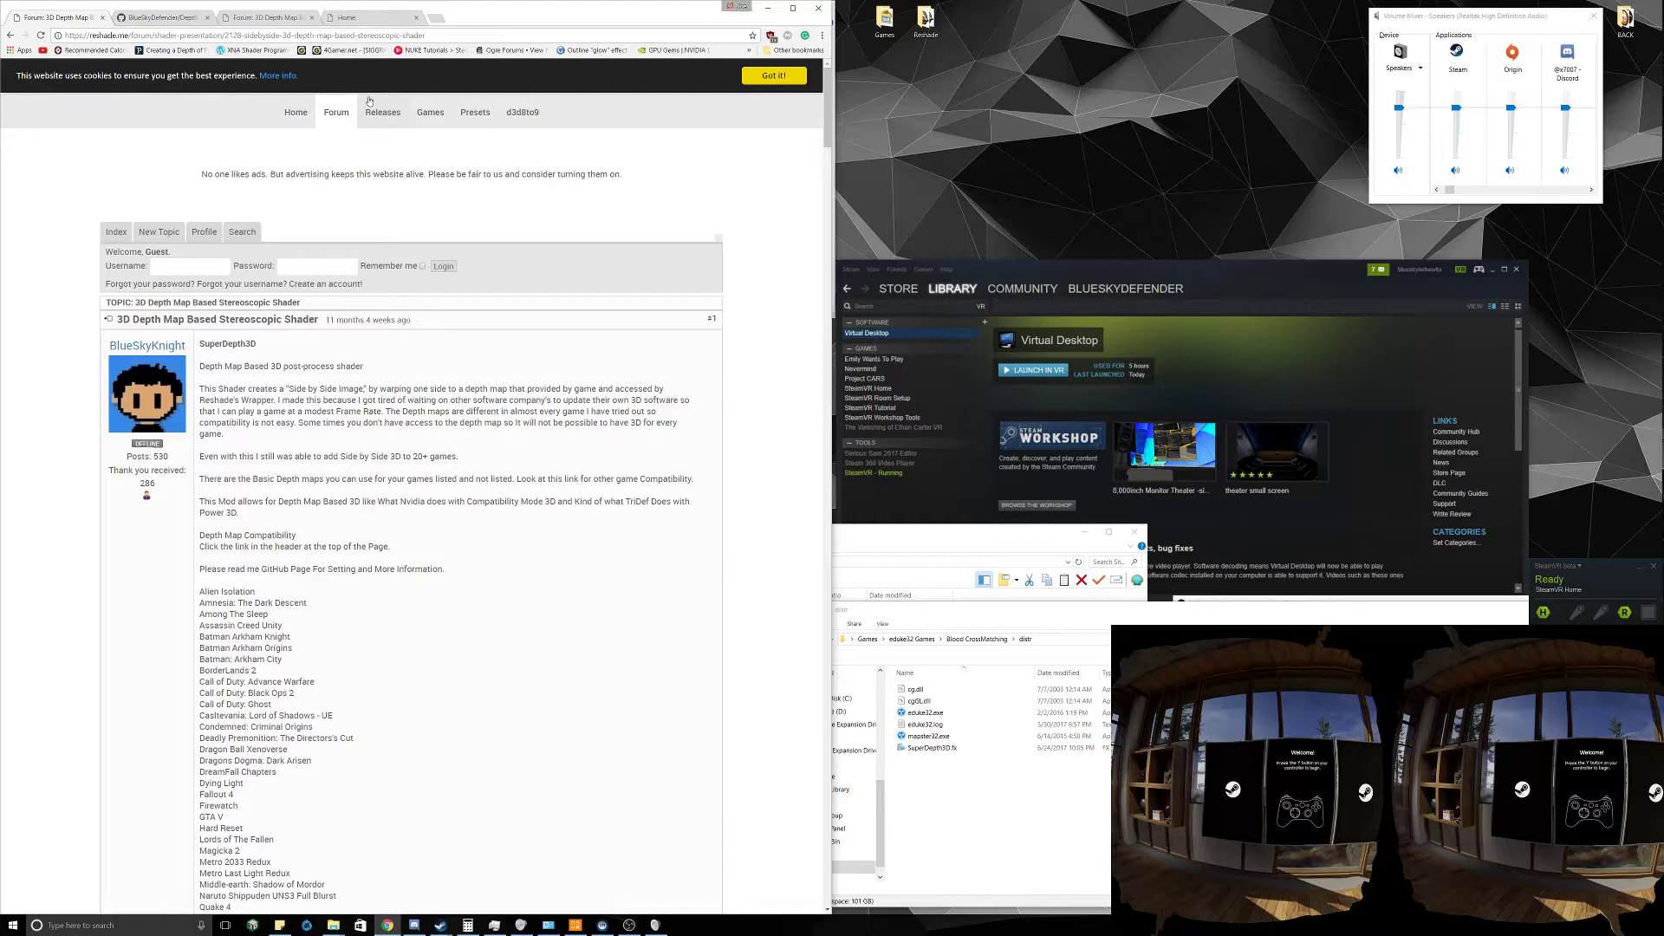
# Get the ReShade 3.0.7 setup installer from the ReShade homepage's Download section
pyautogui.click(294, 111)
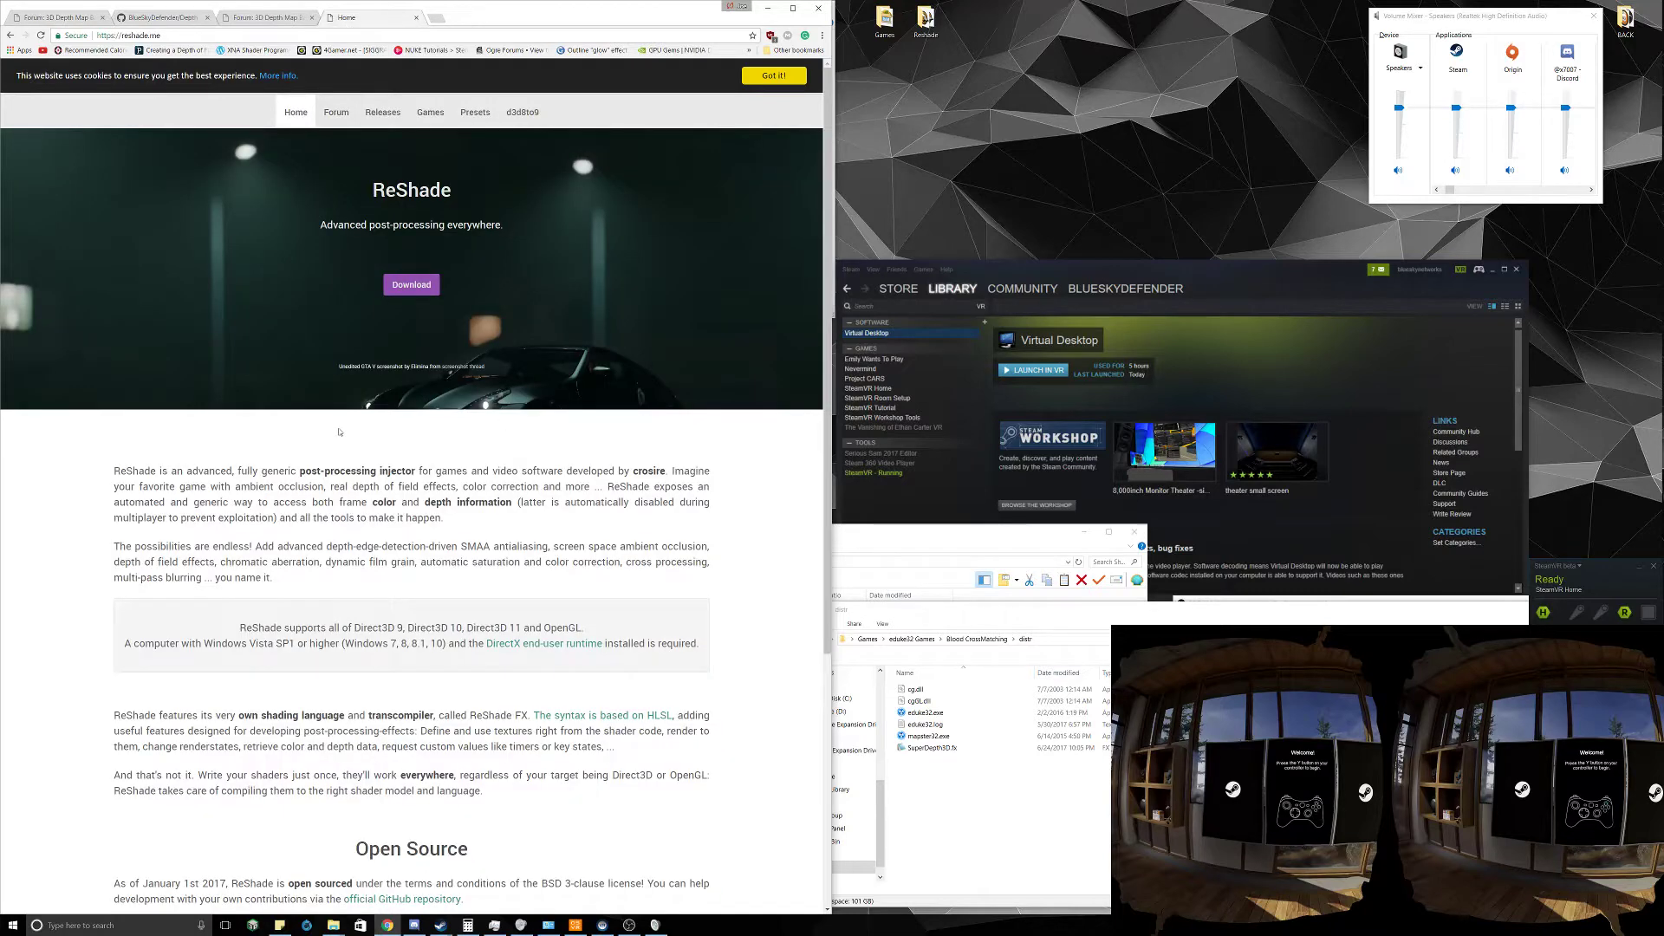
pyautogui.scroll(-3)
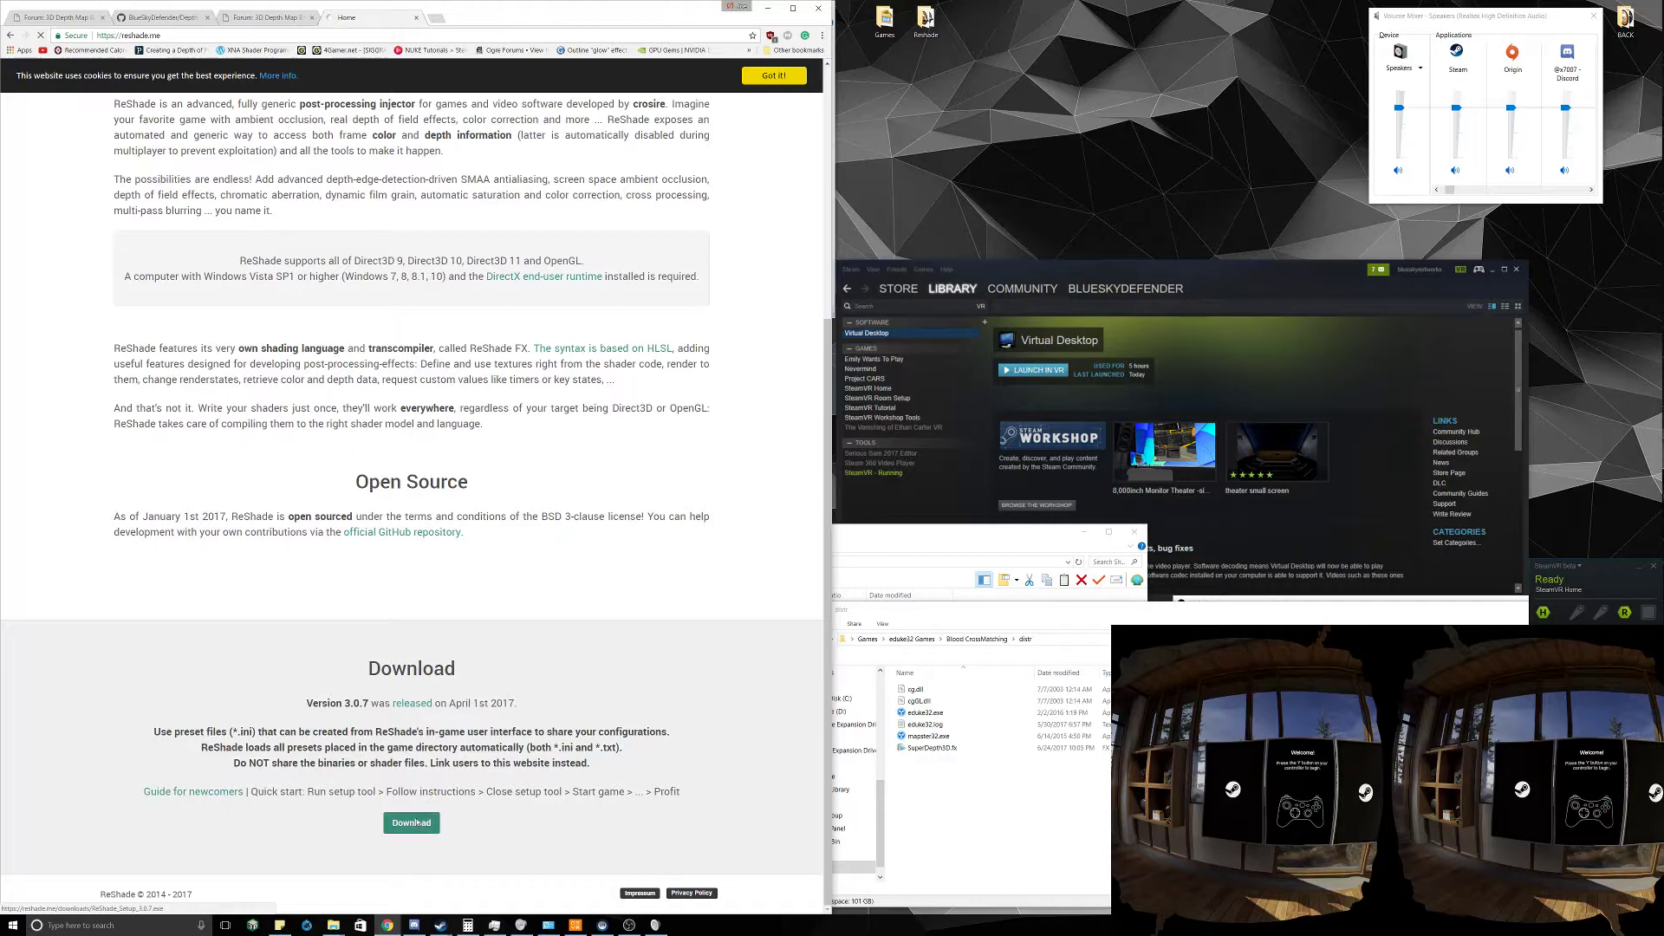
pyautogui.click(411, 822)
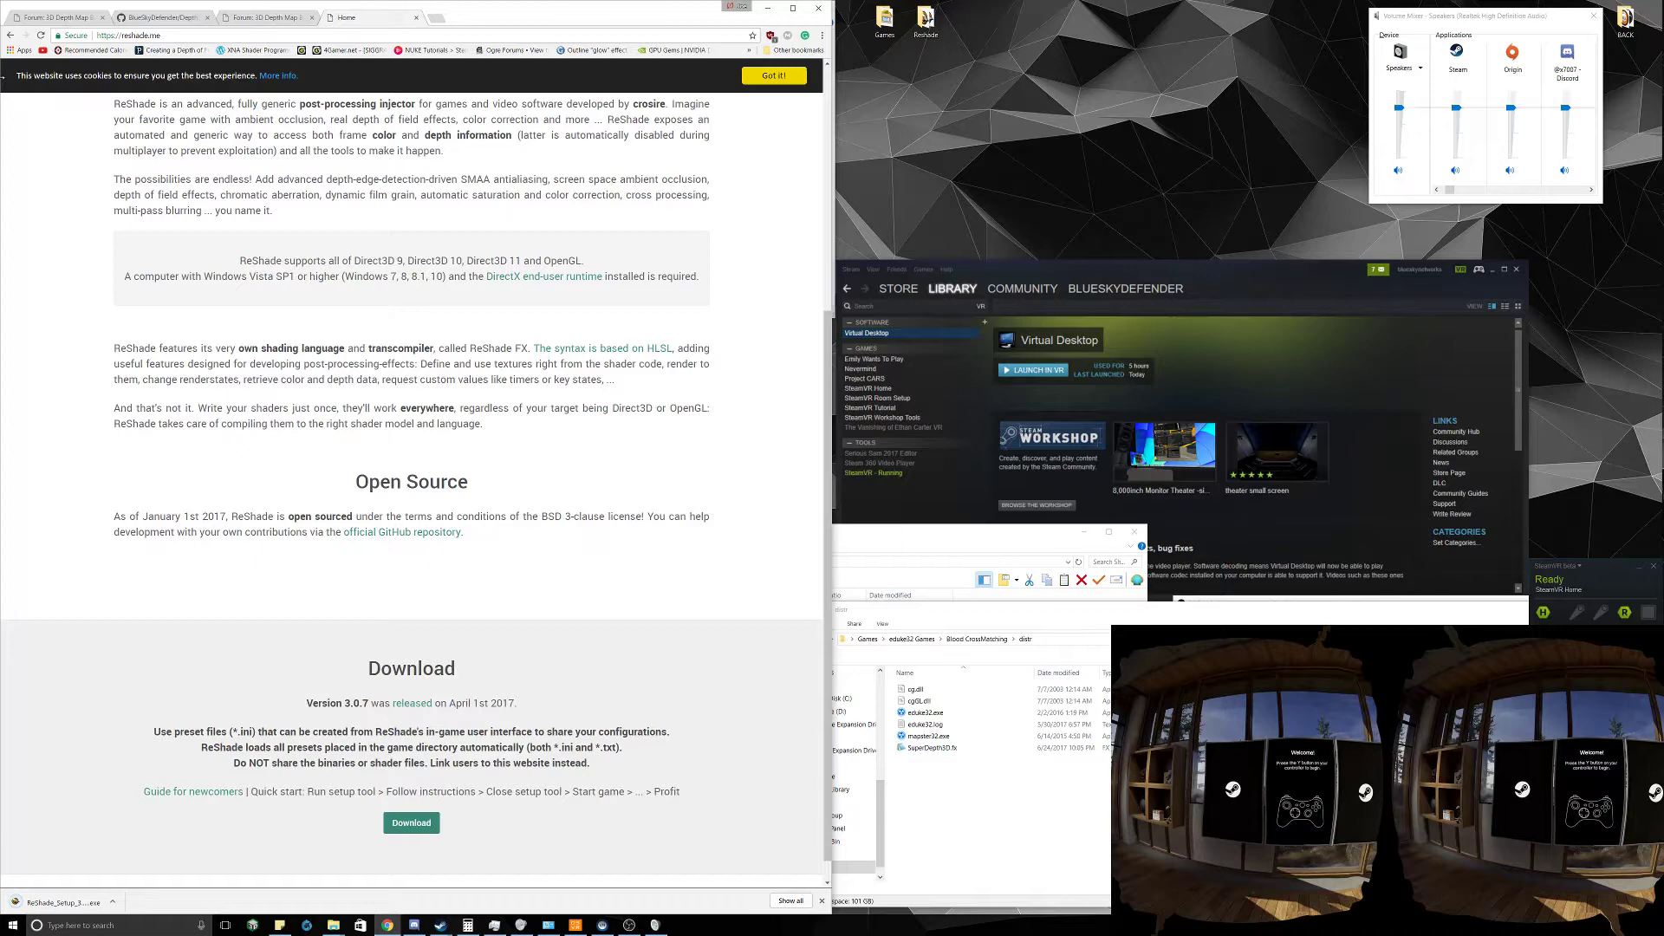
pyautogui.moveTo(53, 17)
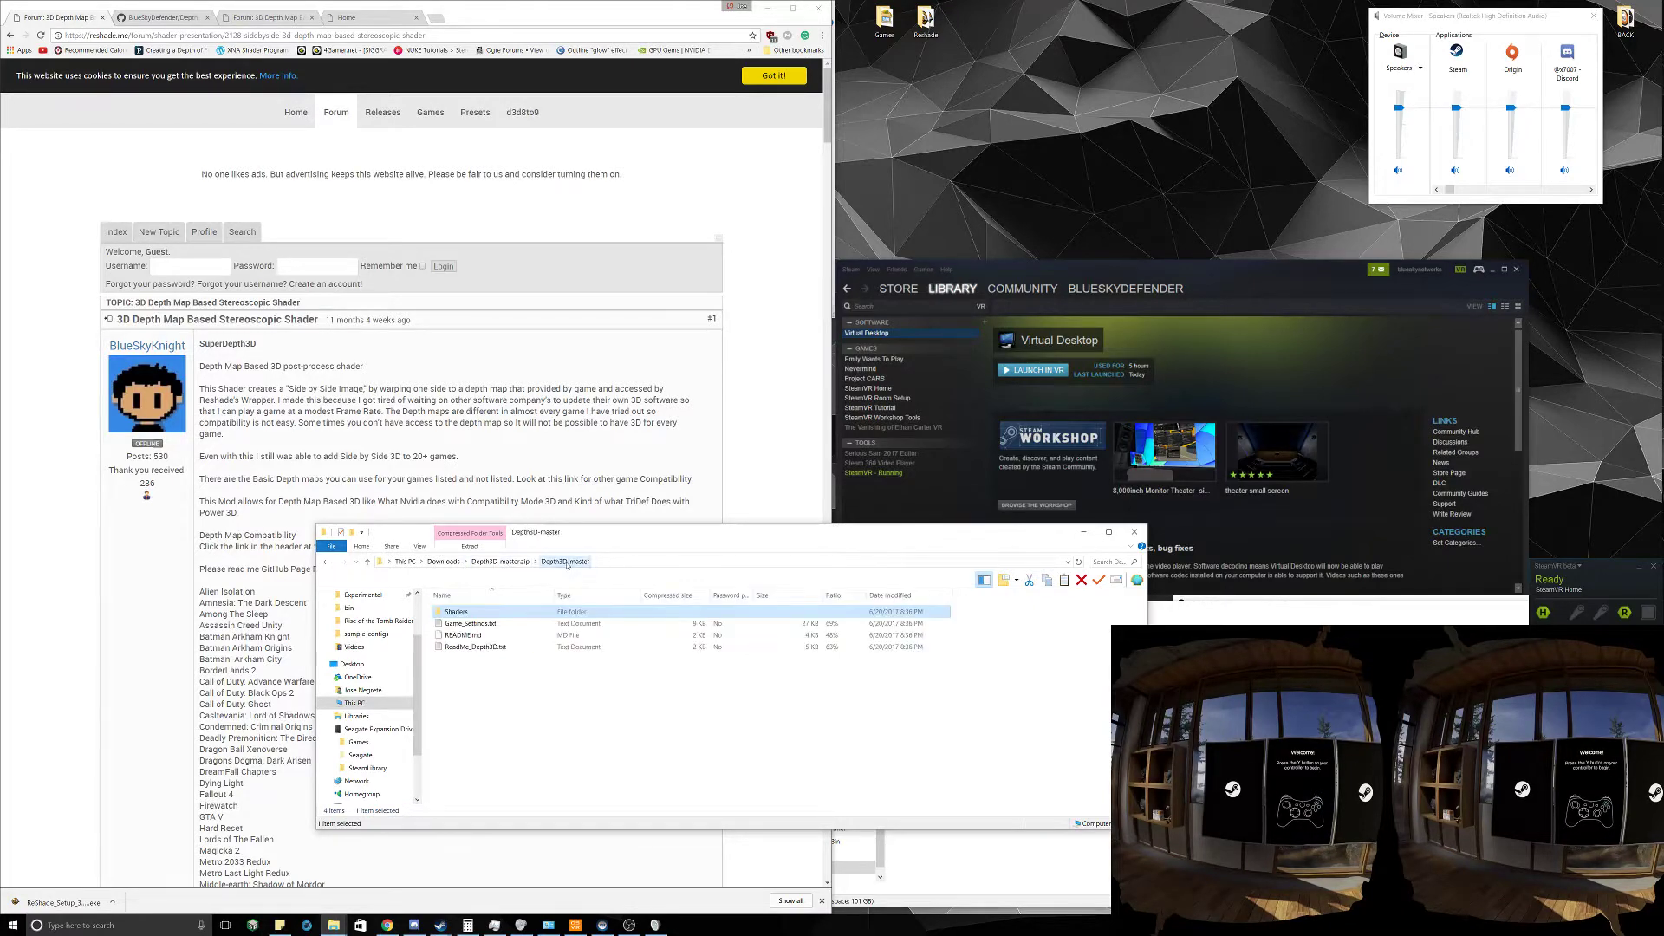
# Open Game_Settings.txt from the zip and follow its MediaFire link to older ReShade versions
pyautogui.doubleClick(471, 611)
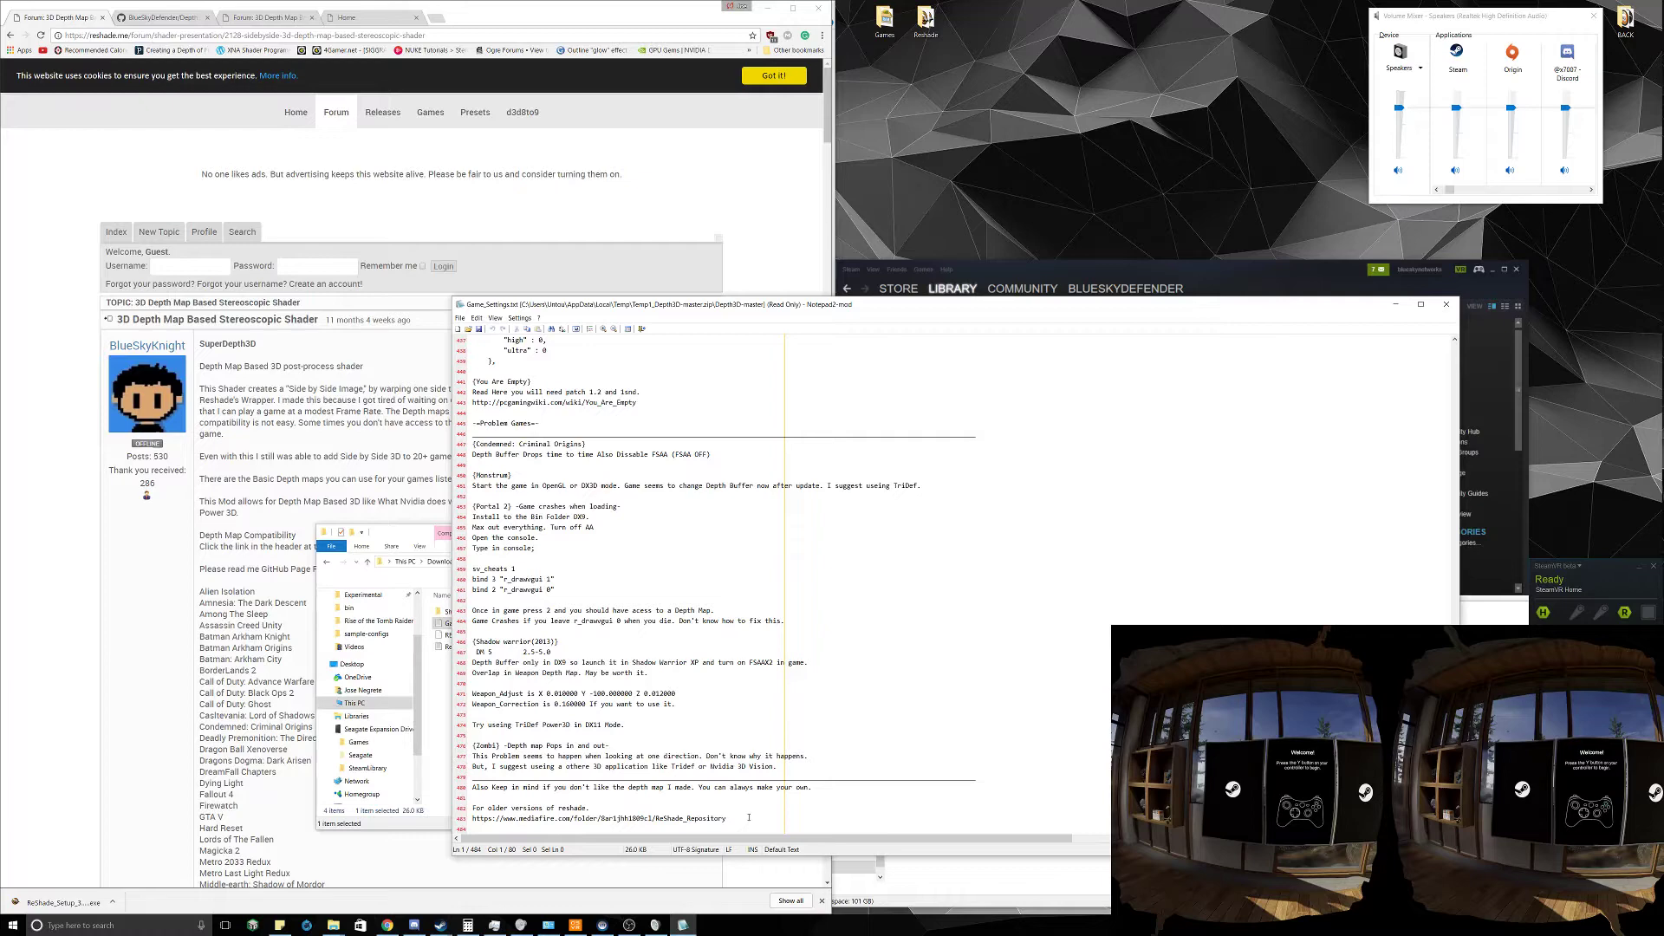
pyautogui.rightClick(600, 817)
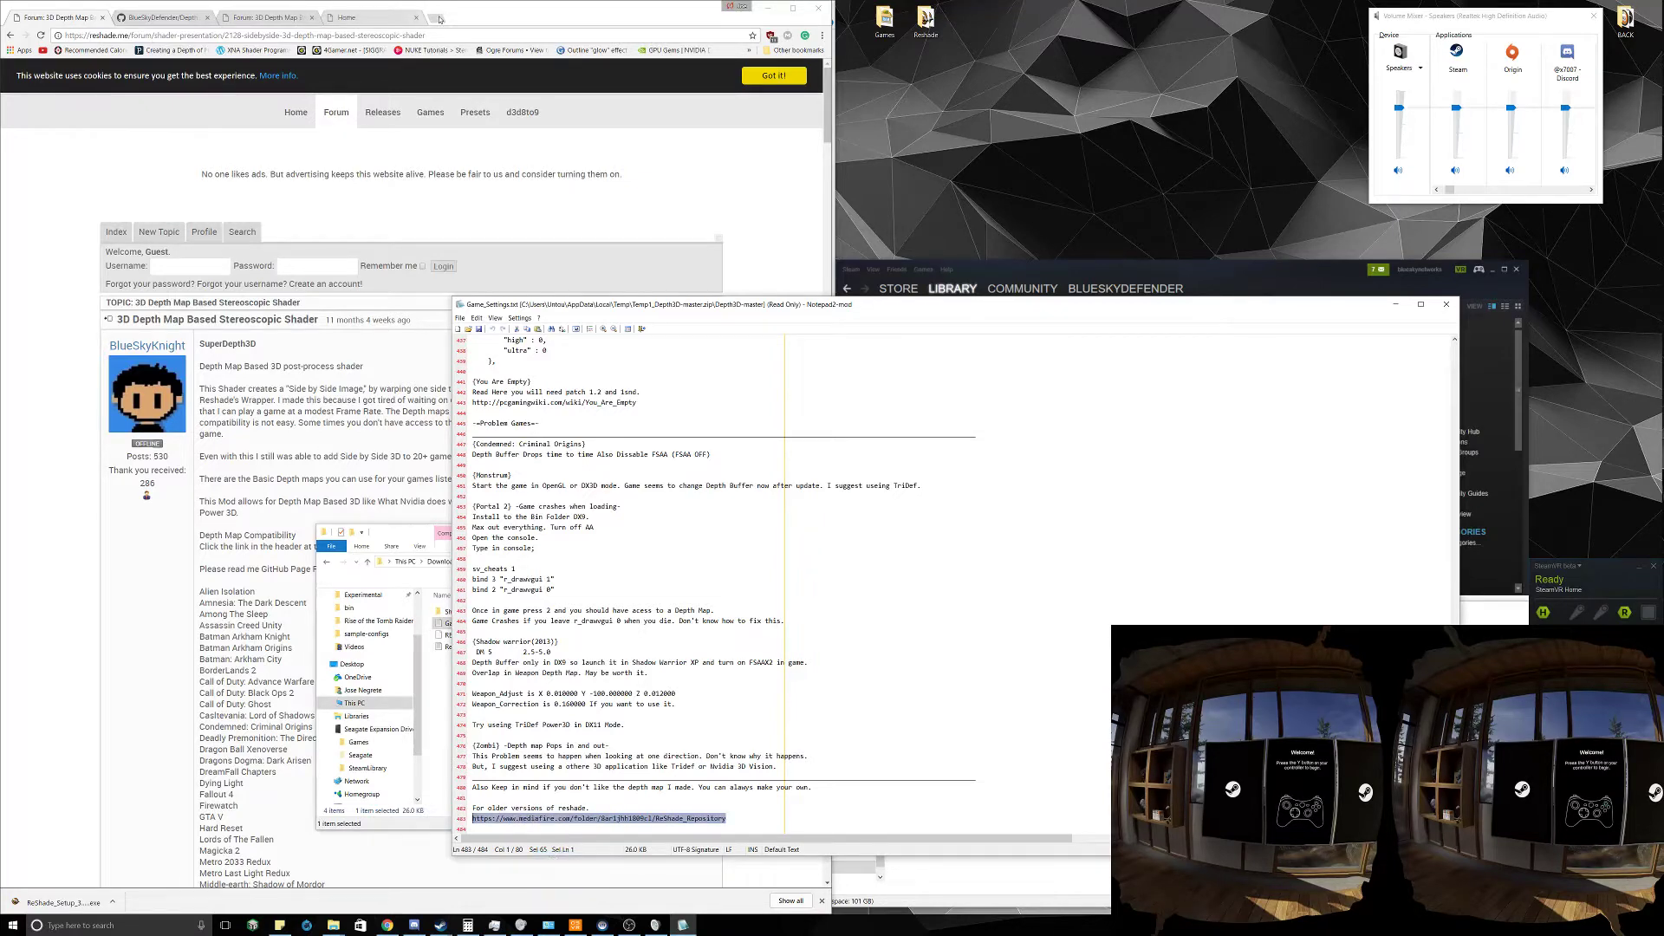
pyautogui.click(511, 17)
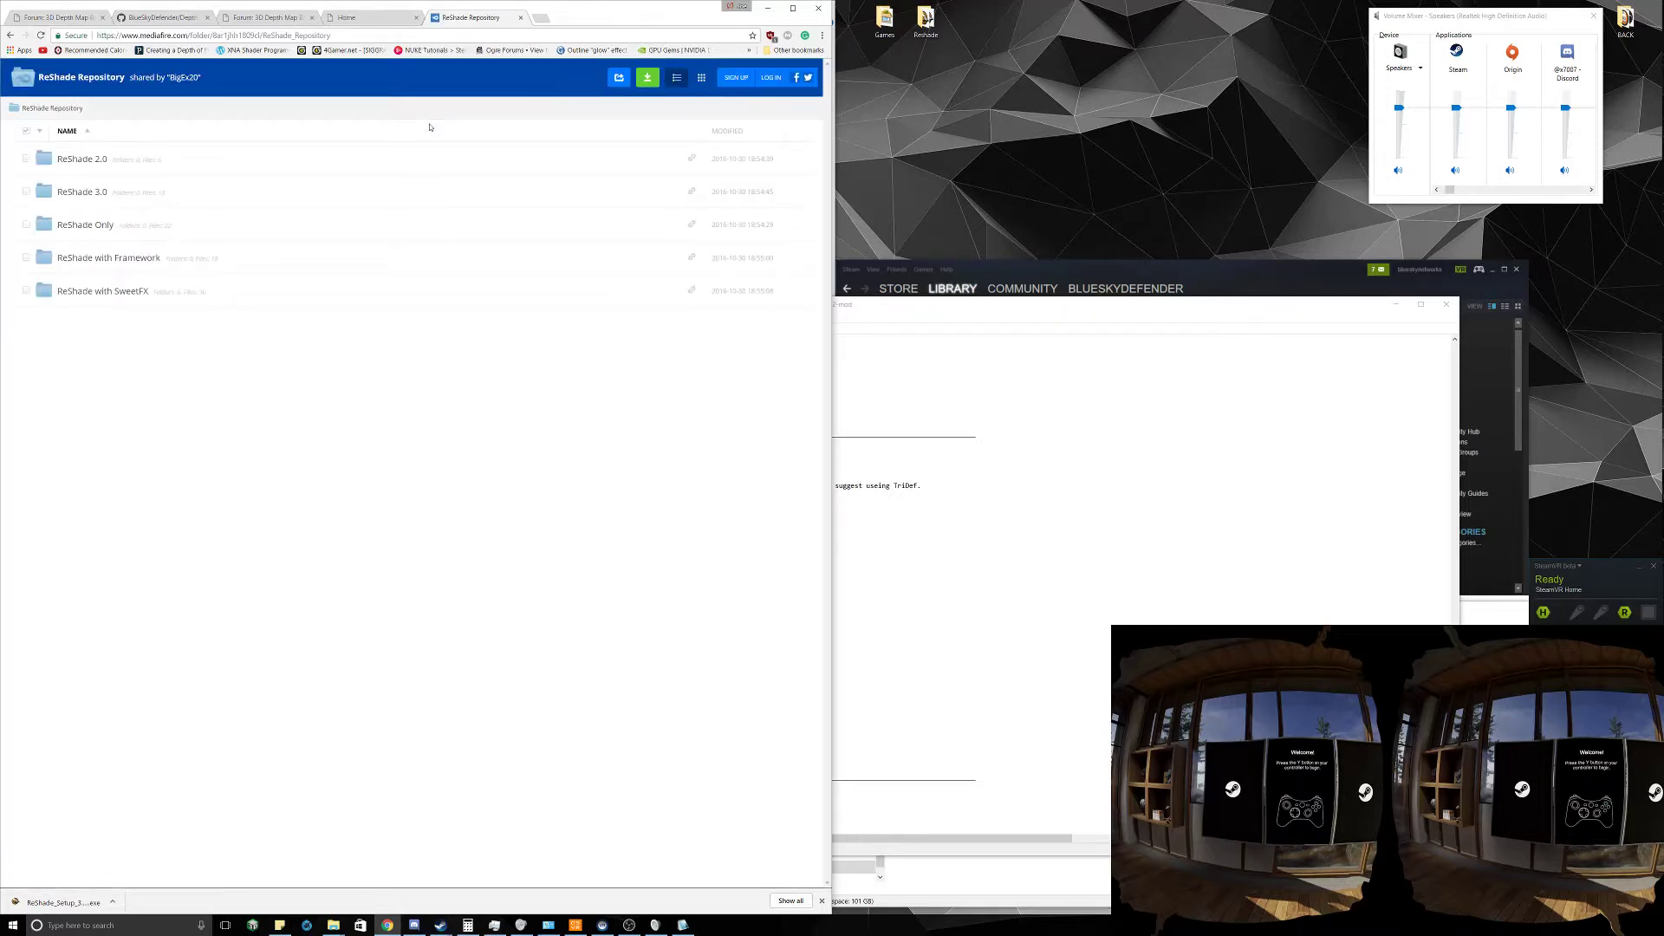
pyautogui.moveTo(81, 192)
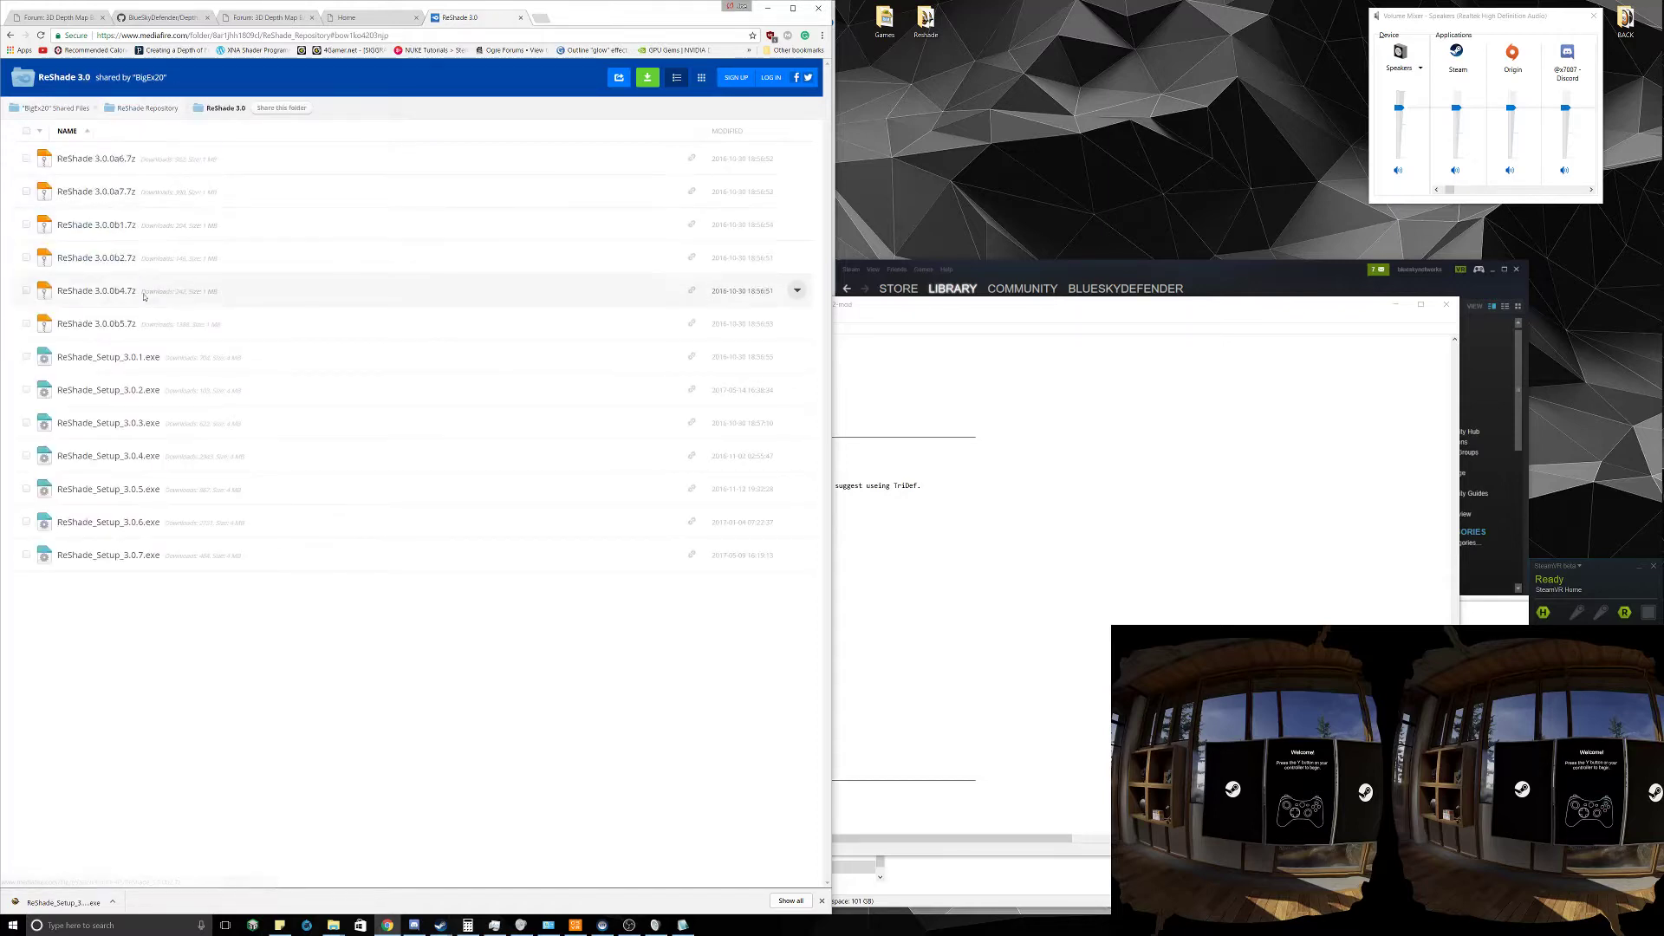
pyautogui.moveTo(108, 455)
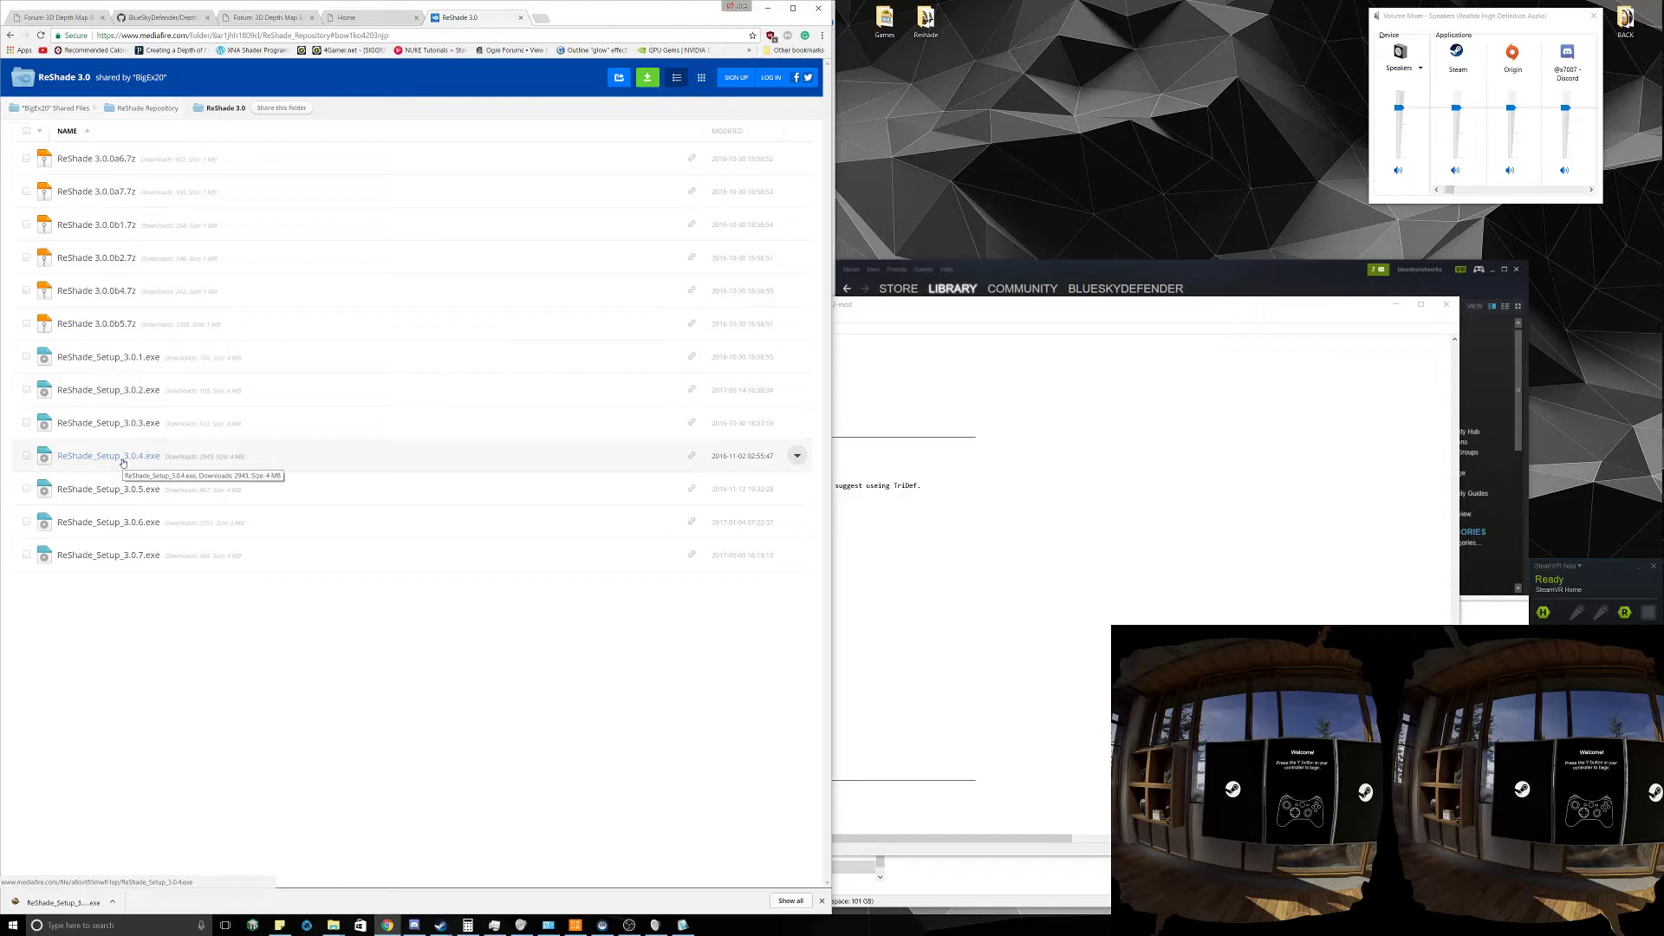
# Download ReShade_Setup_3.0.4.exe from MediaFire's ReShade 3.0 folder
pyautogui.click(107, 455)
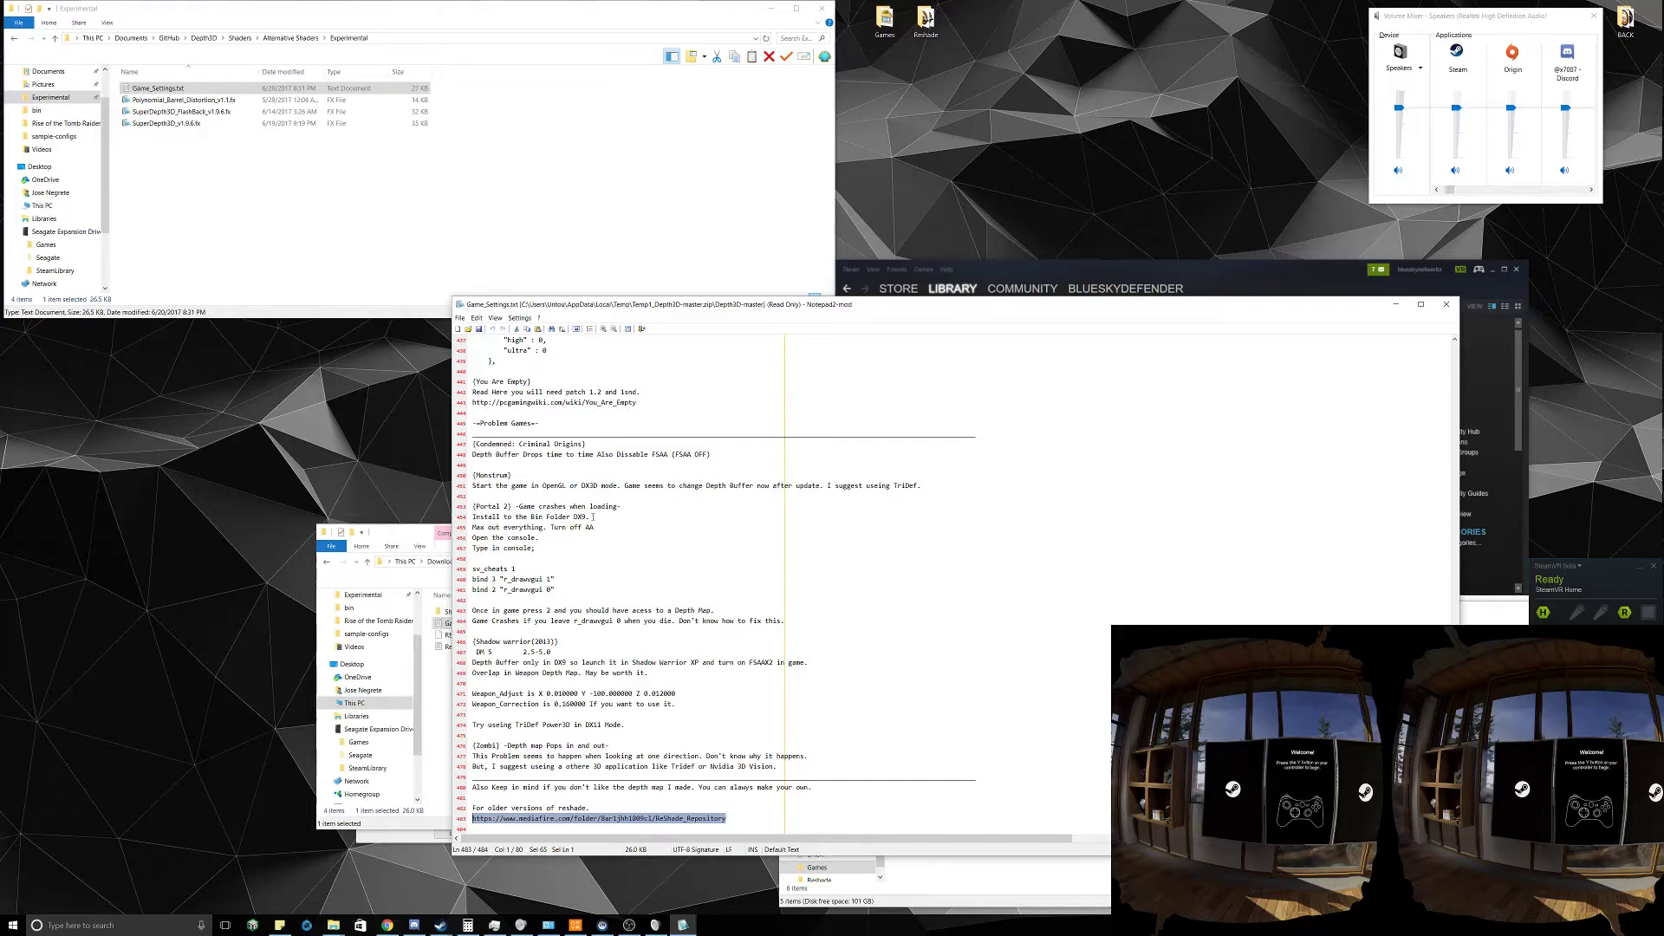
# Show the Downloads folder with the Depth3D-master zip and both ReShade setup installers
pyautogui.scroll(3)
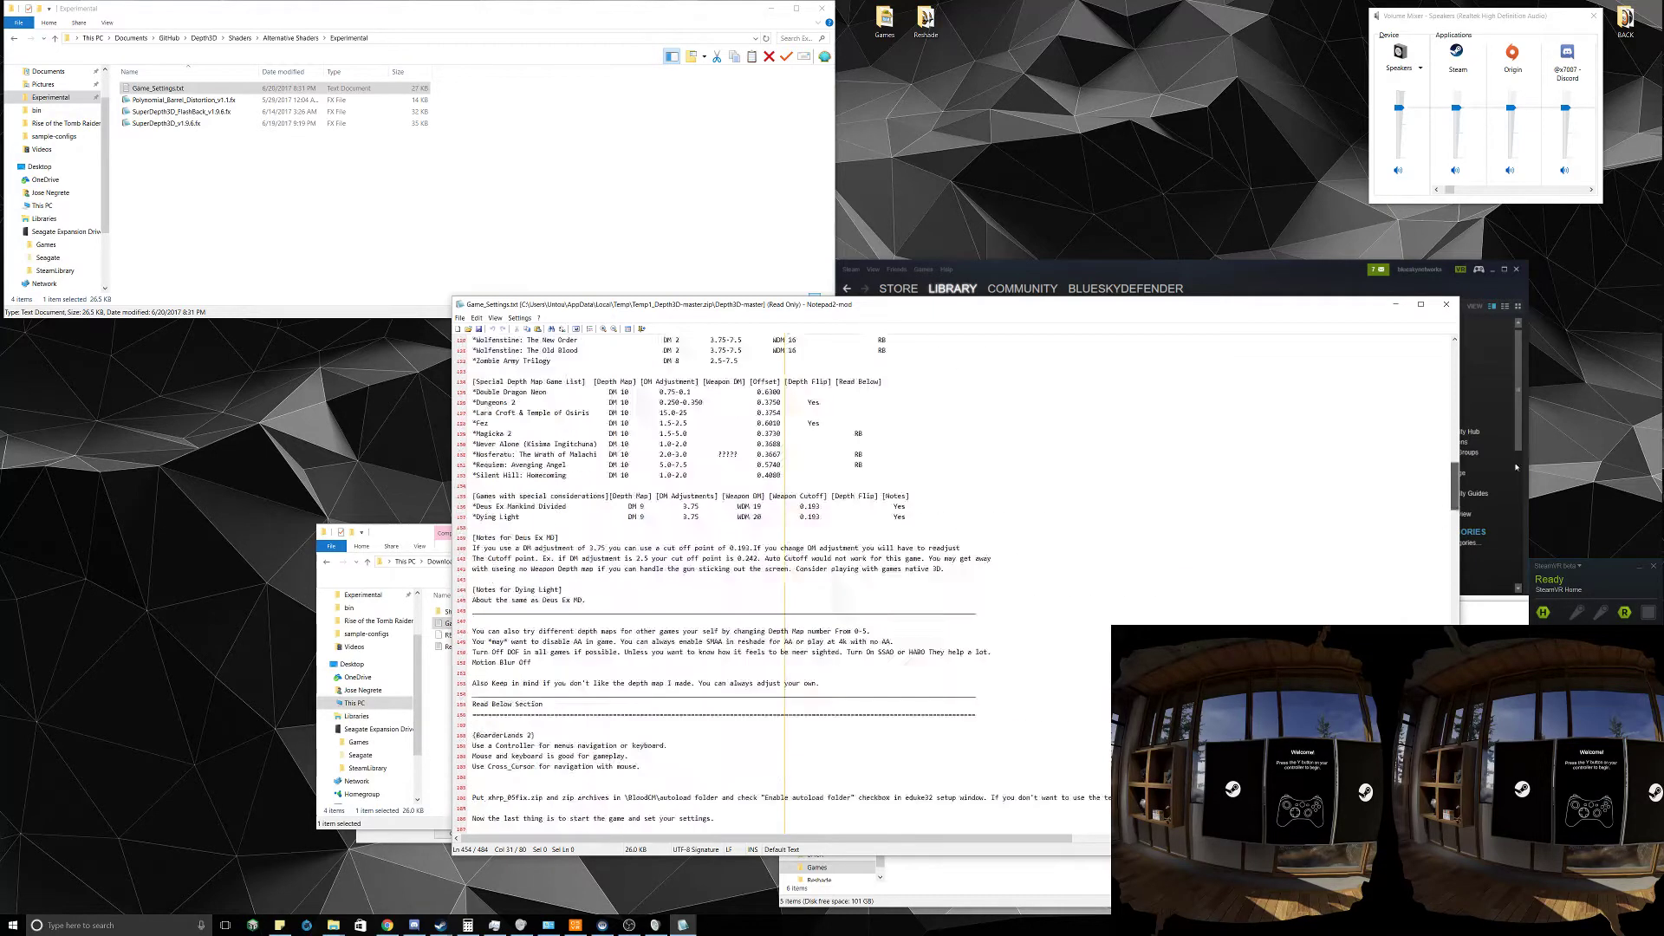
pyautogui.scroll(3)
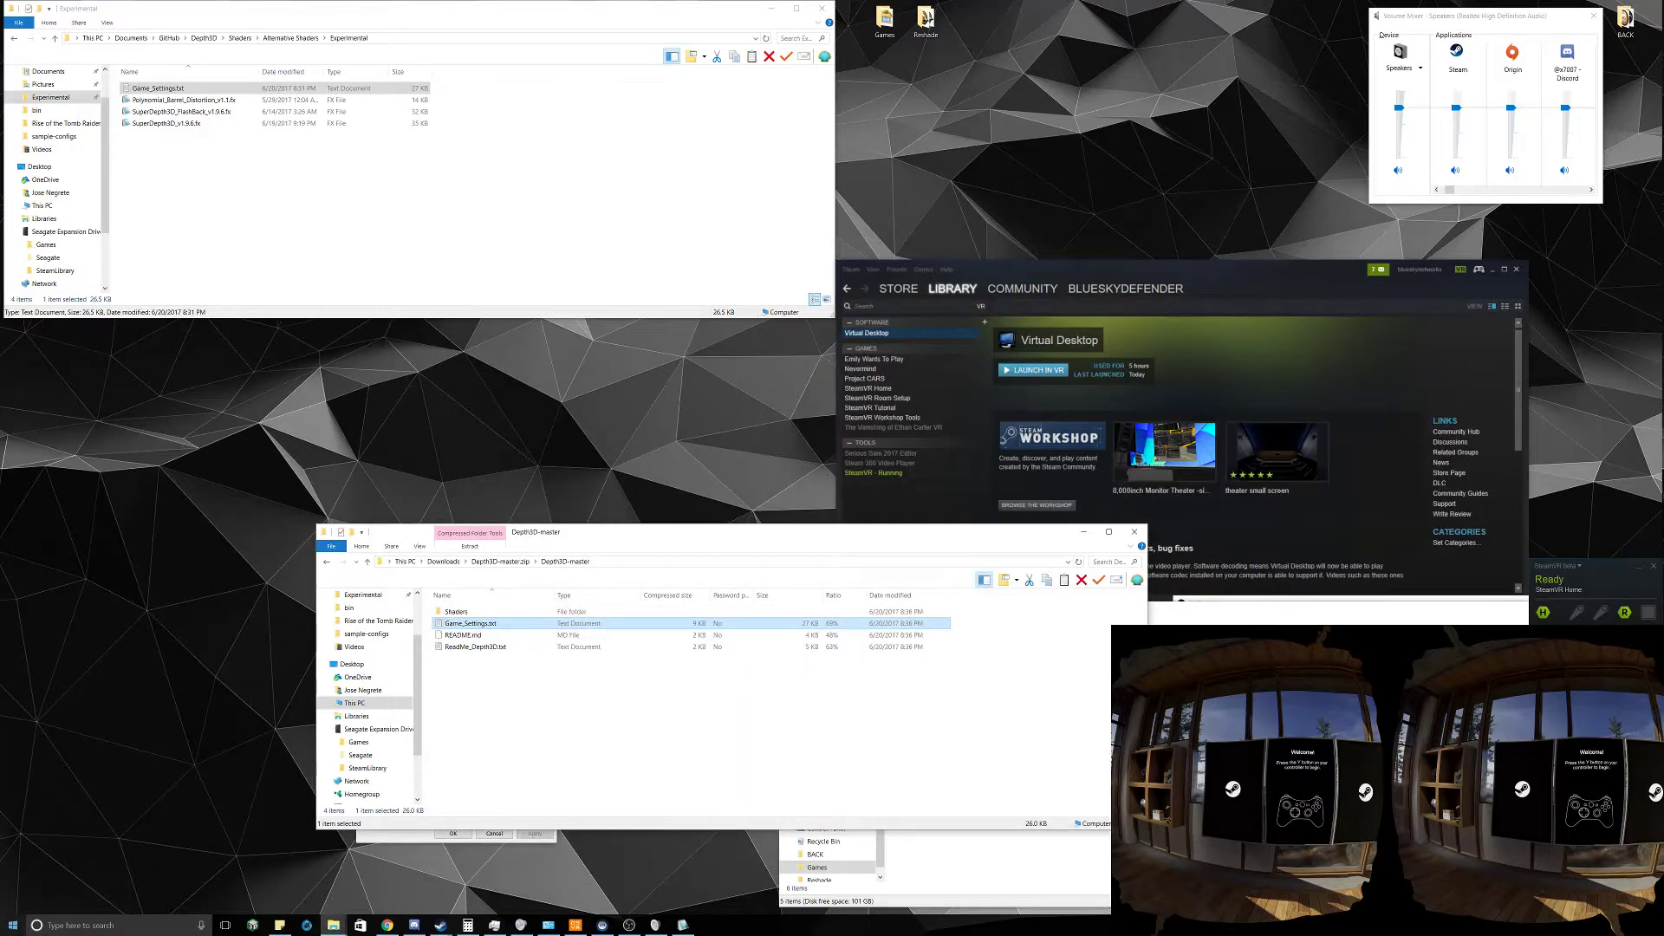
pyautogui.click(9, 925)
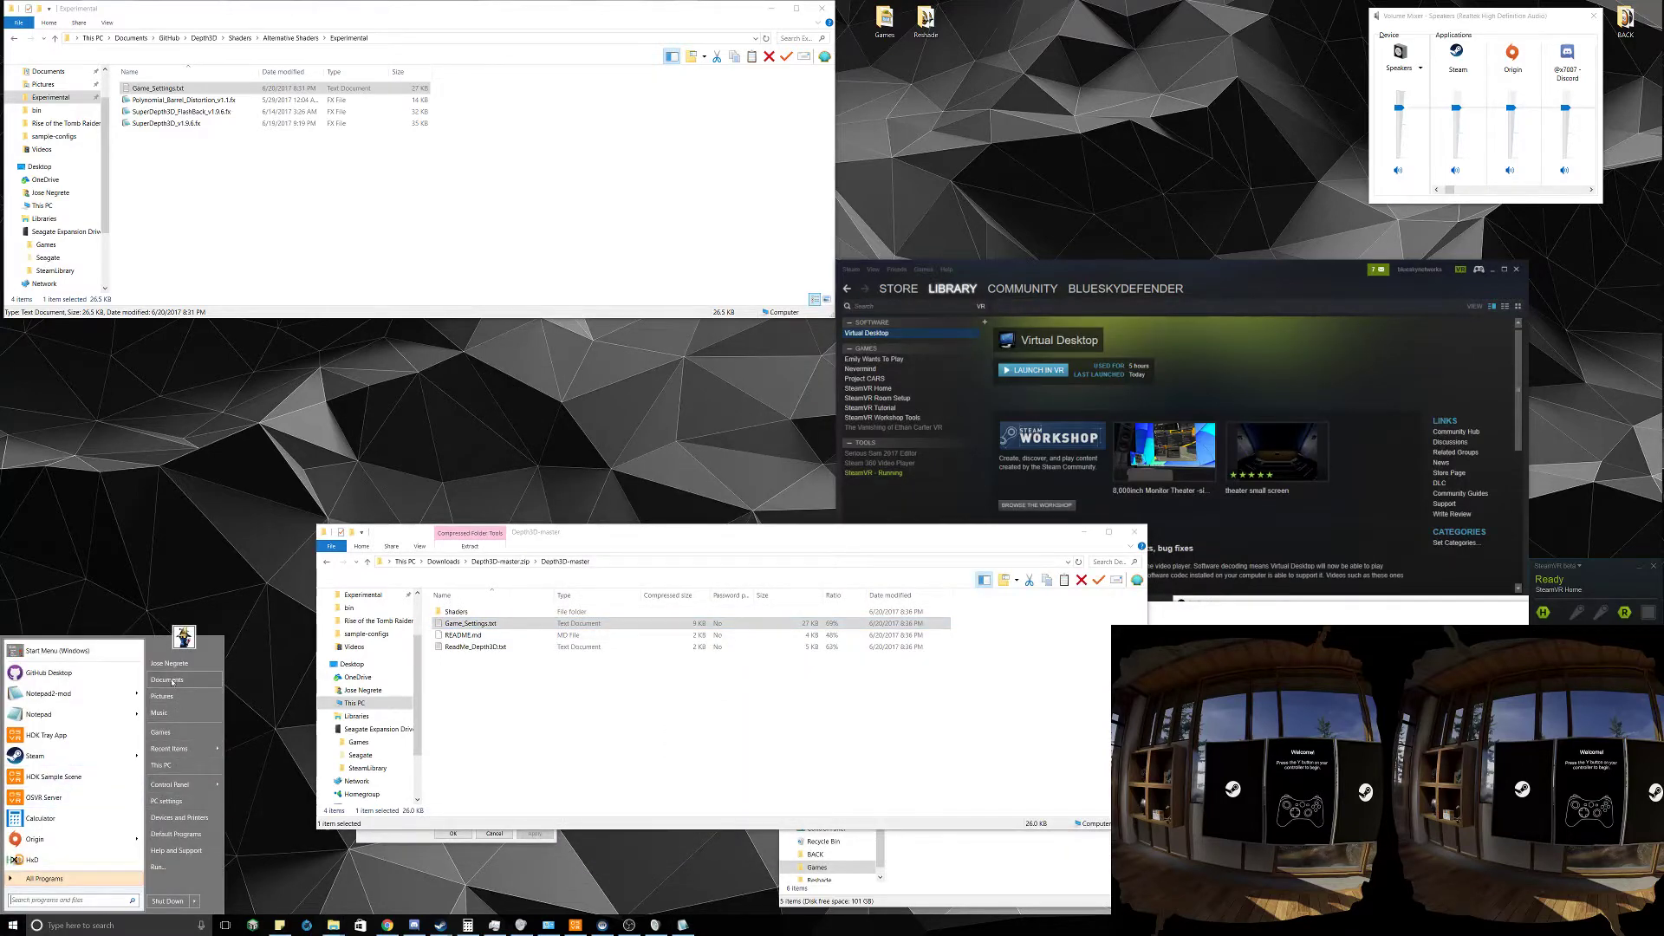
pyautogui.click(323, 597)
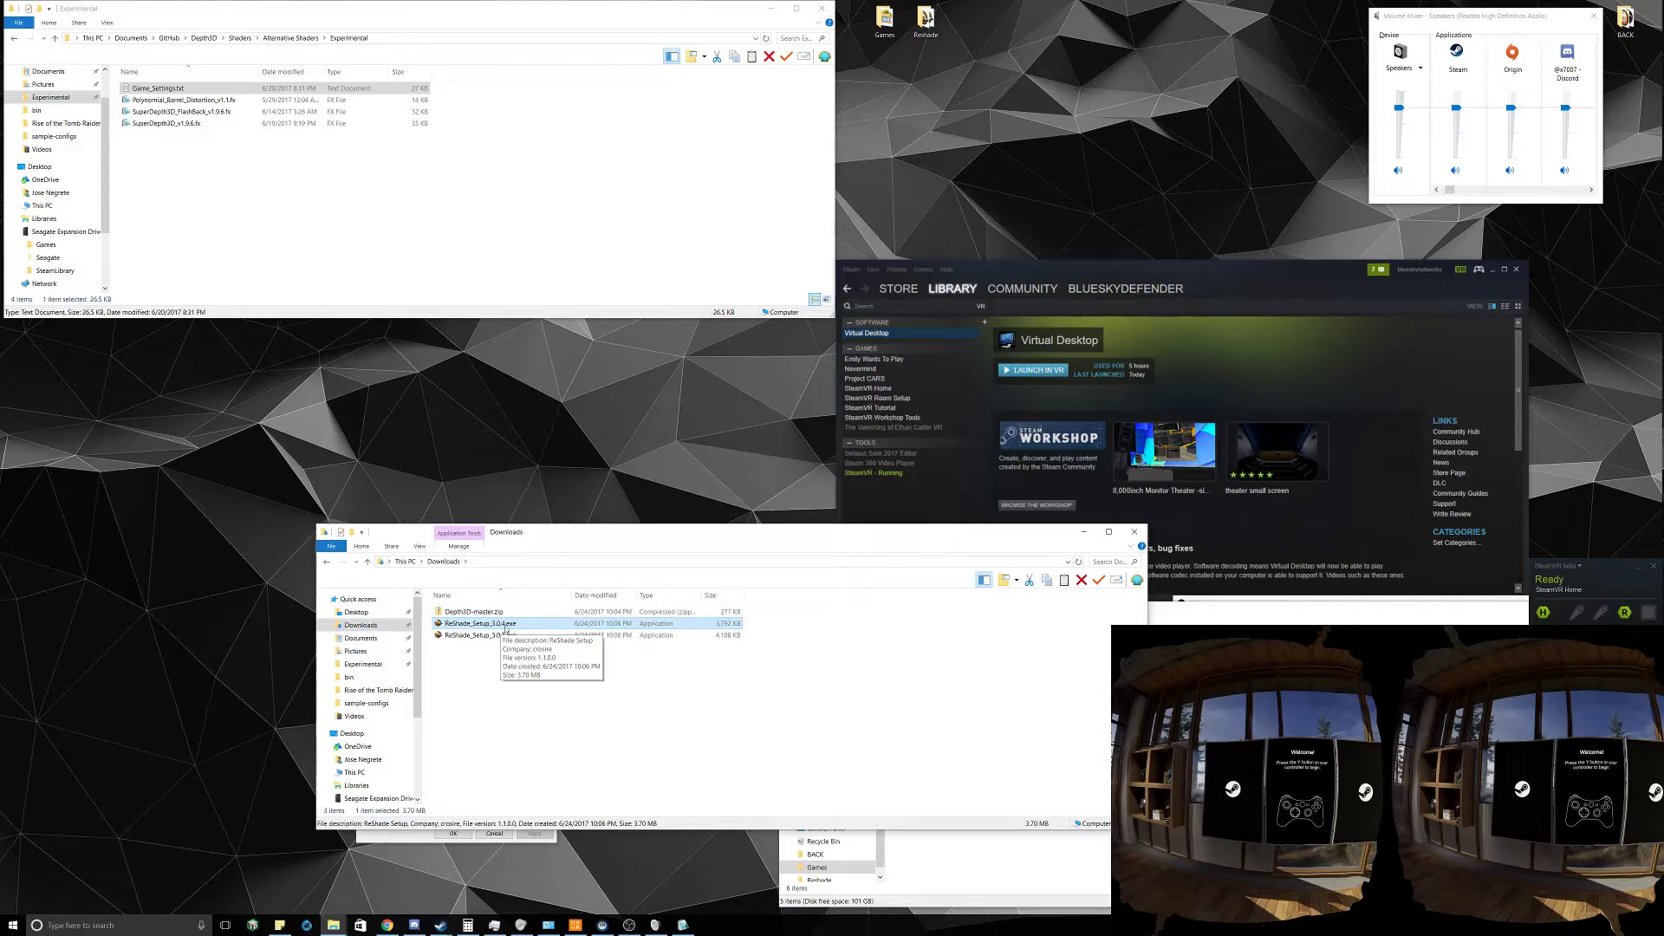
# Install ReShade 3.0.4 for OpenGL on Blood CrossMatching's eduke32.exe, skipping the standard effects download
pyautogui.doubleClick(479, 623)
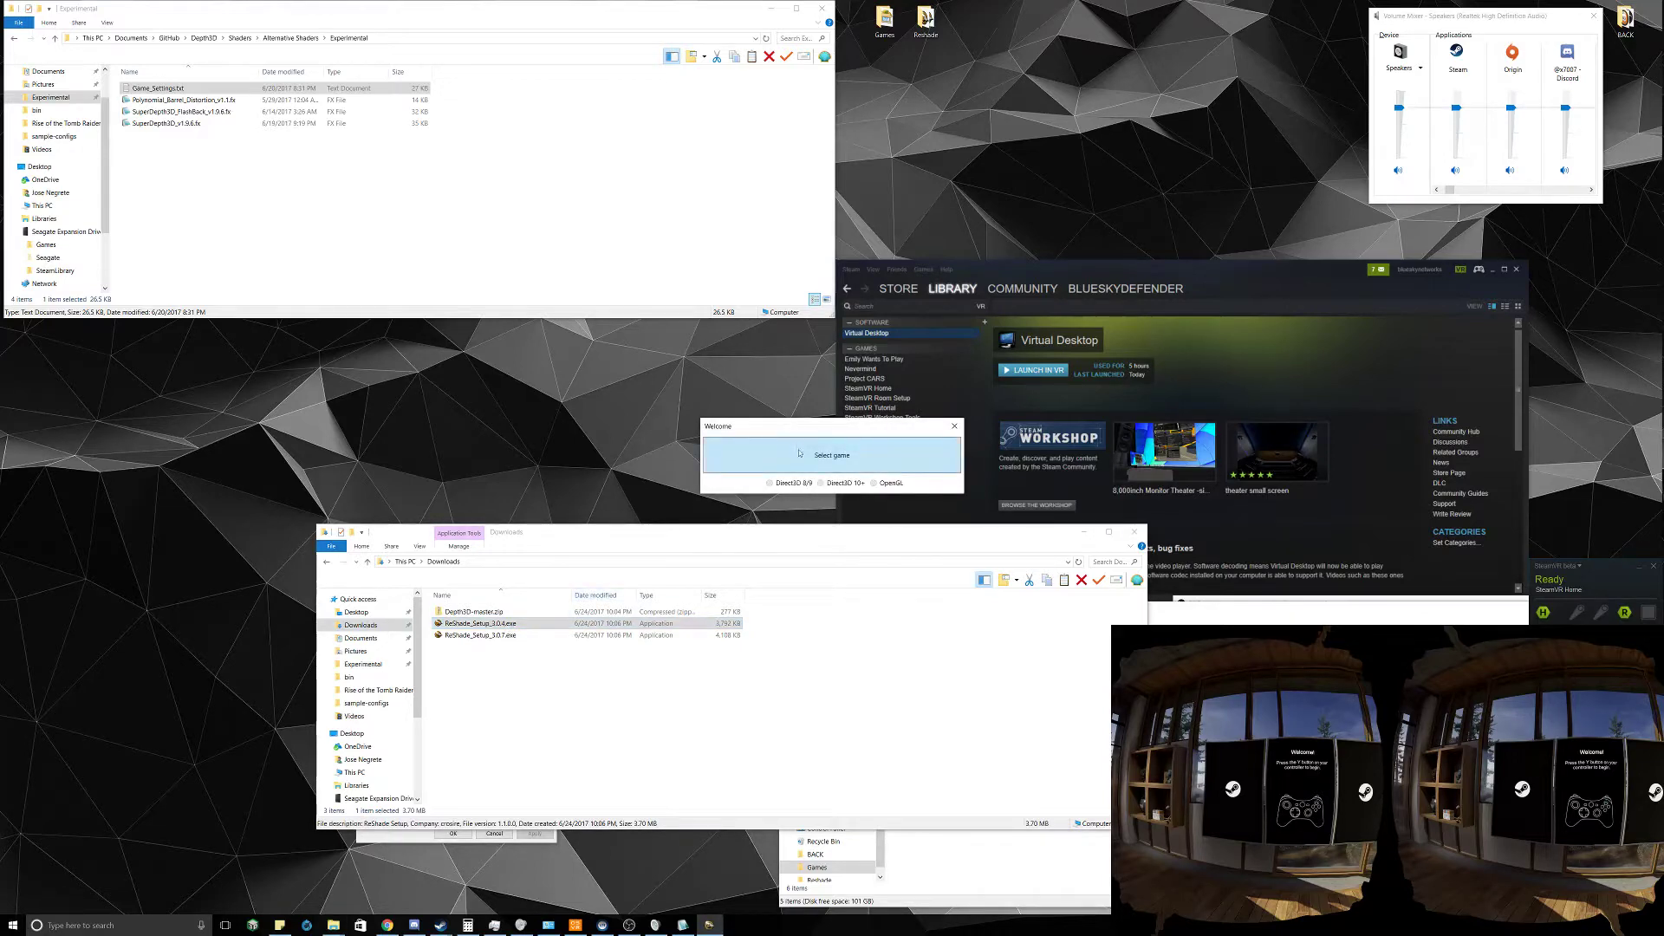
pyautogui.click(832, 455)
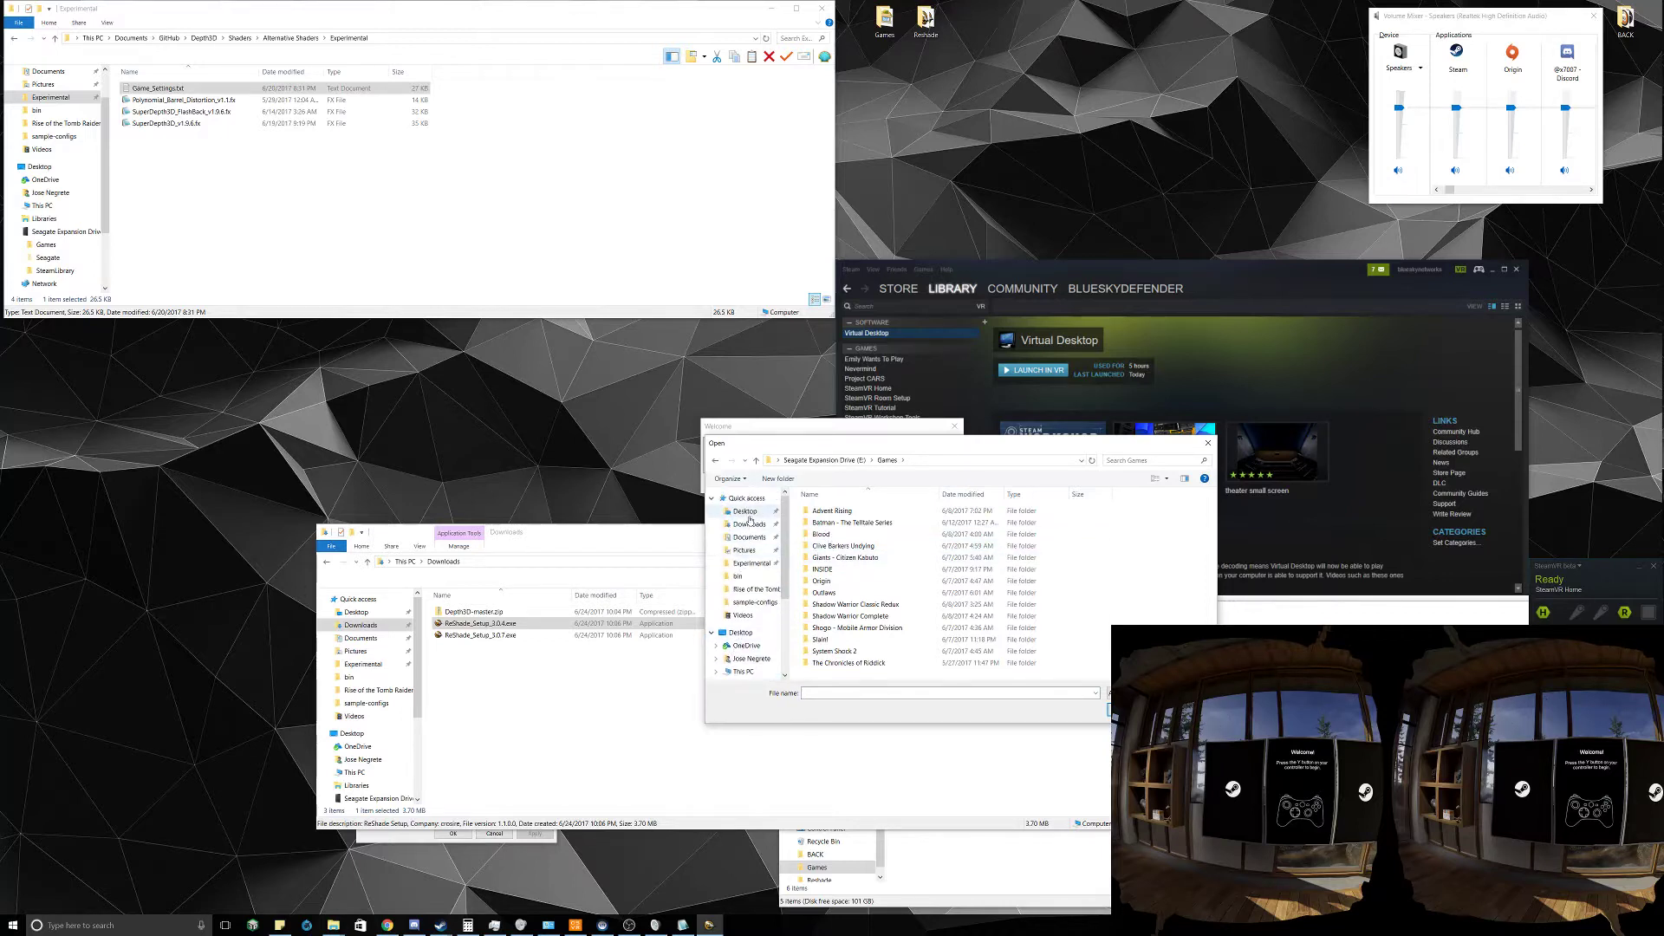
pyautogui.click(743, 511)
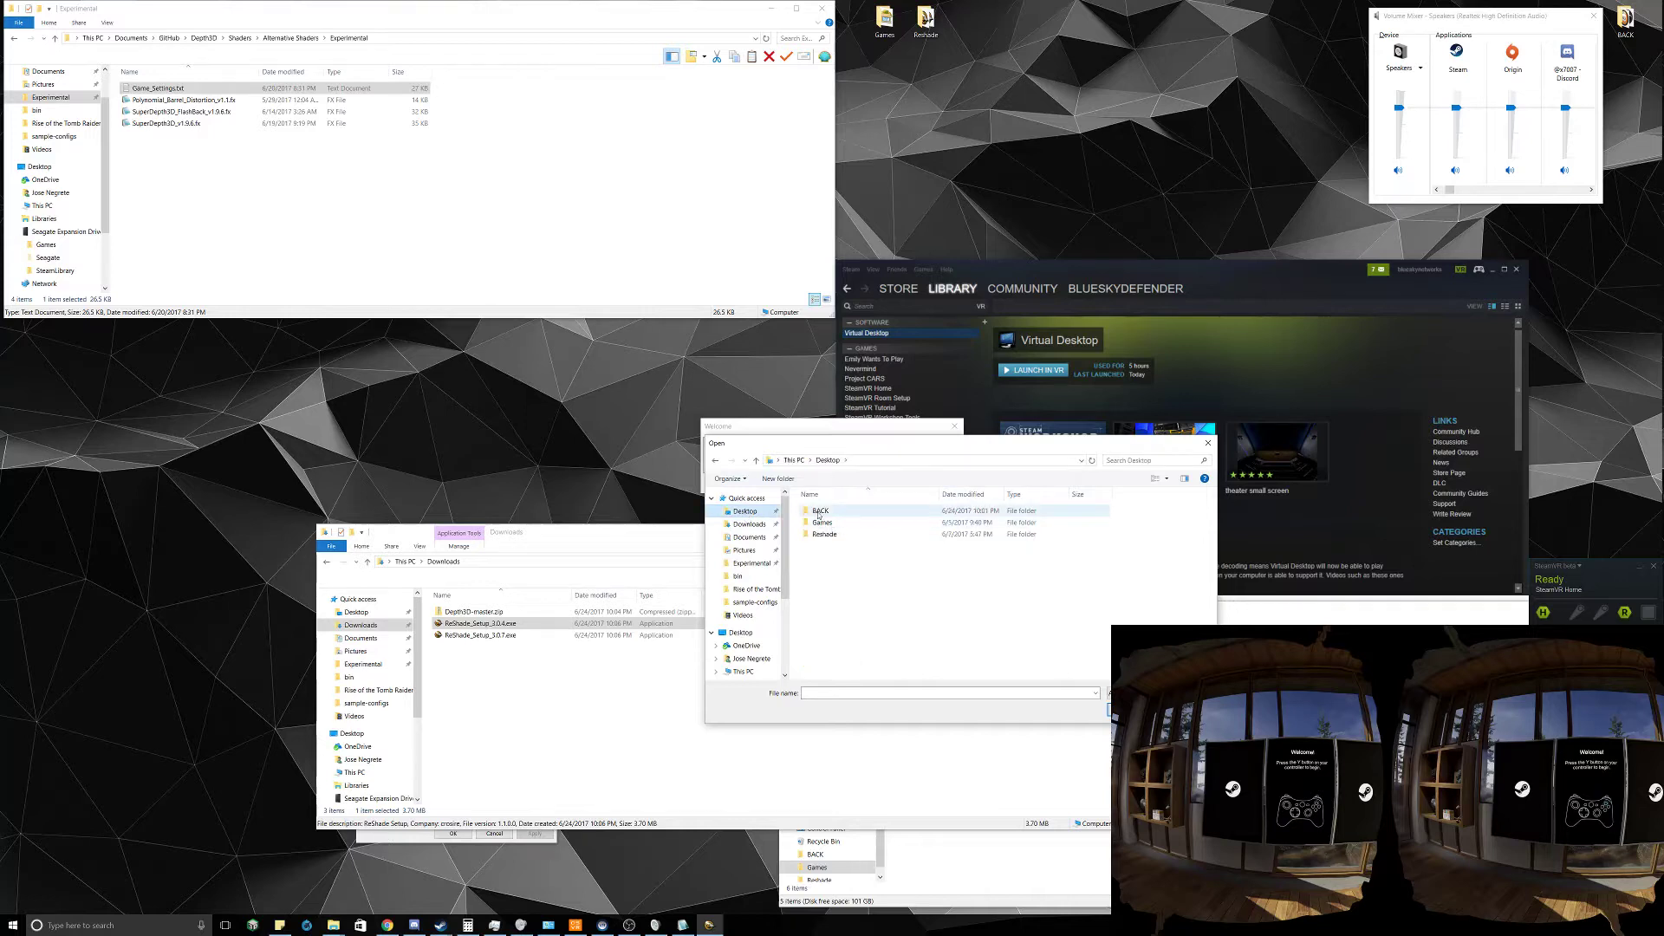
pyautogui.doubleClick(822, 521)
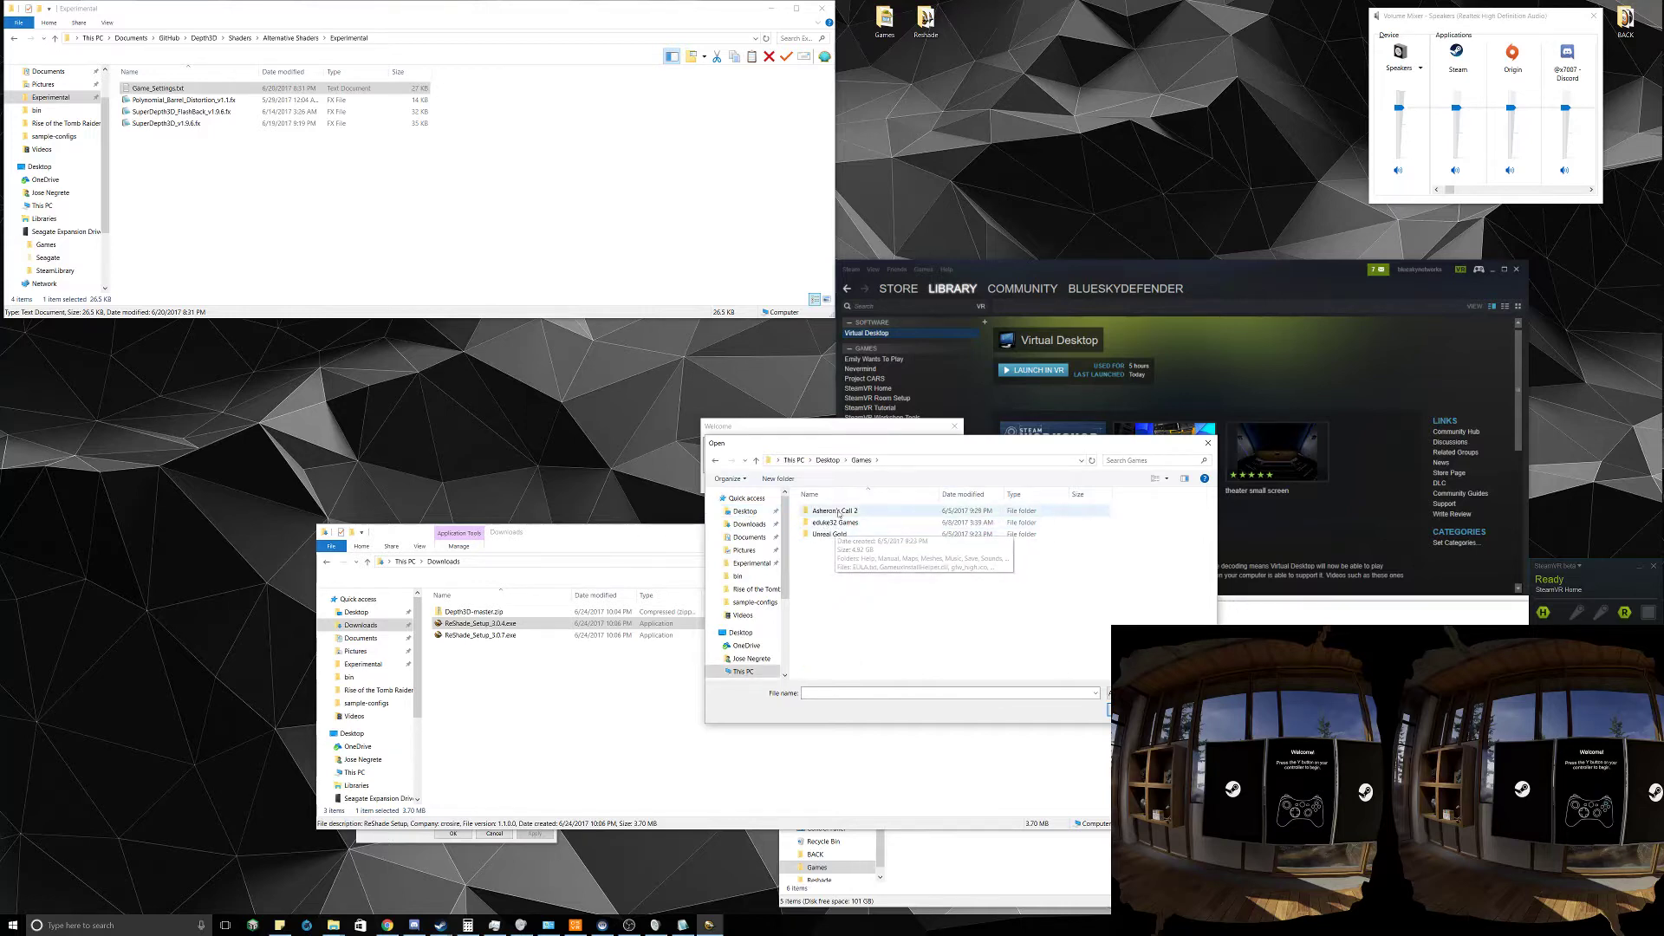
pyautogui.doubleClick(843, 521)
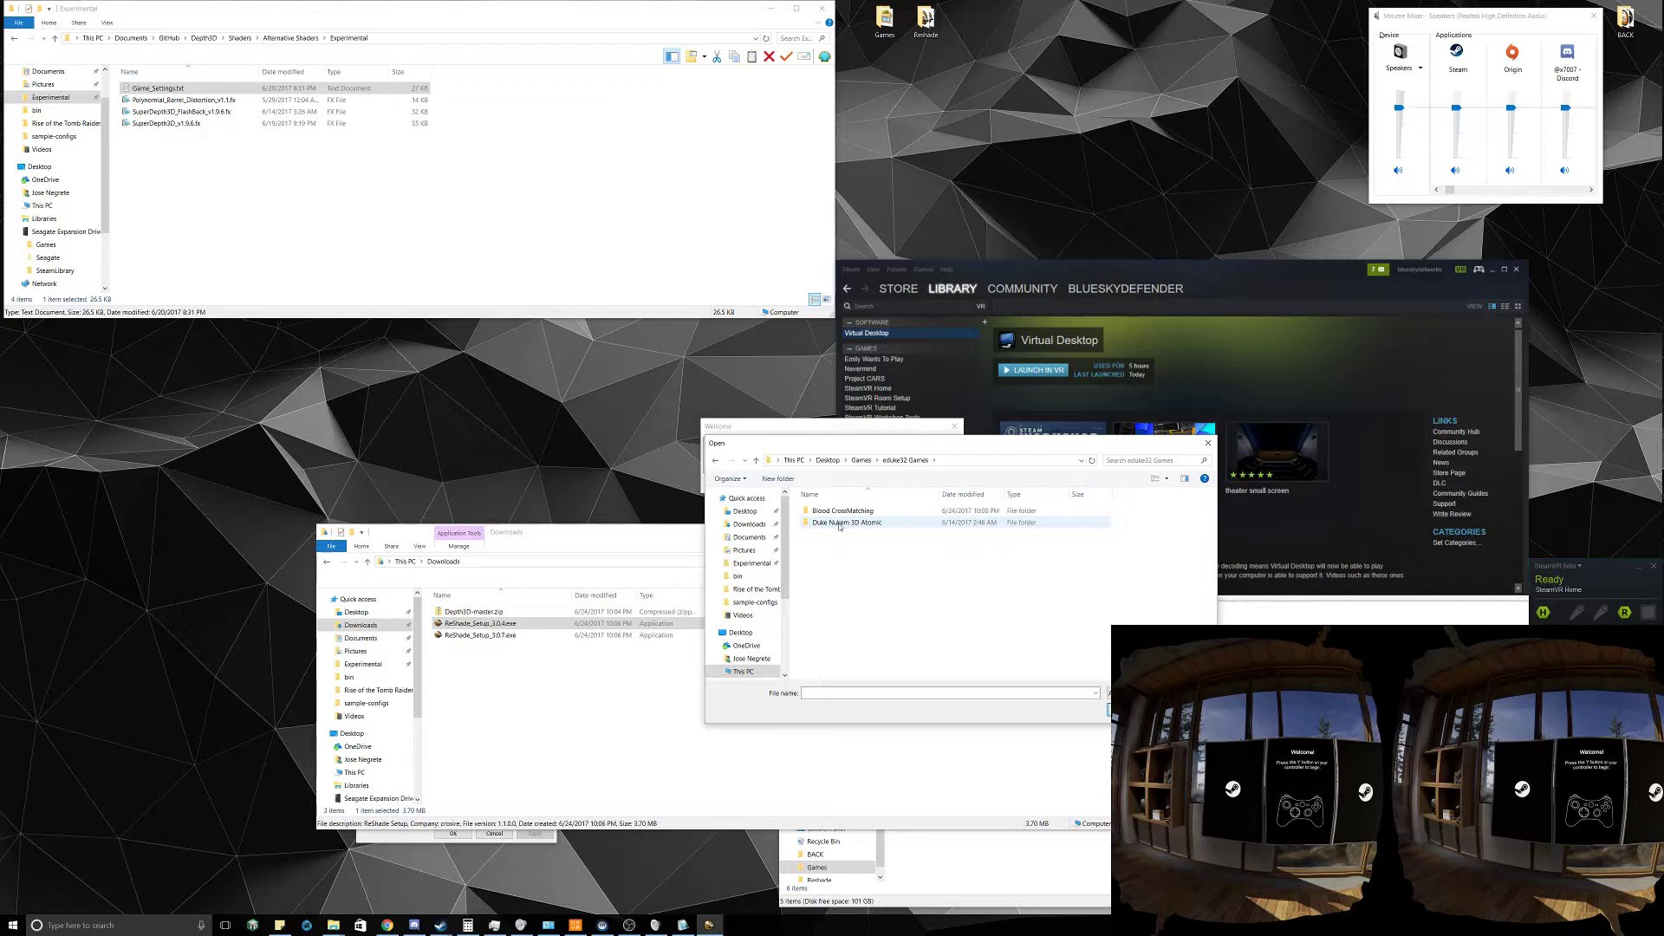
pyautogui.doubleClick(846, 522)
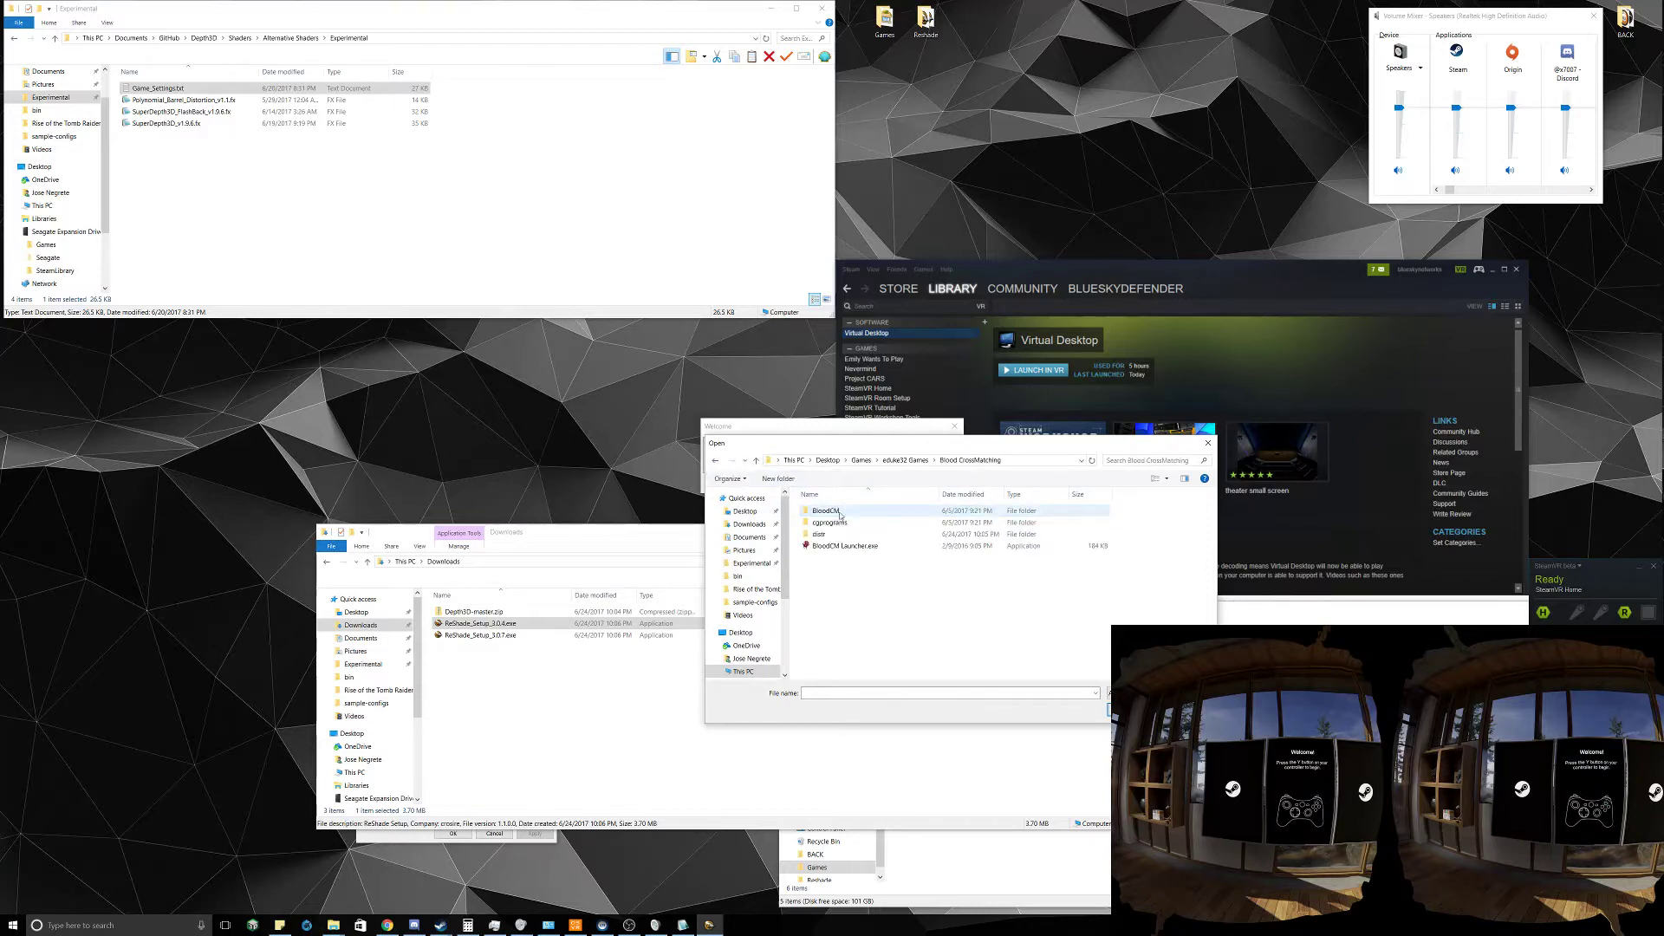
pyautogui.doubleClick(828, 534)
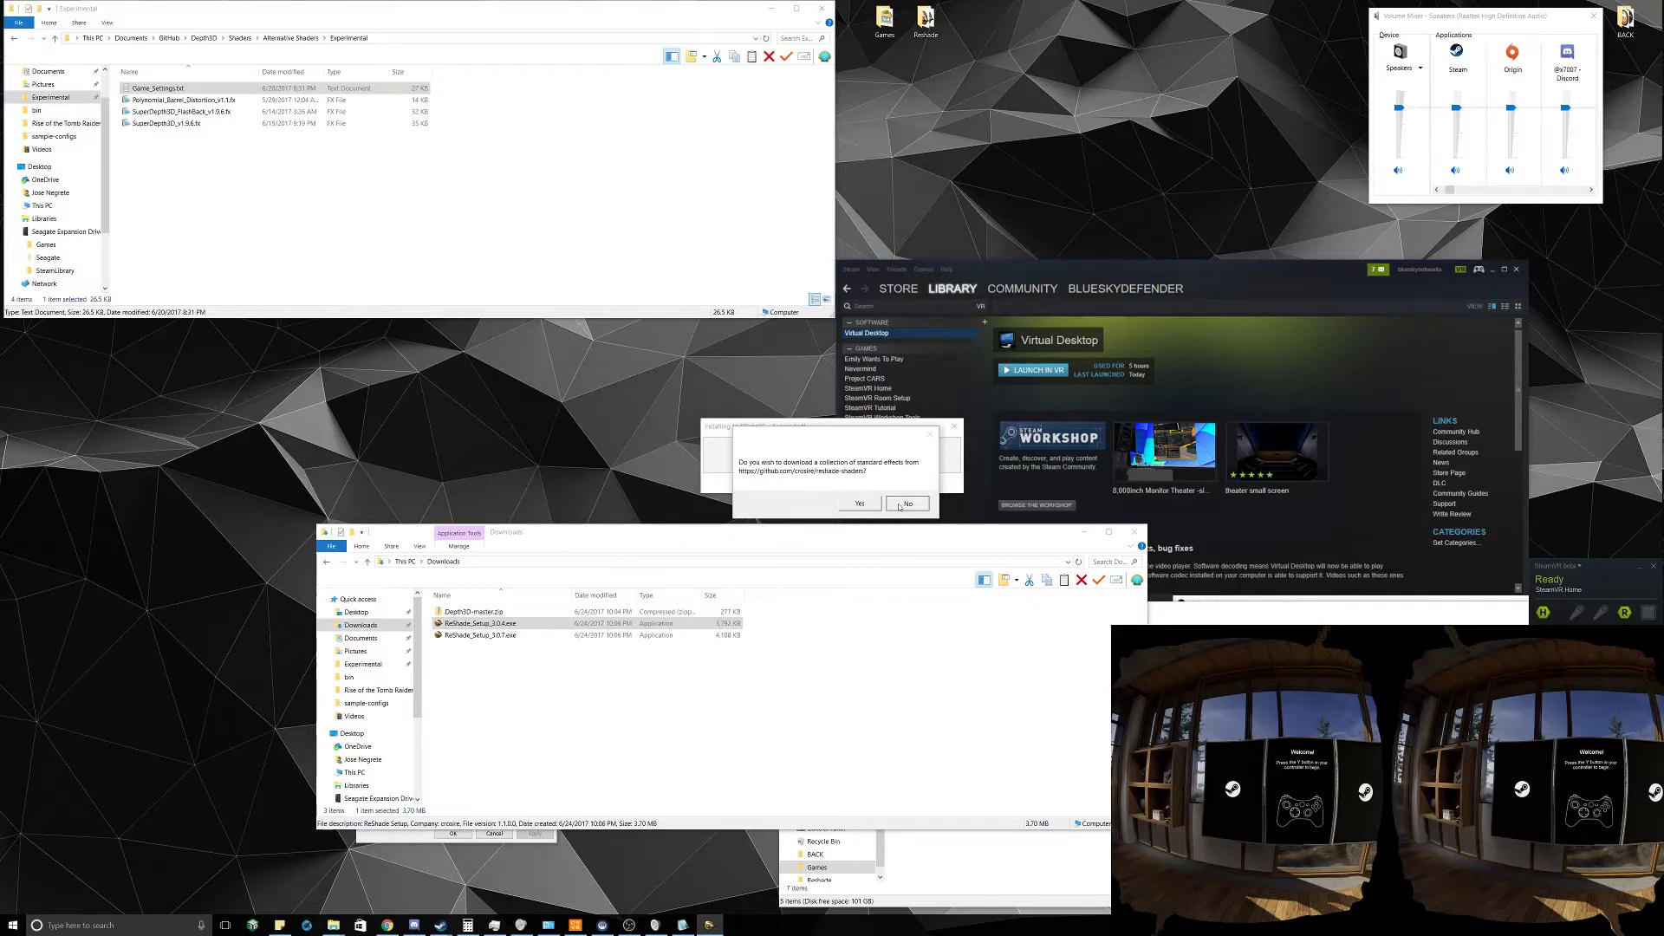
pyautogui.click(906, 503)
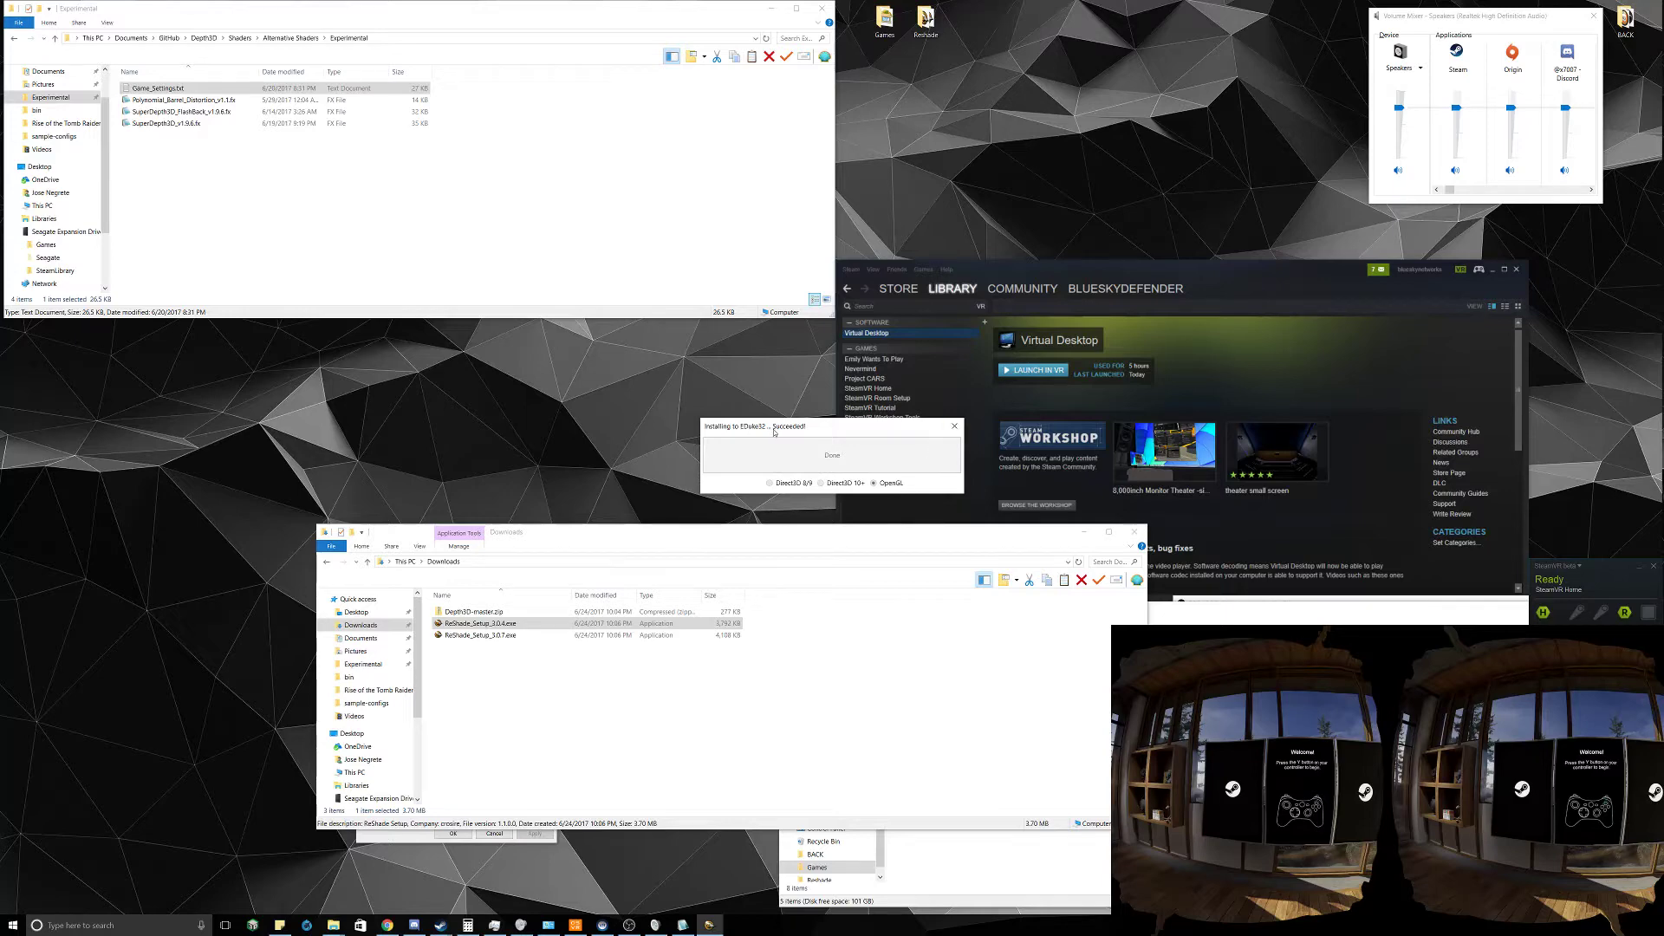
pyautogui.click(833, 454)
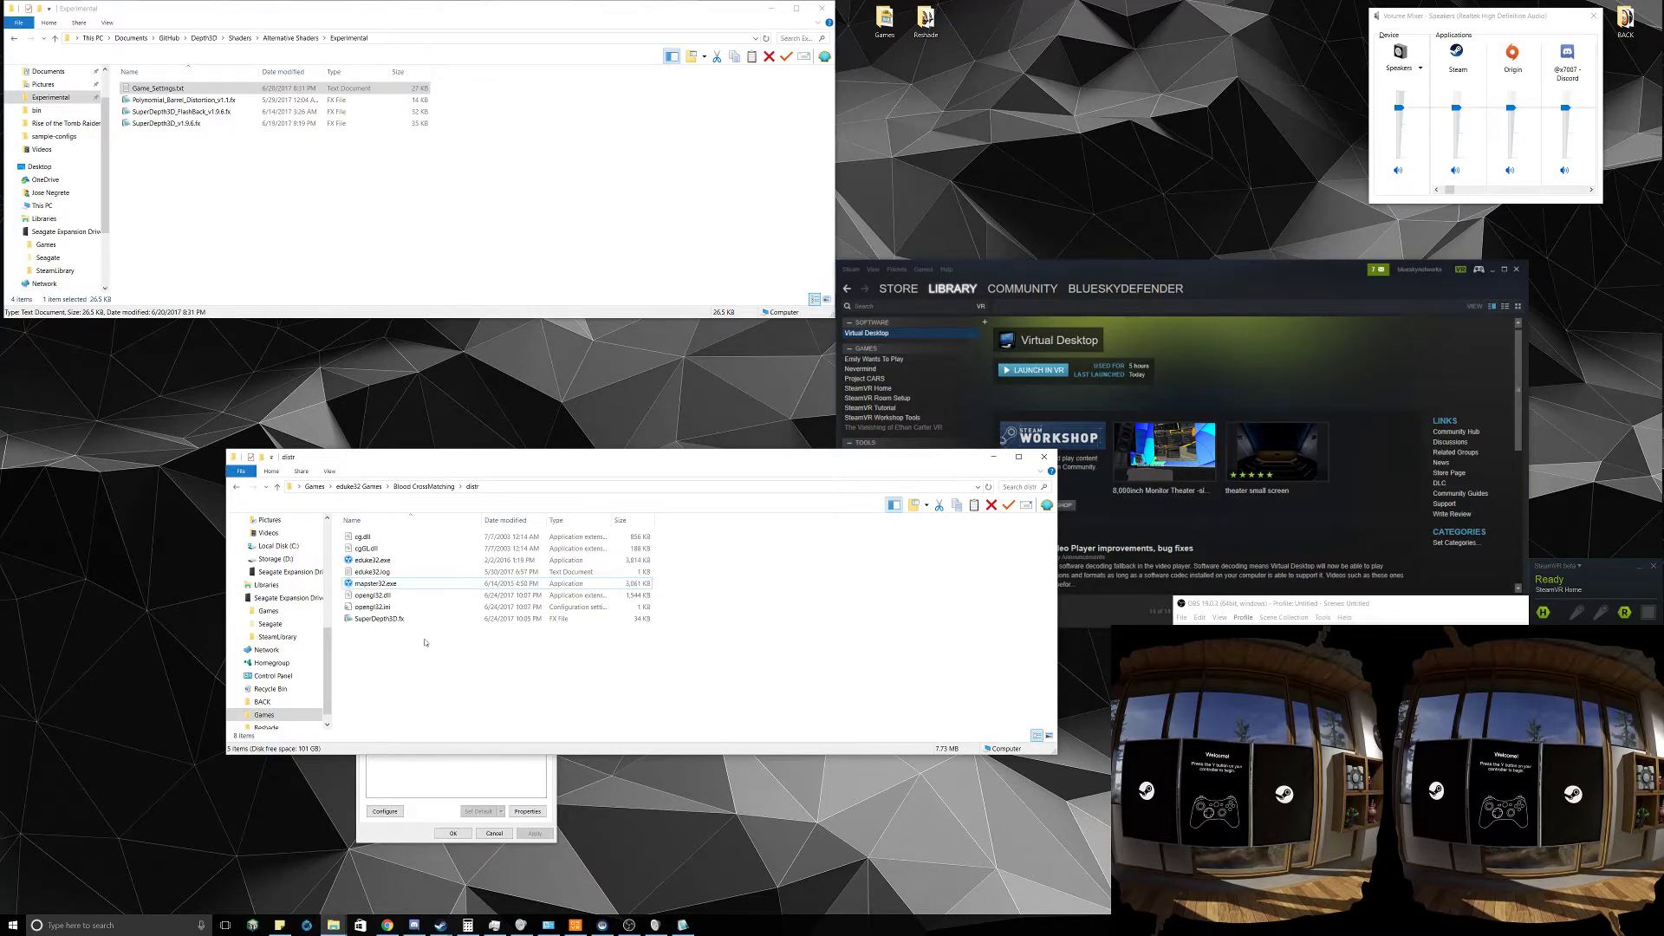
# Launch Virtual Desktop in VR from Steam's Library, starting SteamVR
pyautogui.click(374, 595)
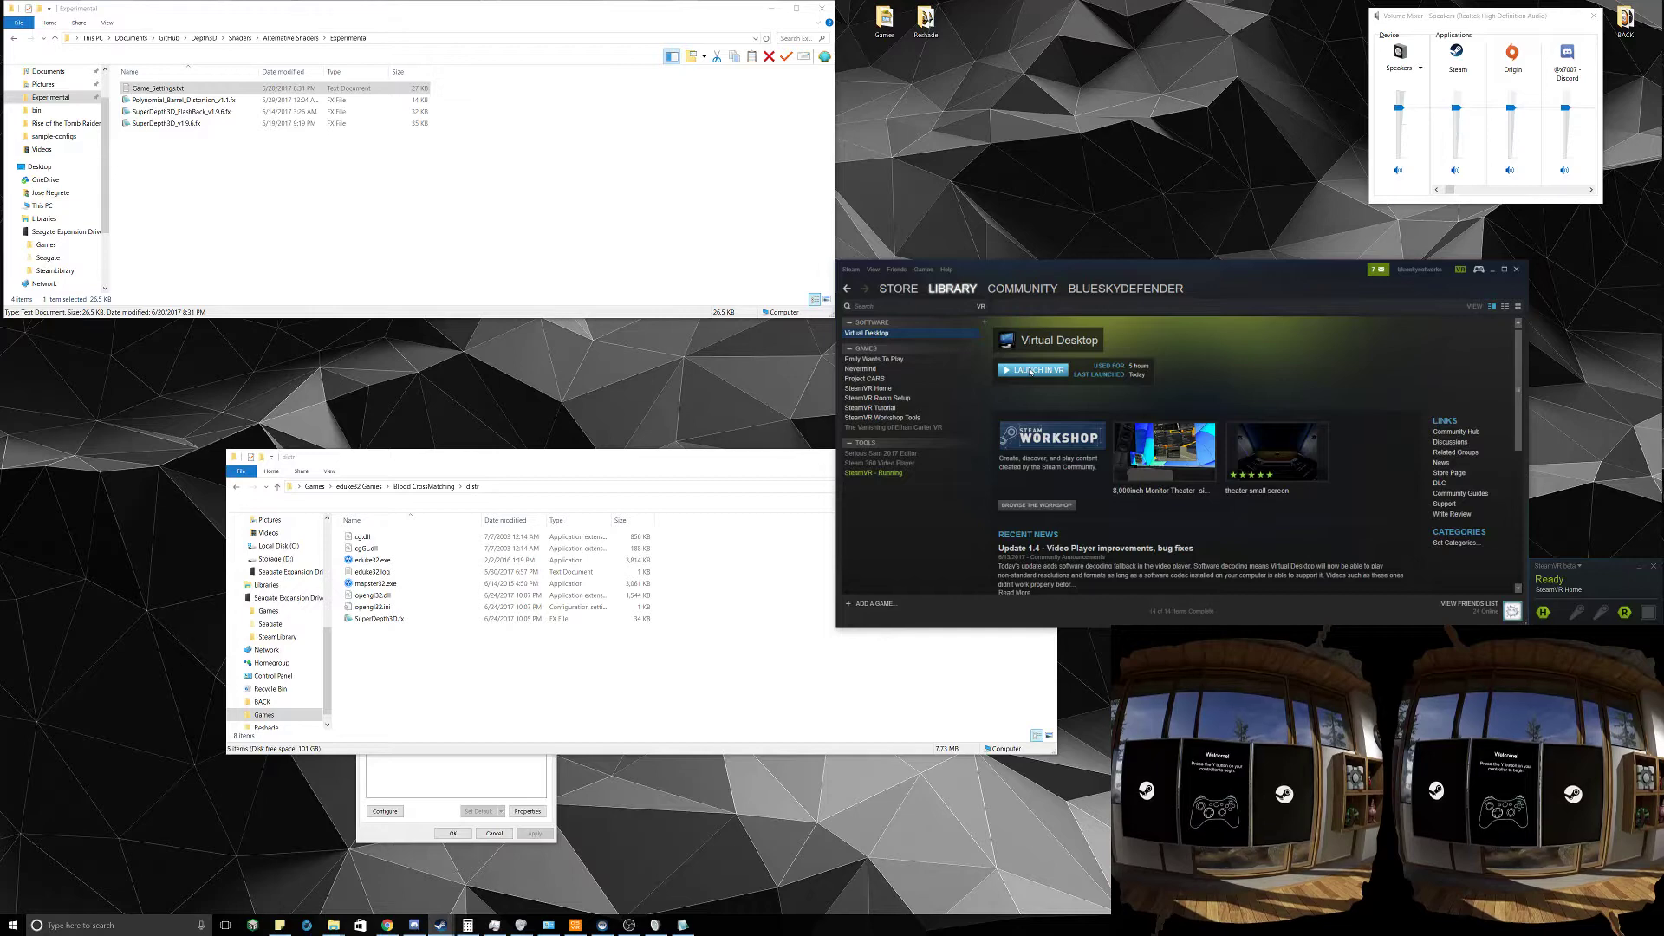
# Bring up the Virtual Desktop window and view its empty Games library
pyautogui.click(1032, 369)
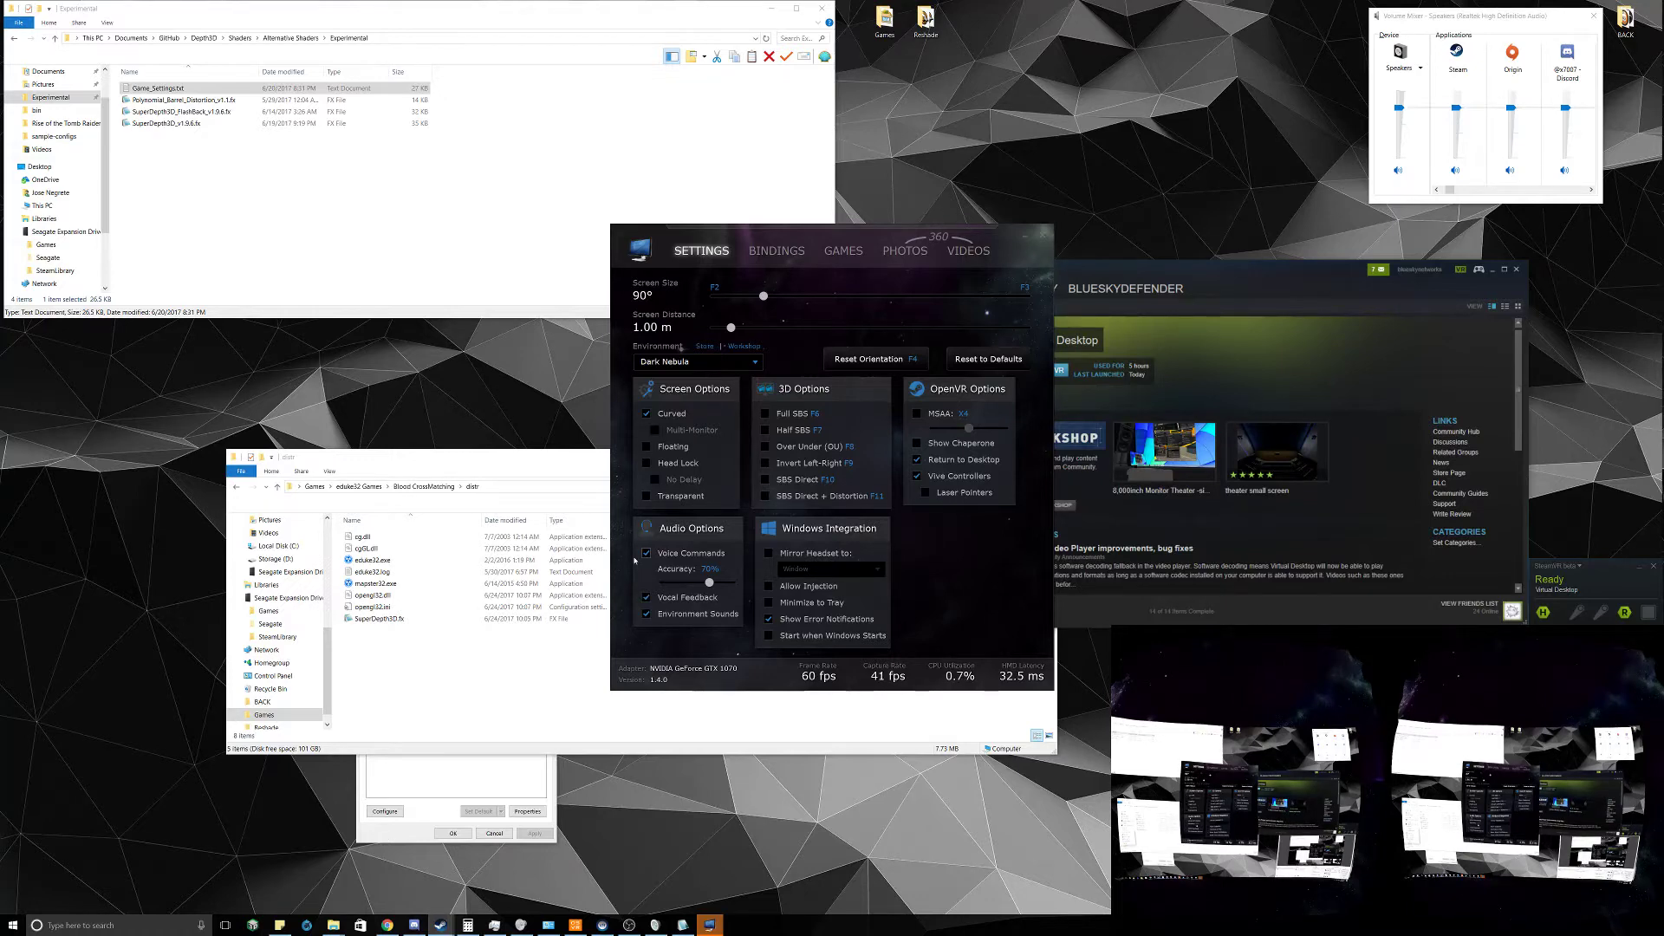
pyautogui.click(843, 251)
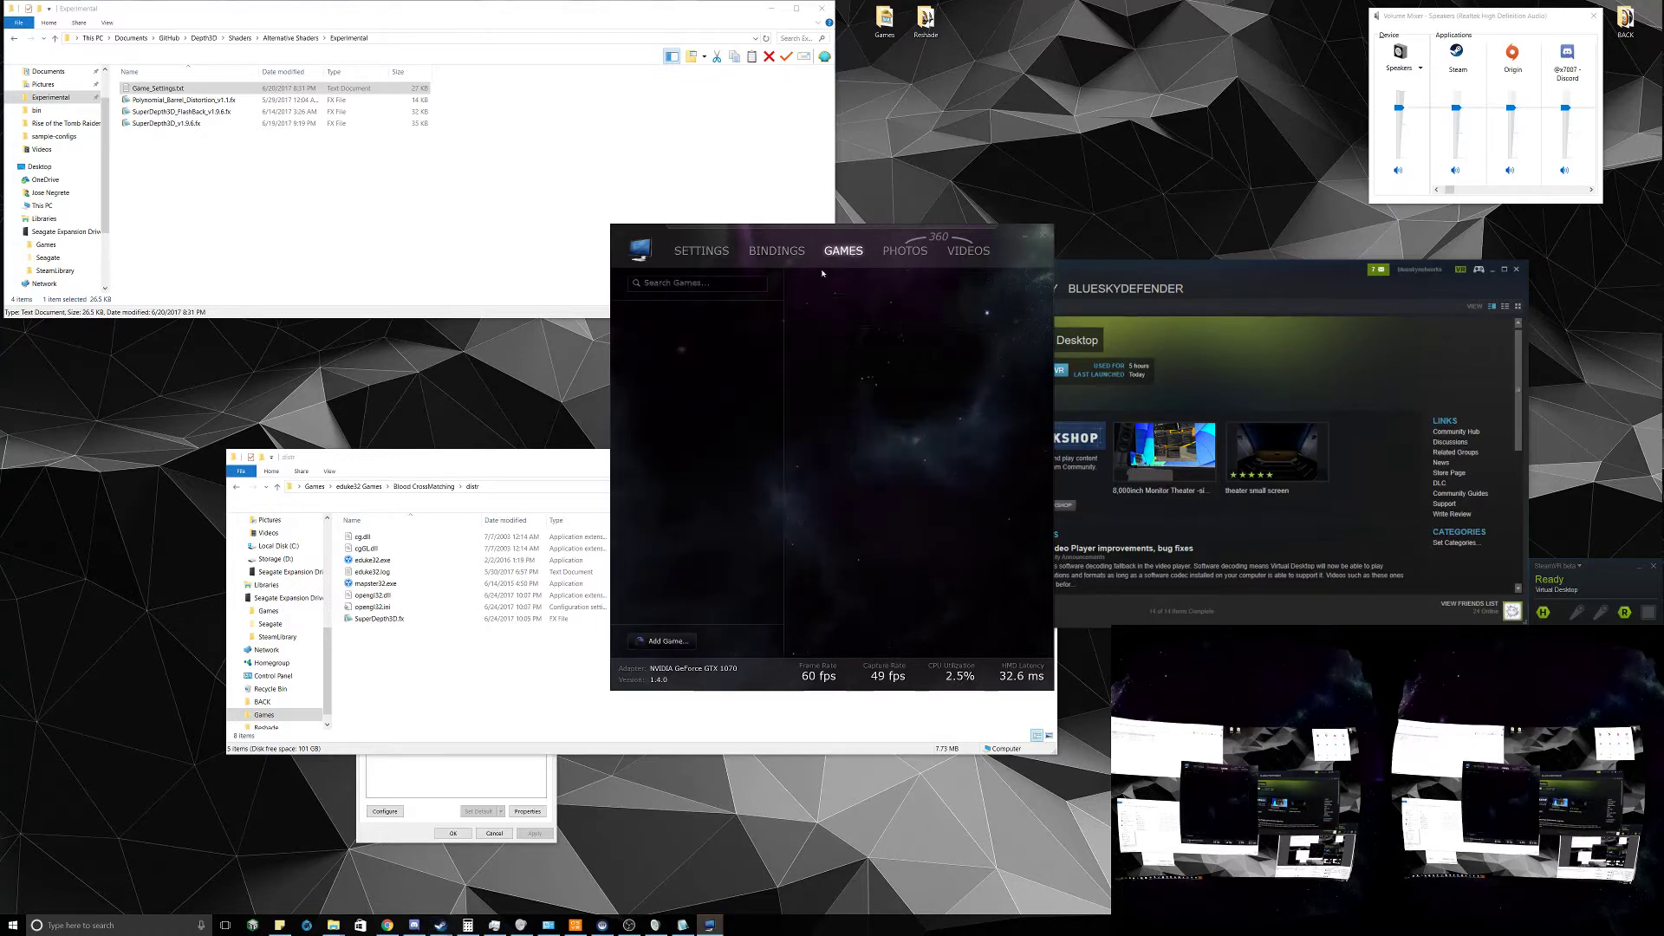
# Add BloodCM Launcher.exe from Games > eduke32 Games > Blood CrossMatching to the library
pyautogui.click(663, 640)
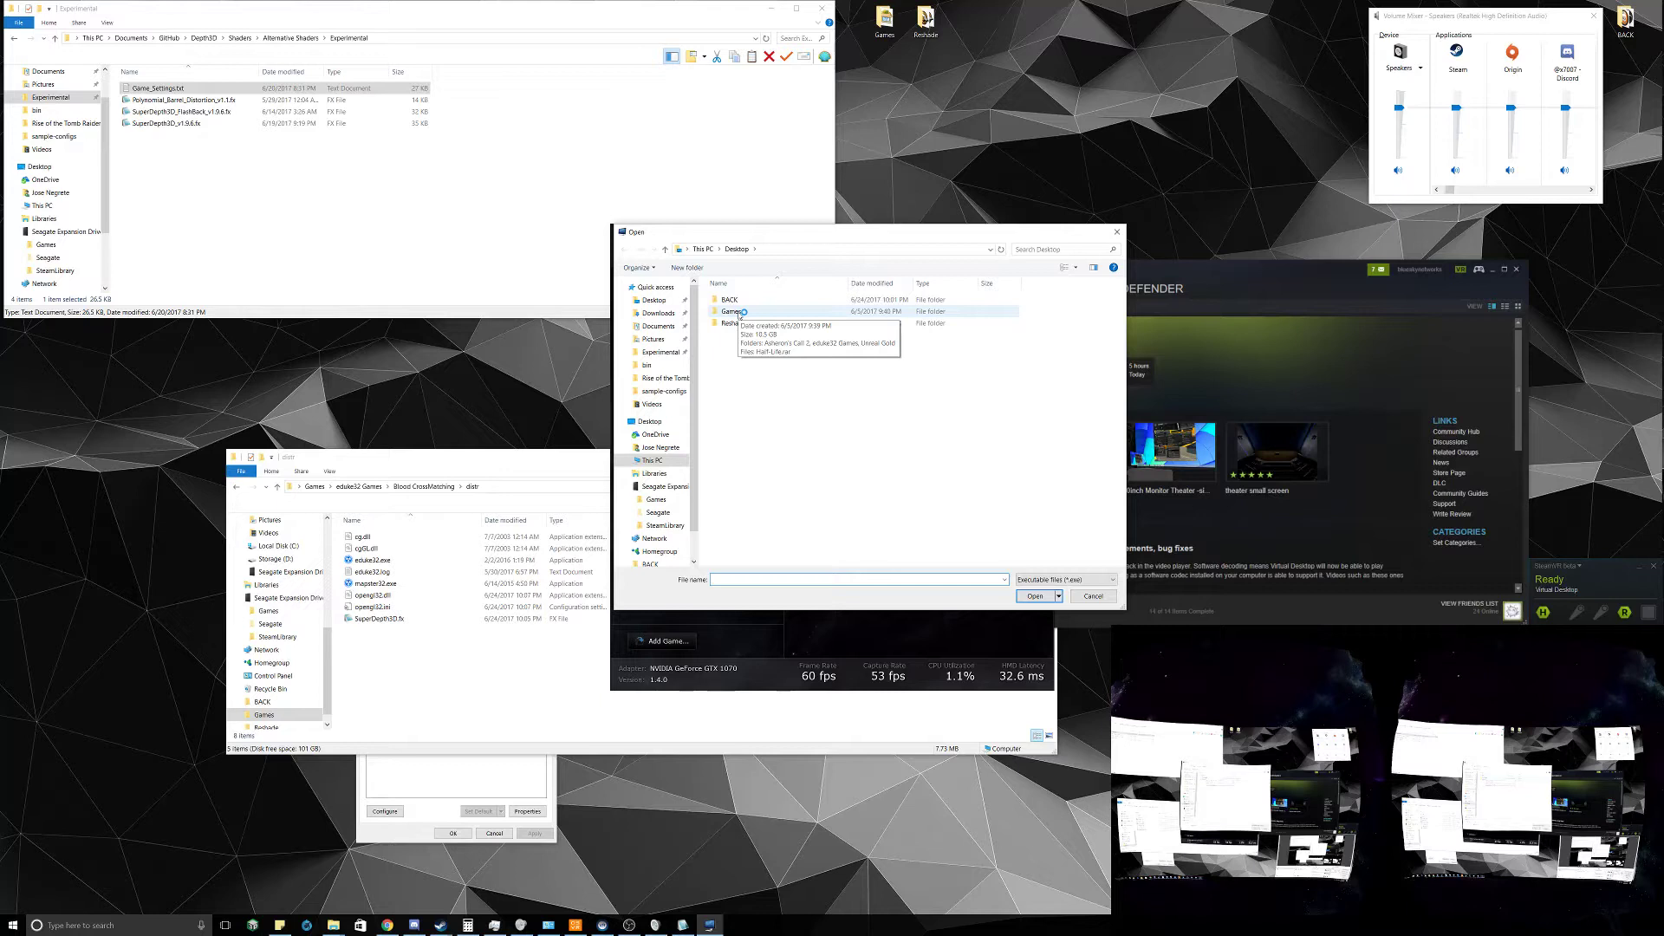
pyautogui.doubleClick(734, 311)
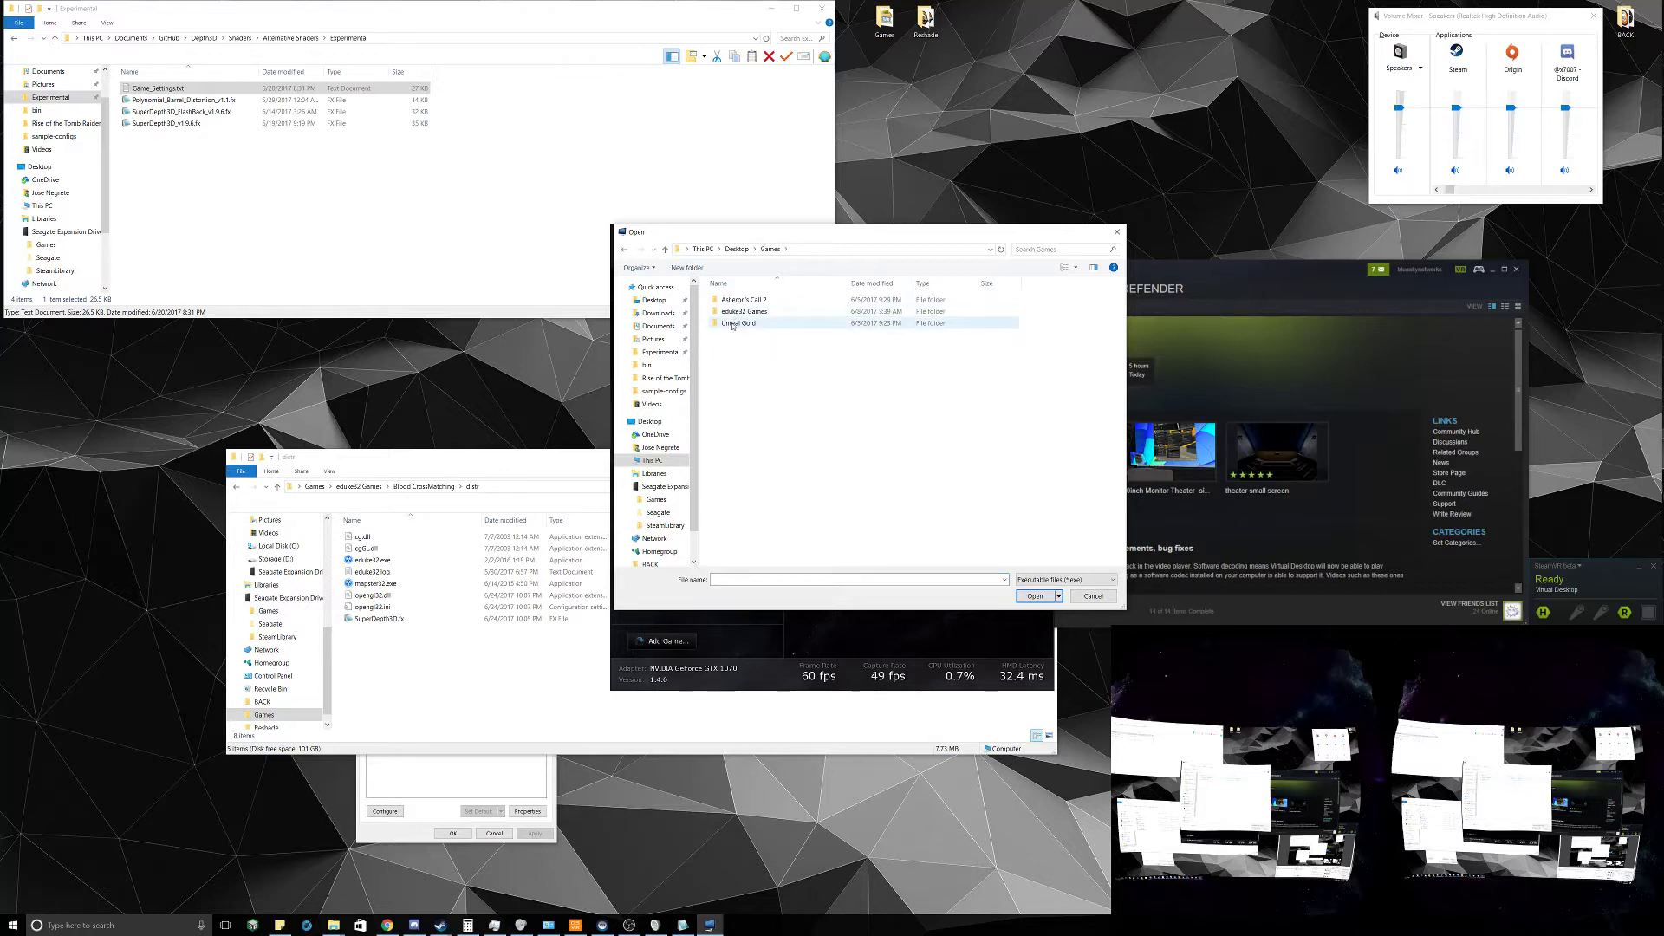
pyautogui.click(746, 312)
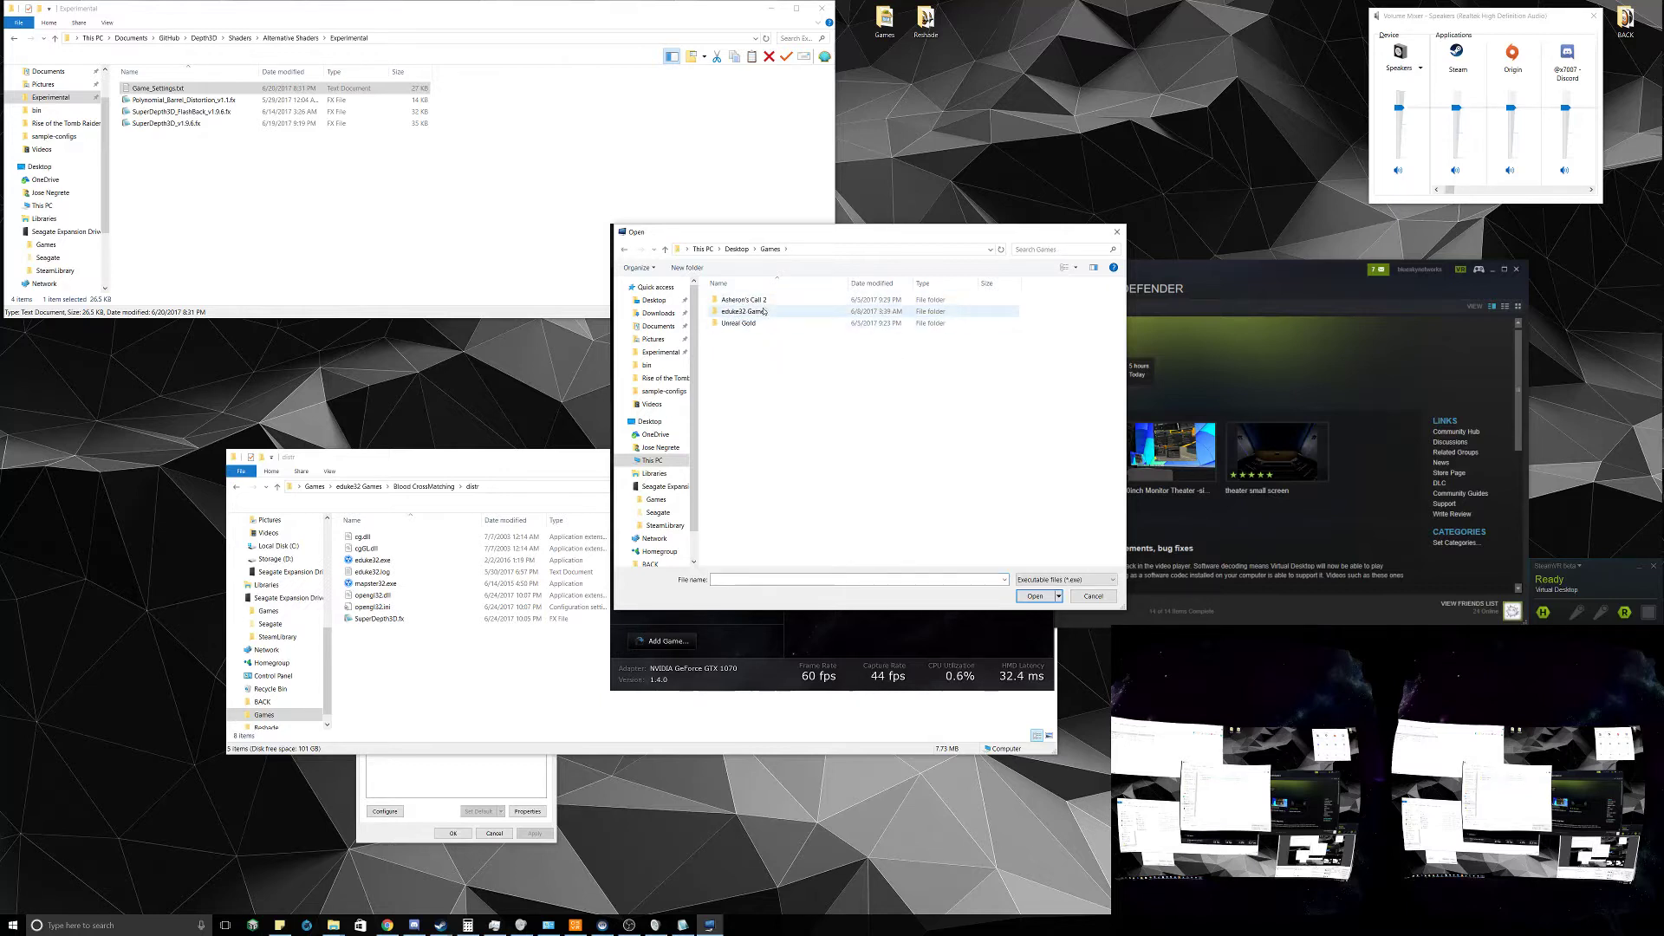
pyautogui.doubleClick(747, 311)
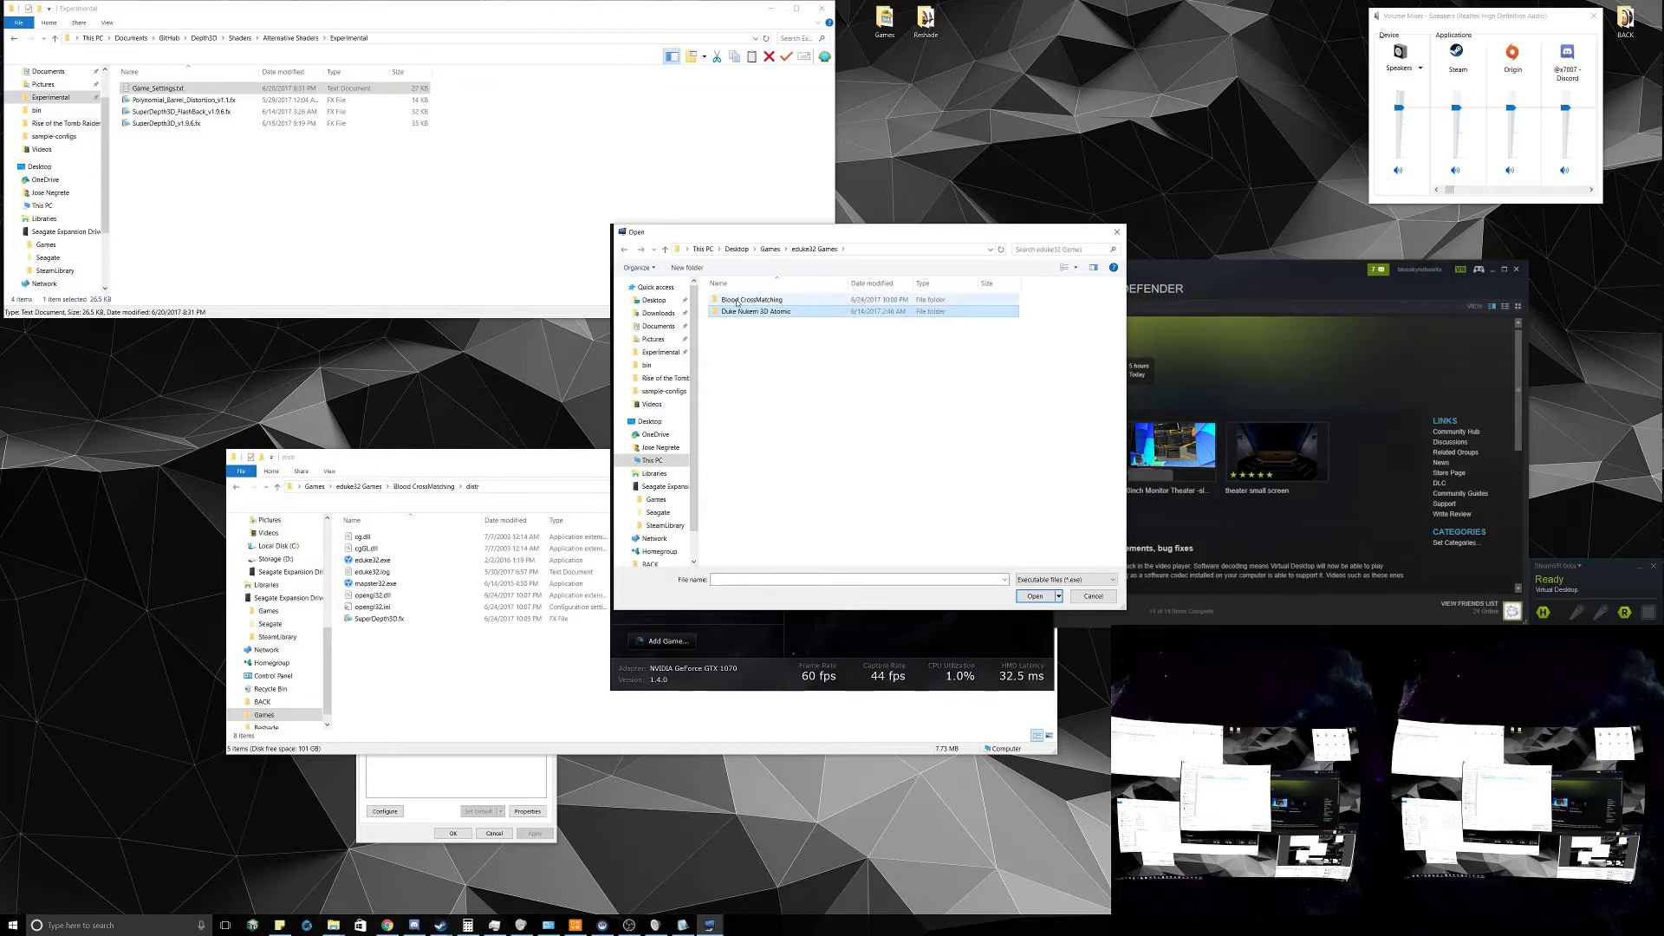
pyautogui.doubleClick(752, 298)
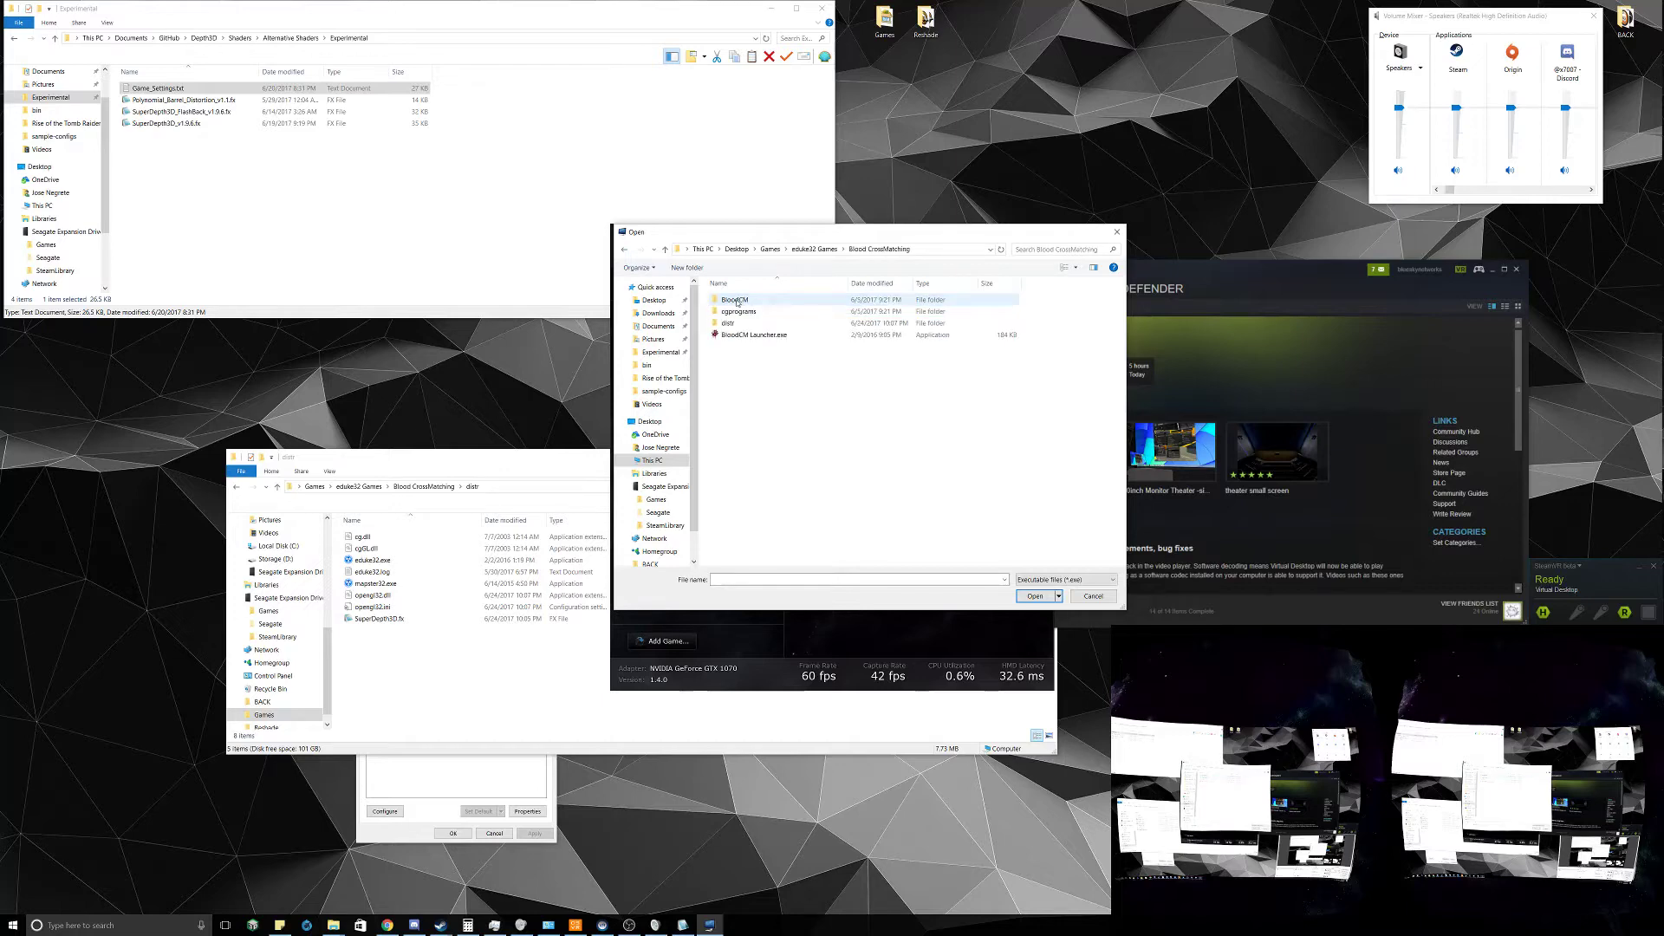
pyautogui.click(754, 335)
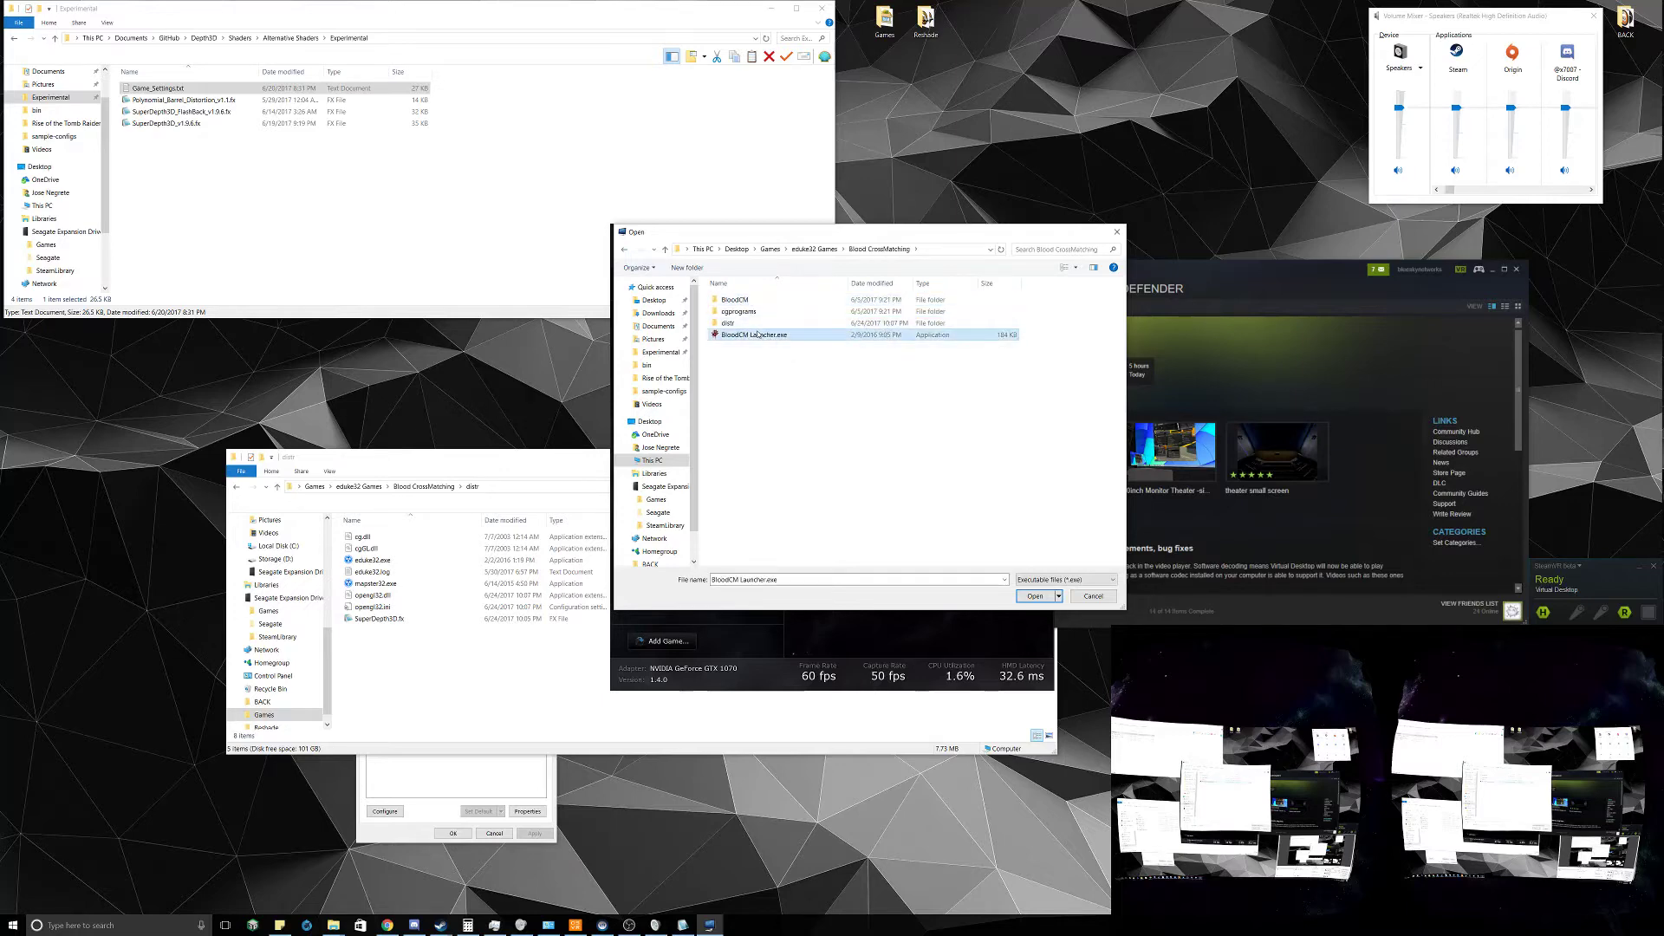
pyautogui.click(1035, 596)
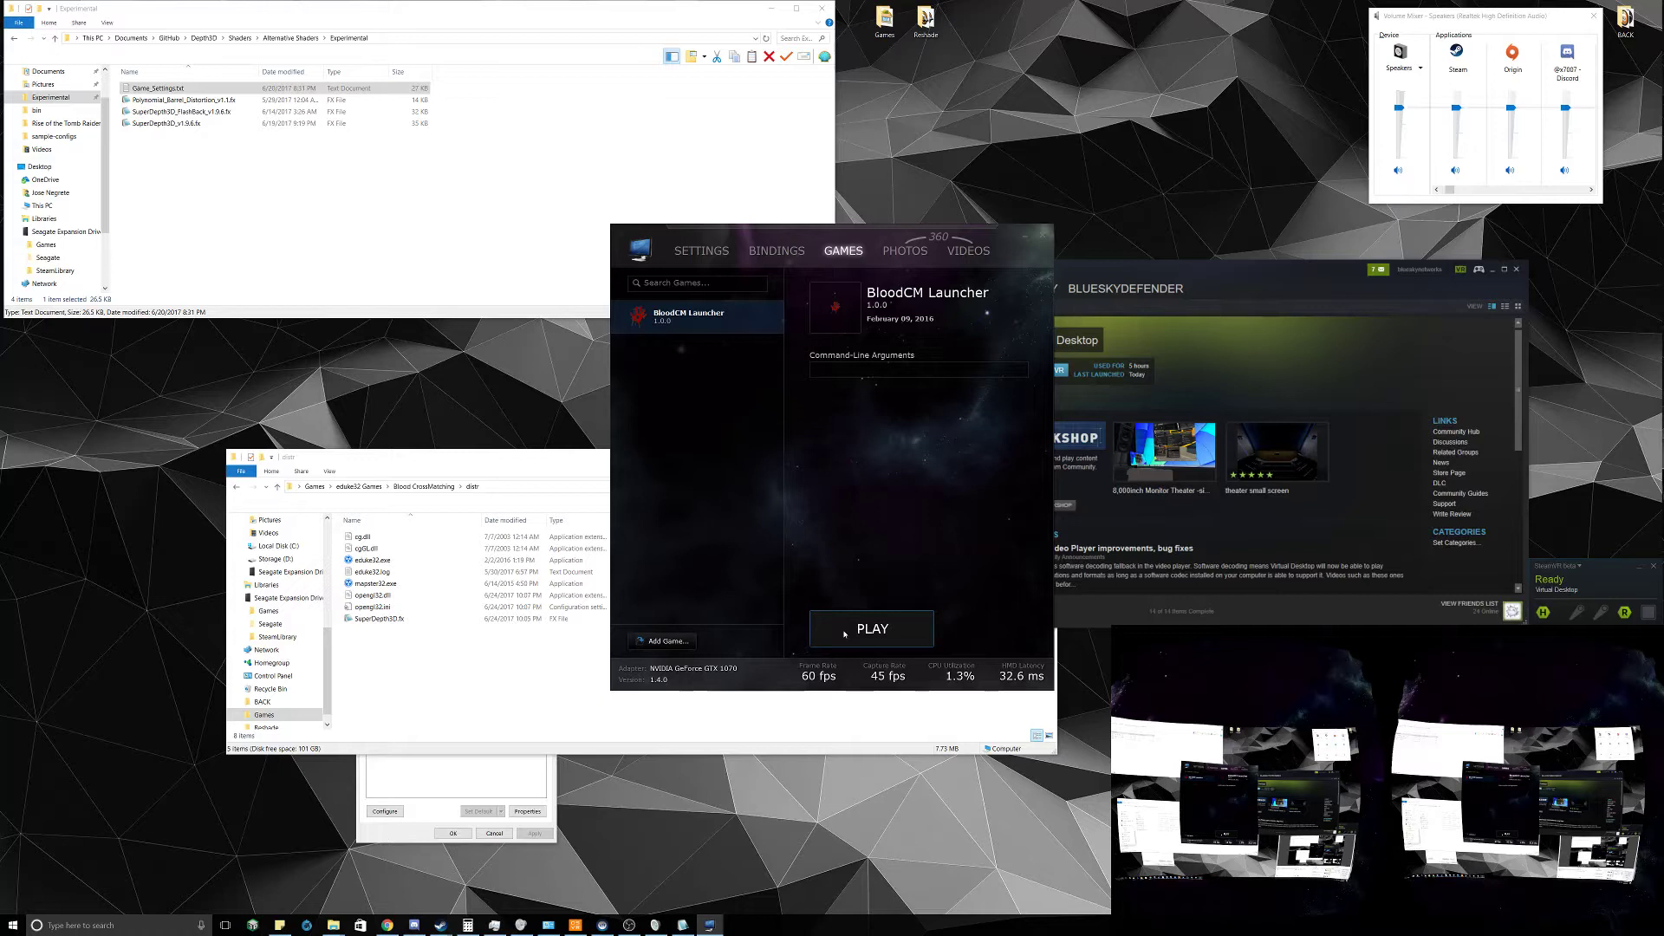
# Play BloodCM Launcher, choose Play BloodCrossMatching, and Start in the EDuke32 startup window
pyautogui.click(870, 629)
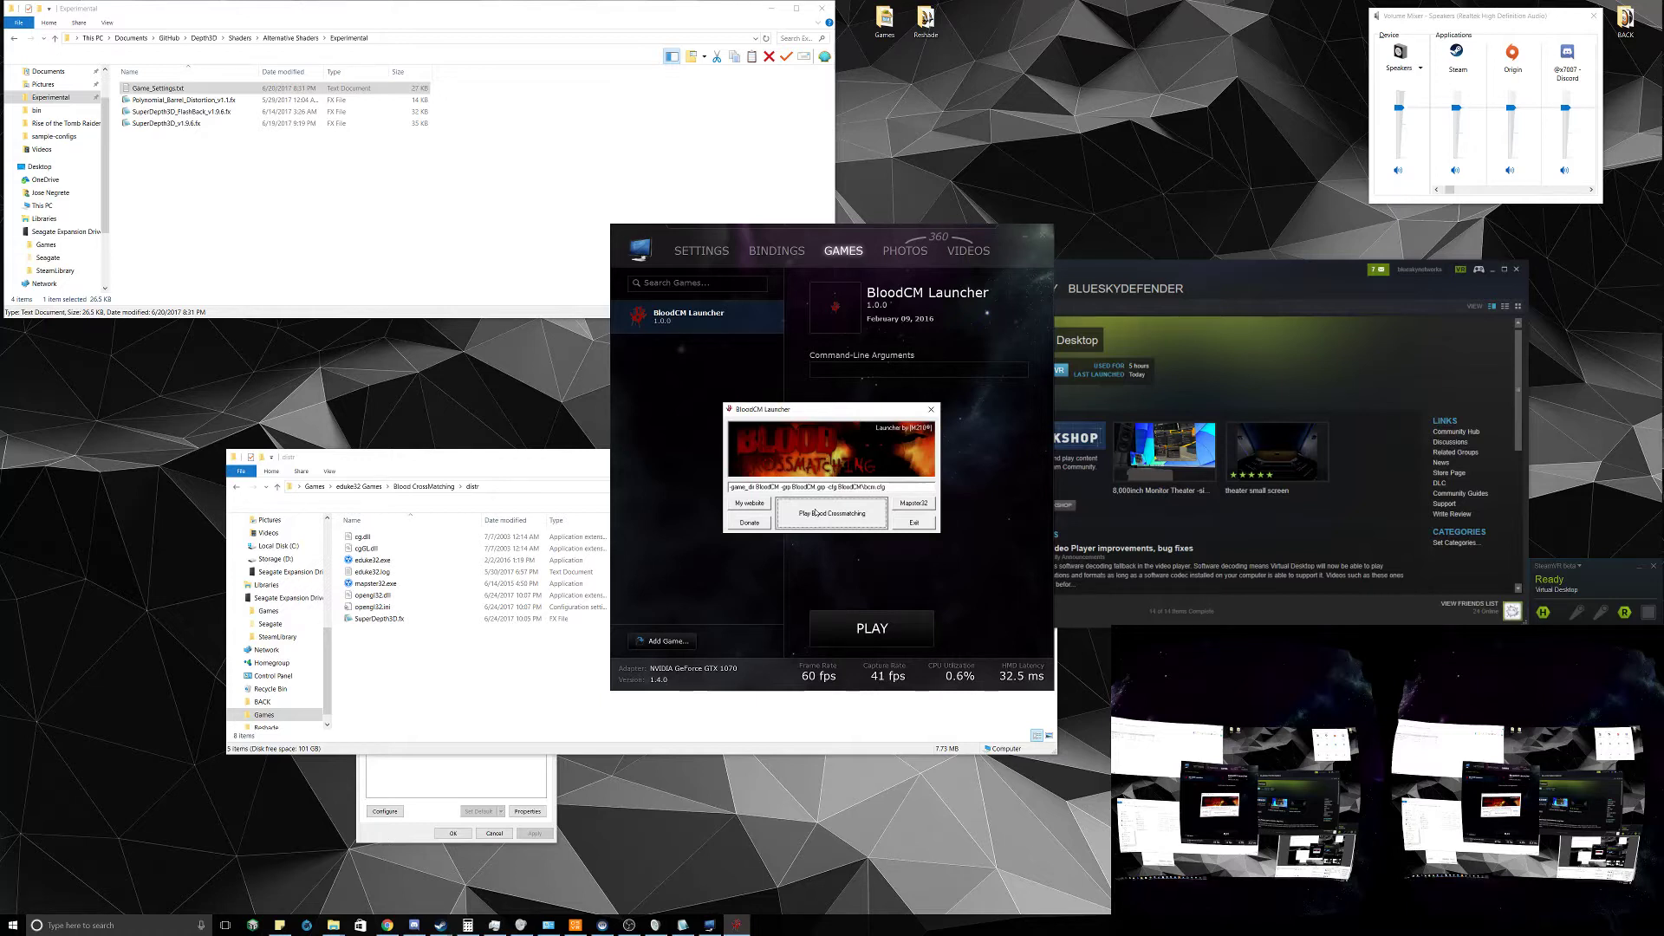
pyautogui.click(832, 512)
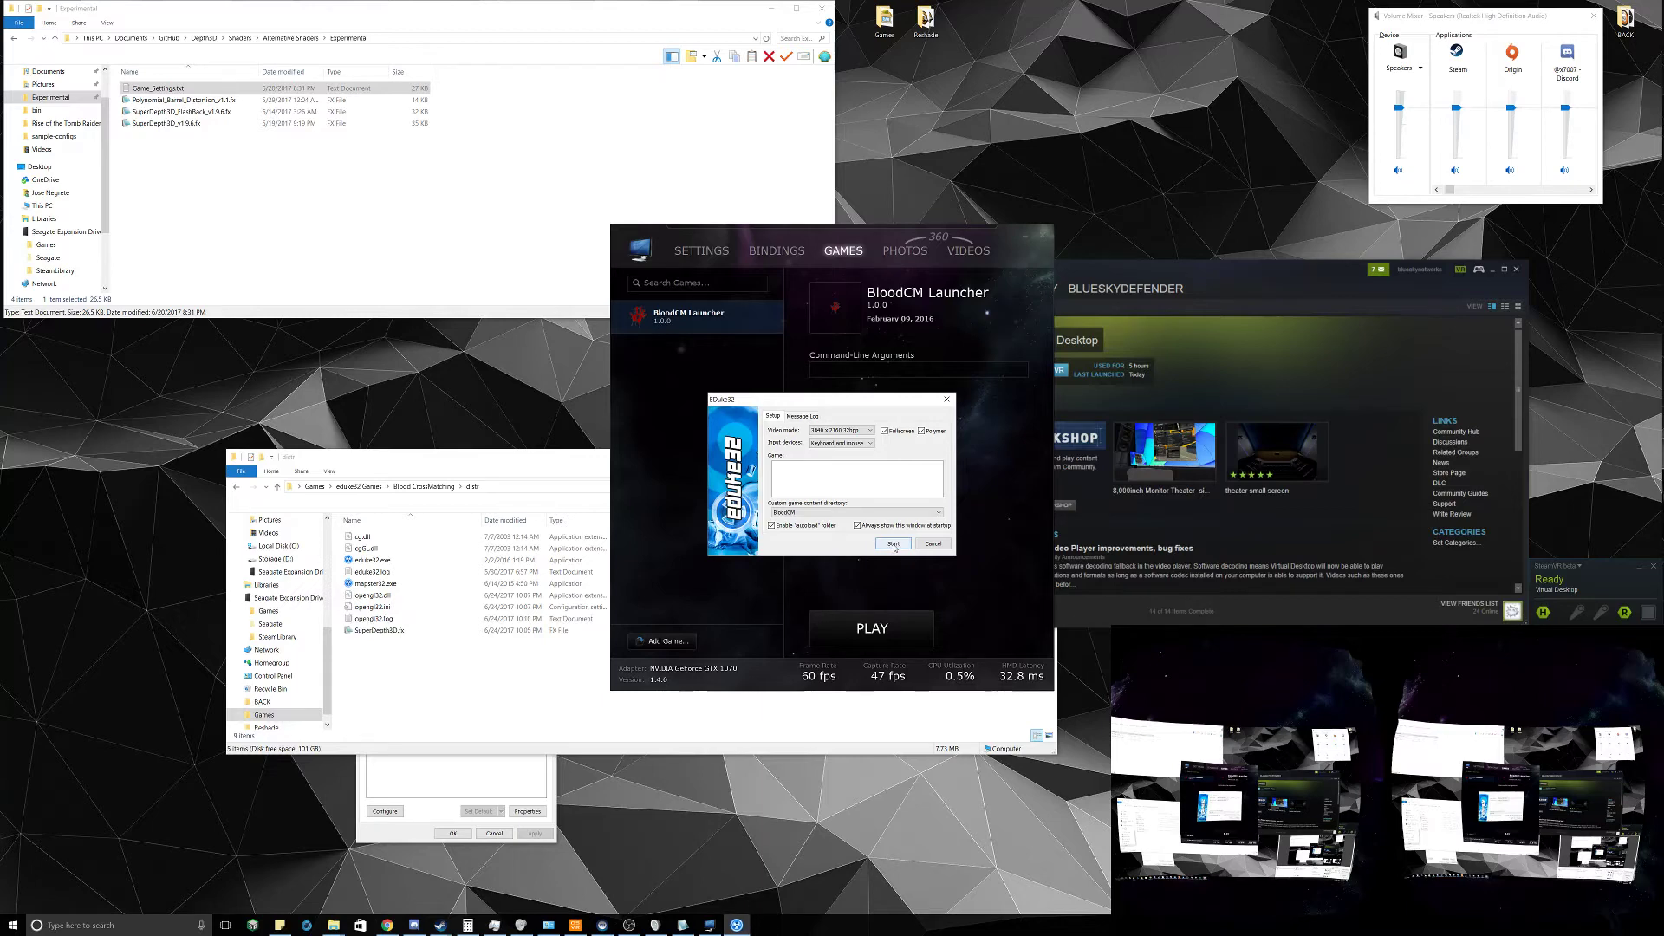
pyautogui.click(892, 544)
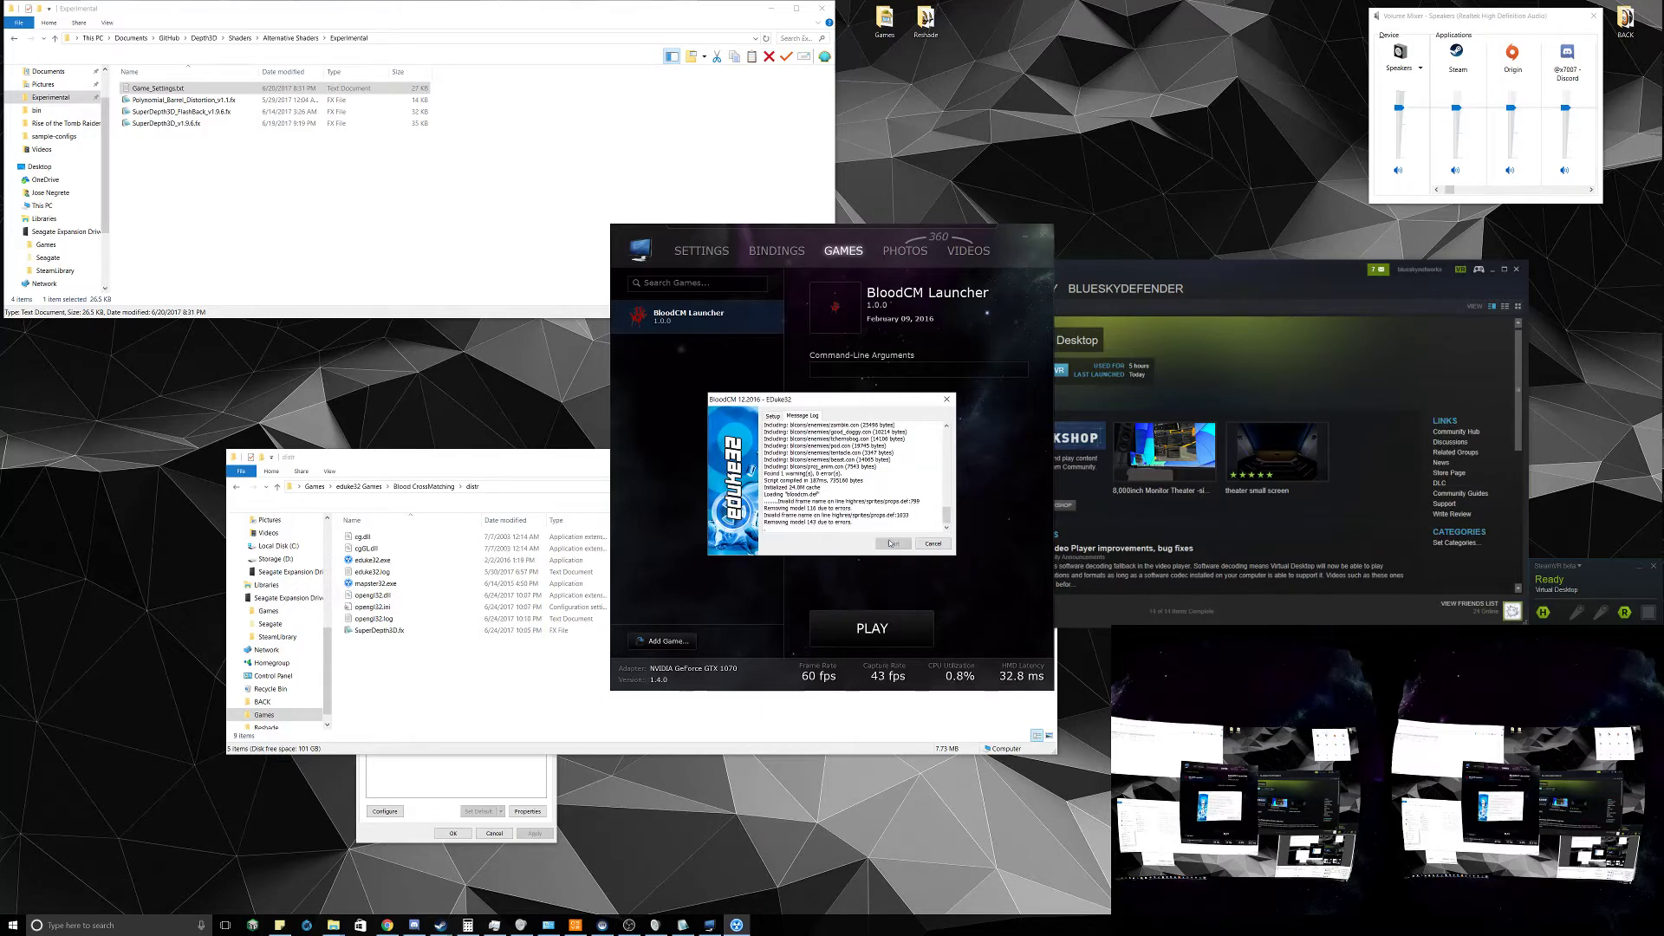
pyautogui.click(894, 543)
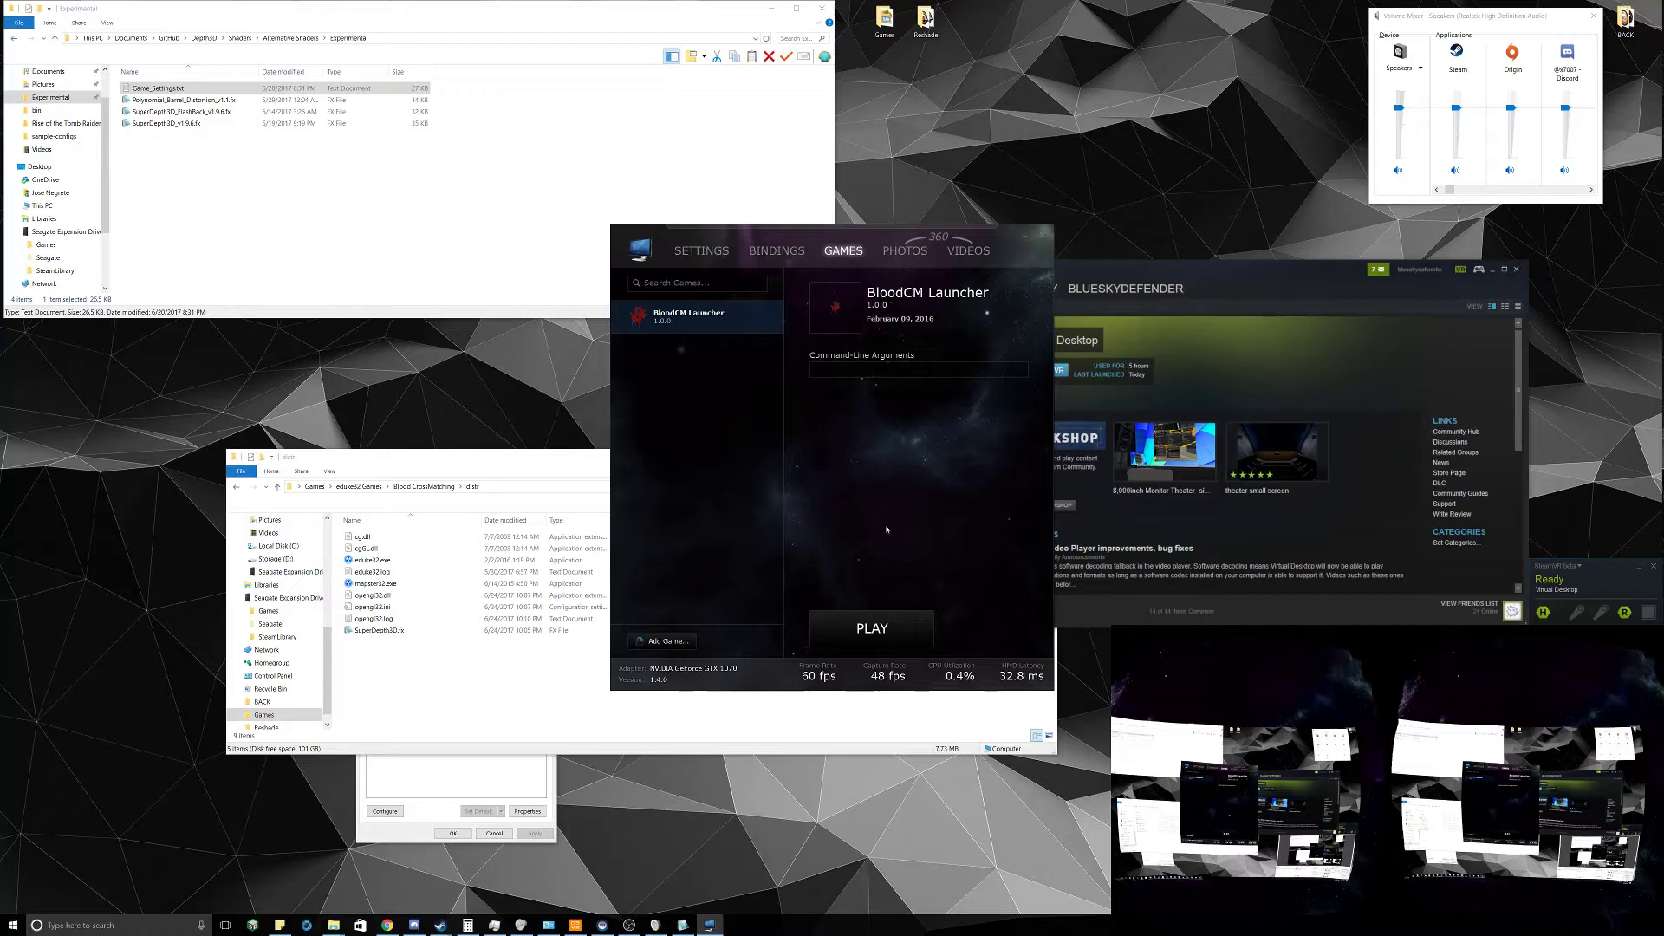
# Let Blood load with ReShade into the side-by-side 3D graveyard level
pyautogui.click(870, 628)
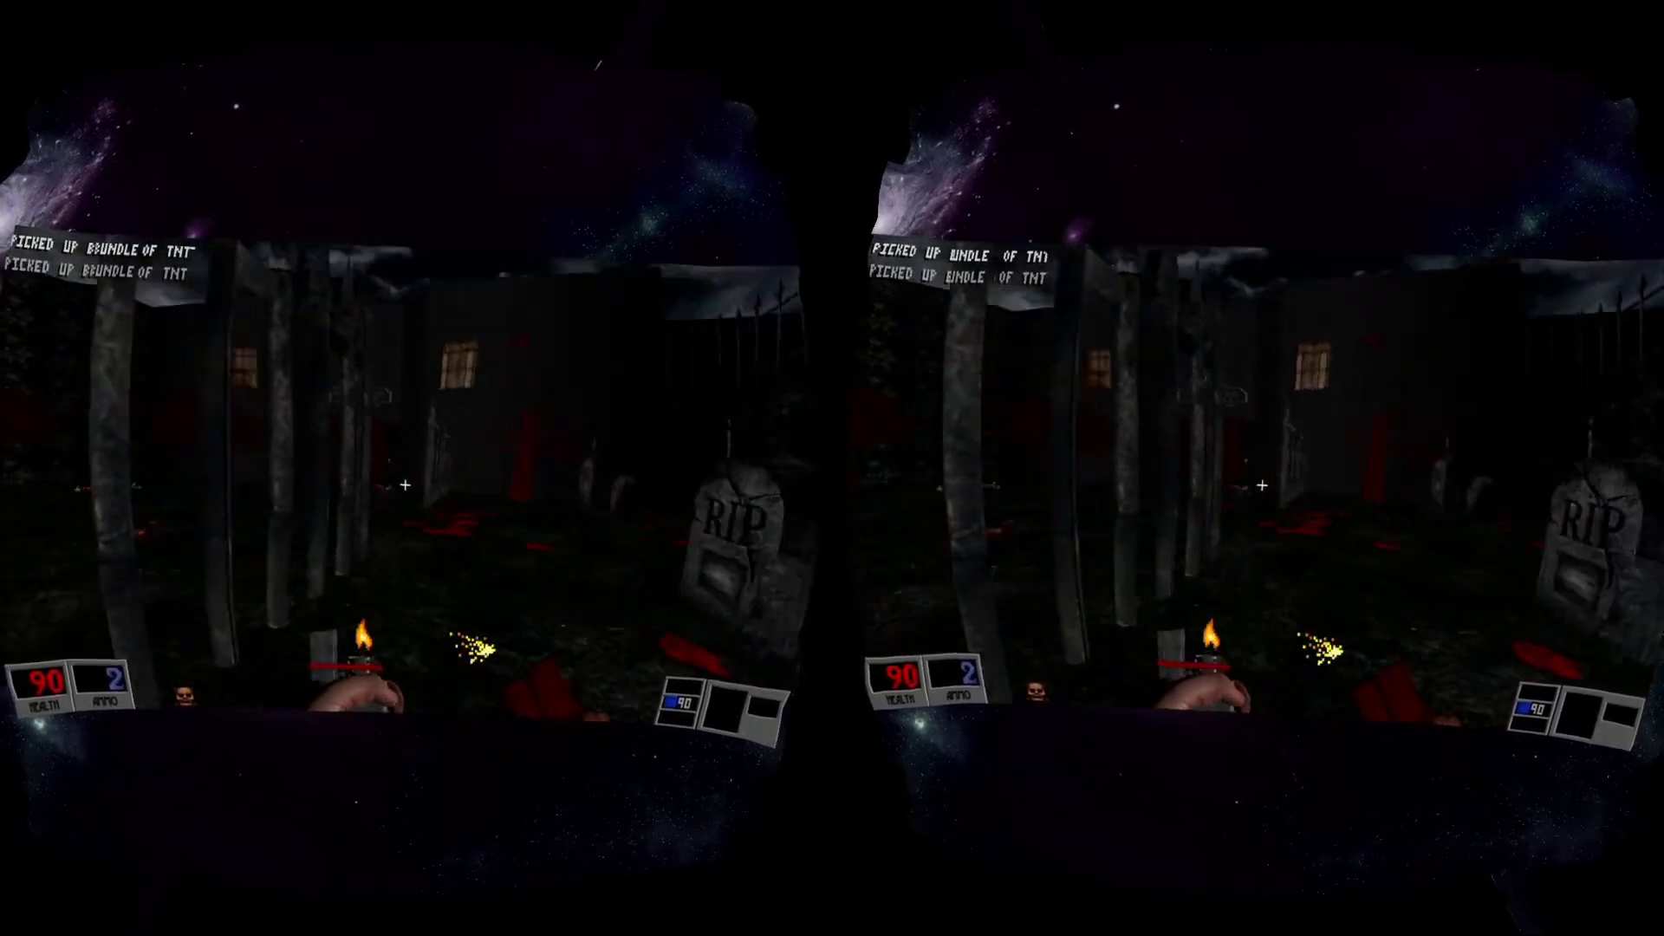
pyautogui.moveTo(833, 468)
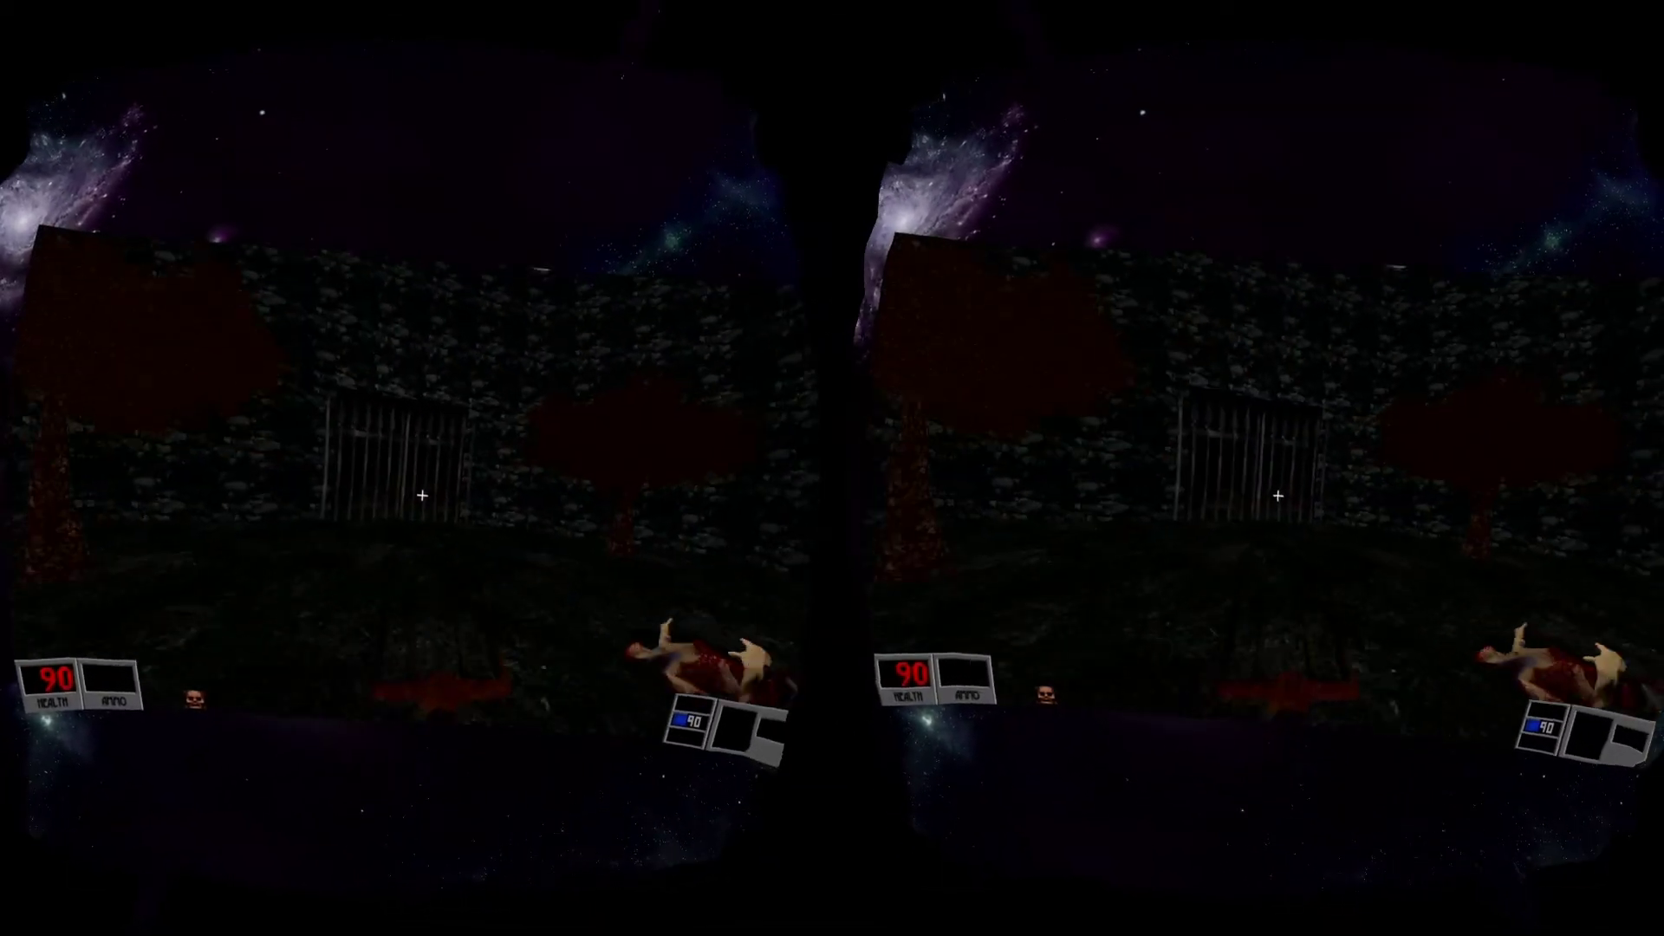
# Quit Blood via Esc, Quit Game and Y confirmation, returning to the desktop
pyautogui.press('Escape')
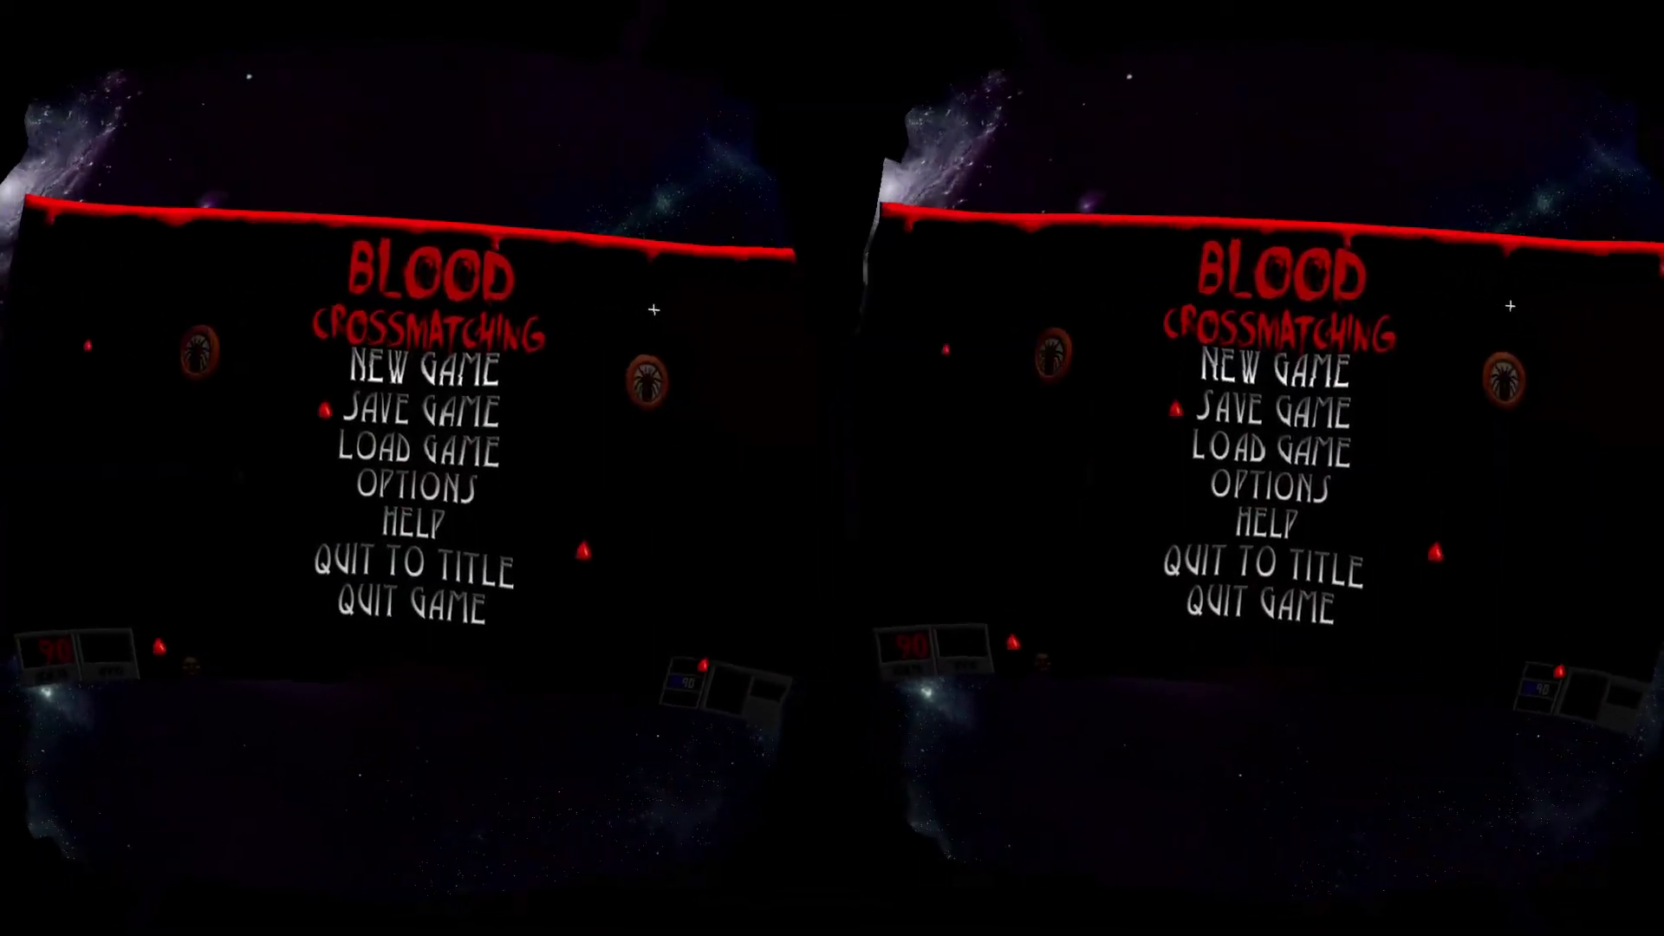
pyautogui.click(412, 609)
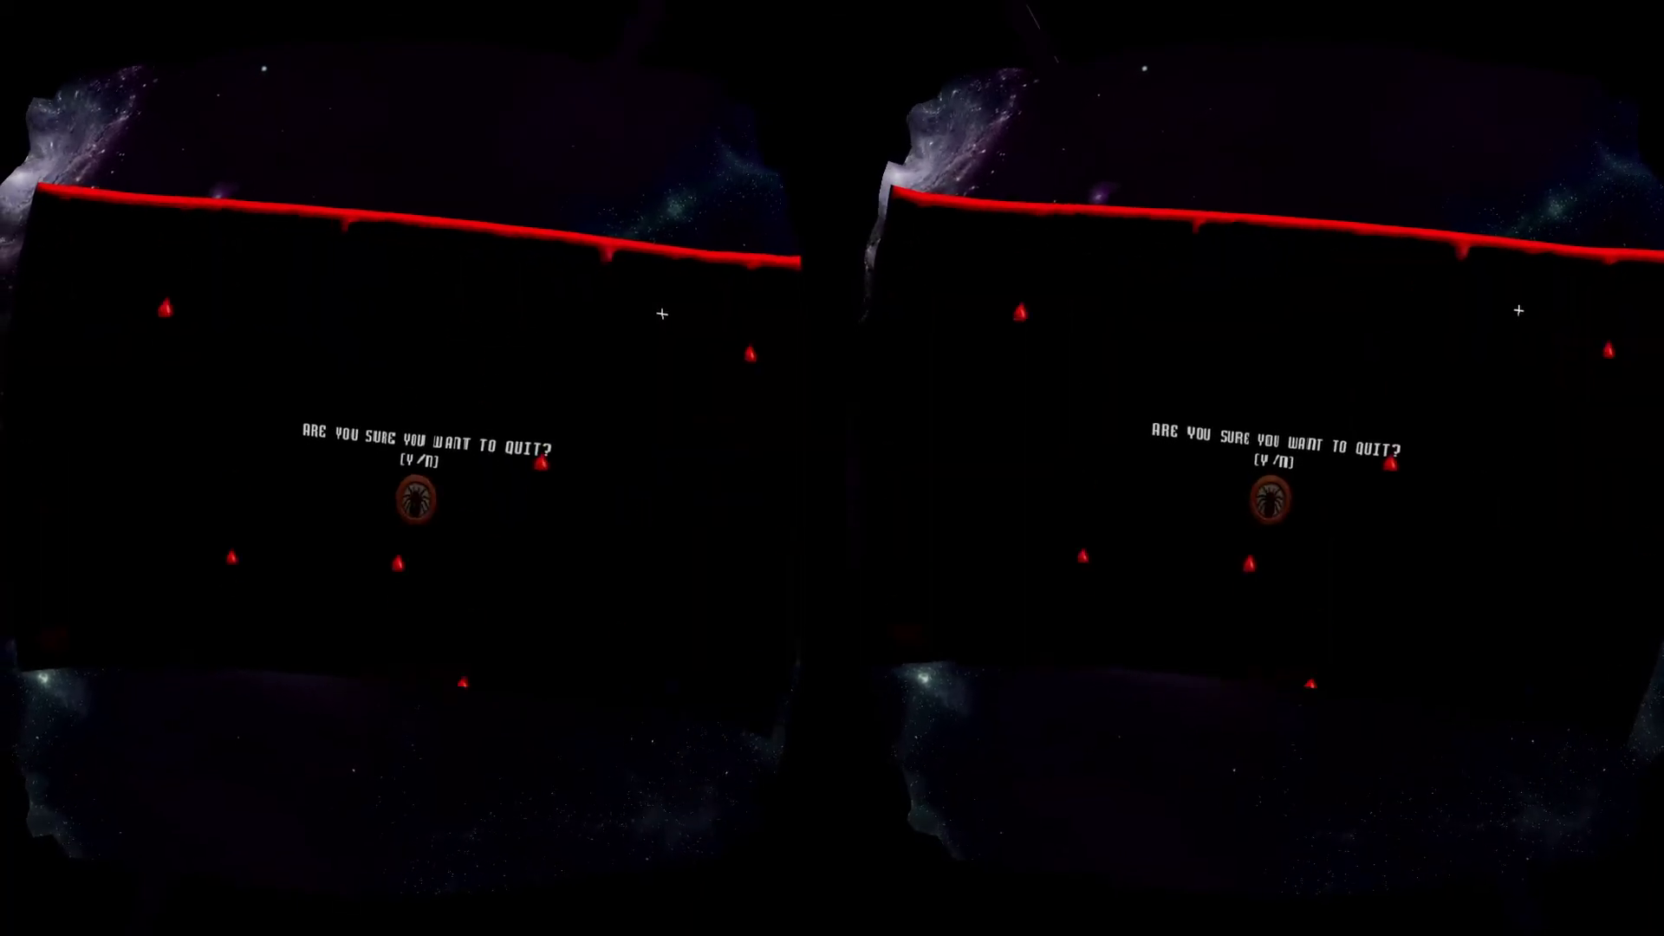
pyautogui.press('y')
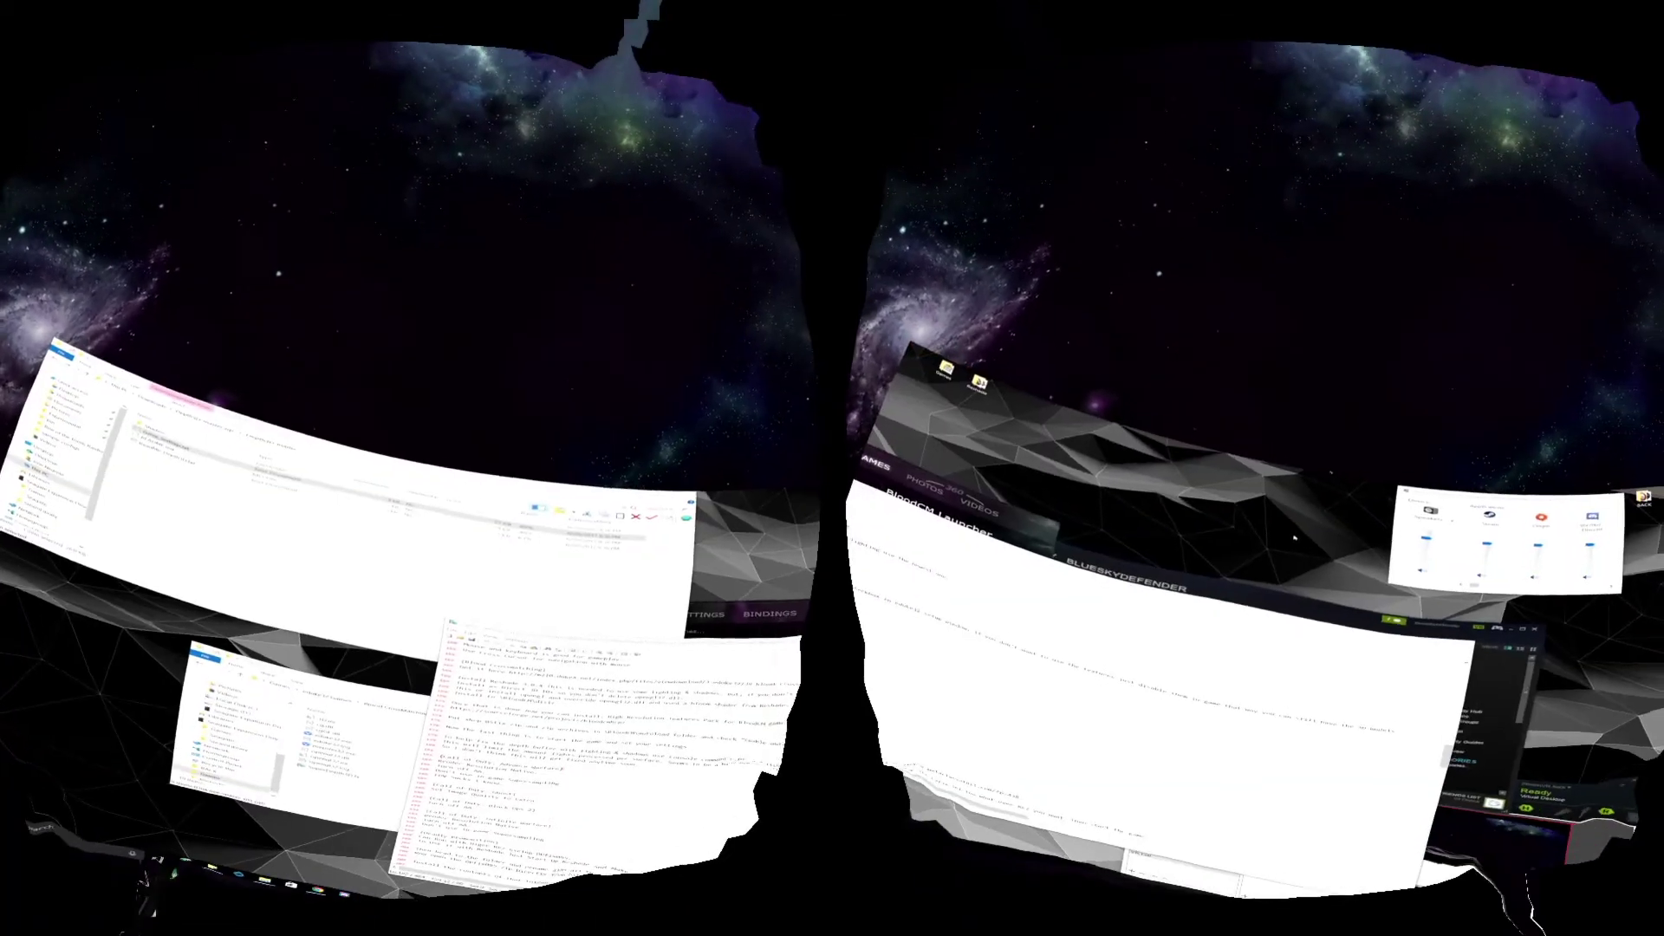